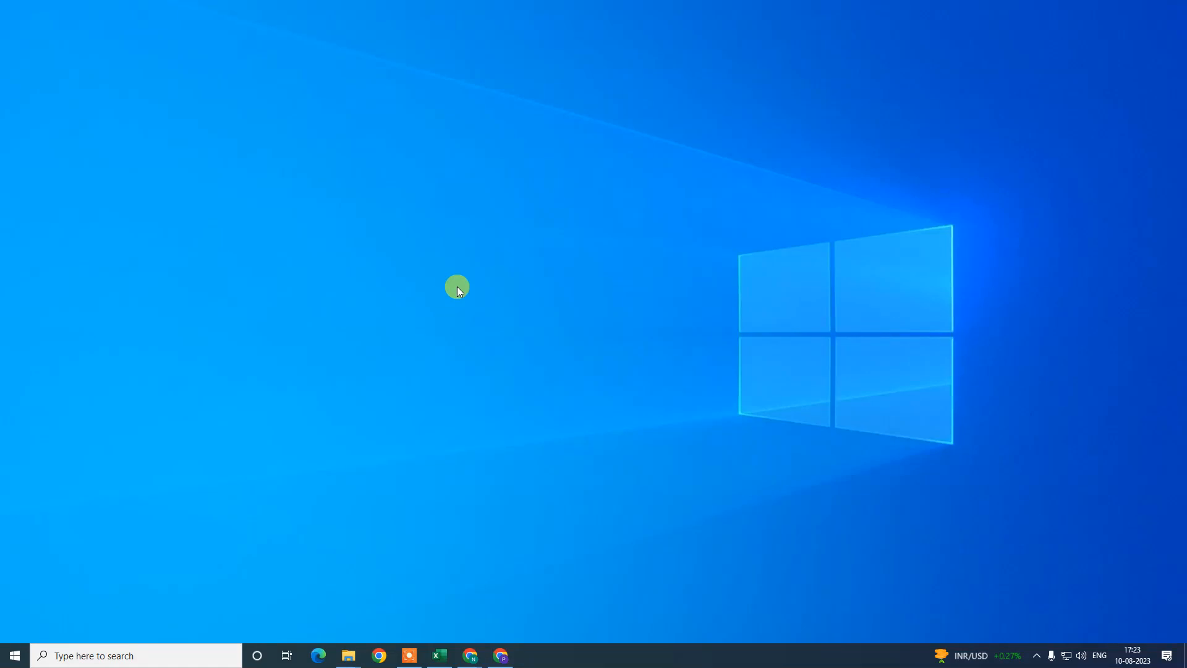
mouse_move(473, 157)
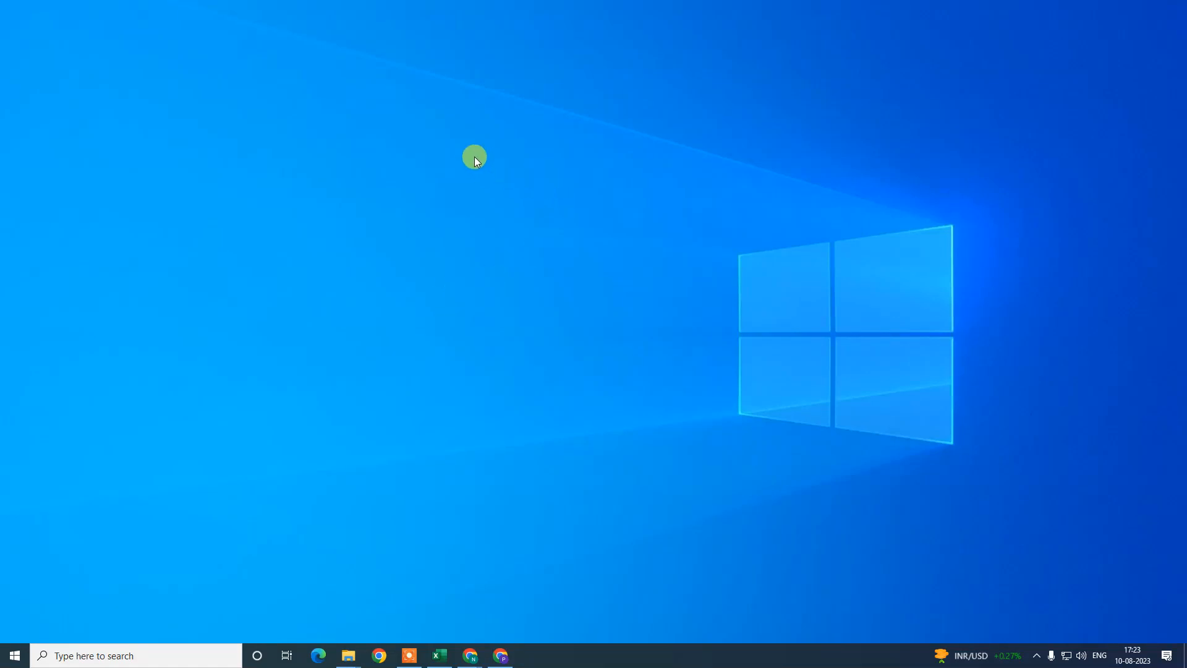
Refresh the desktop from its context menu and dismiss the menu
right_click(474, 157)
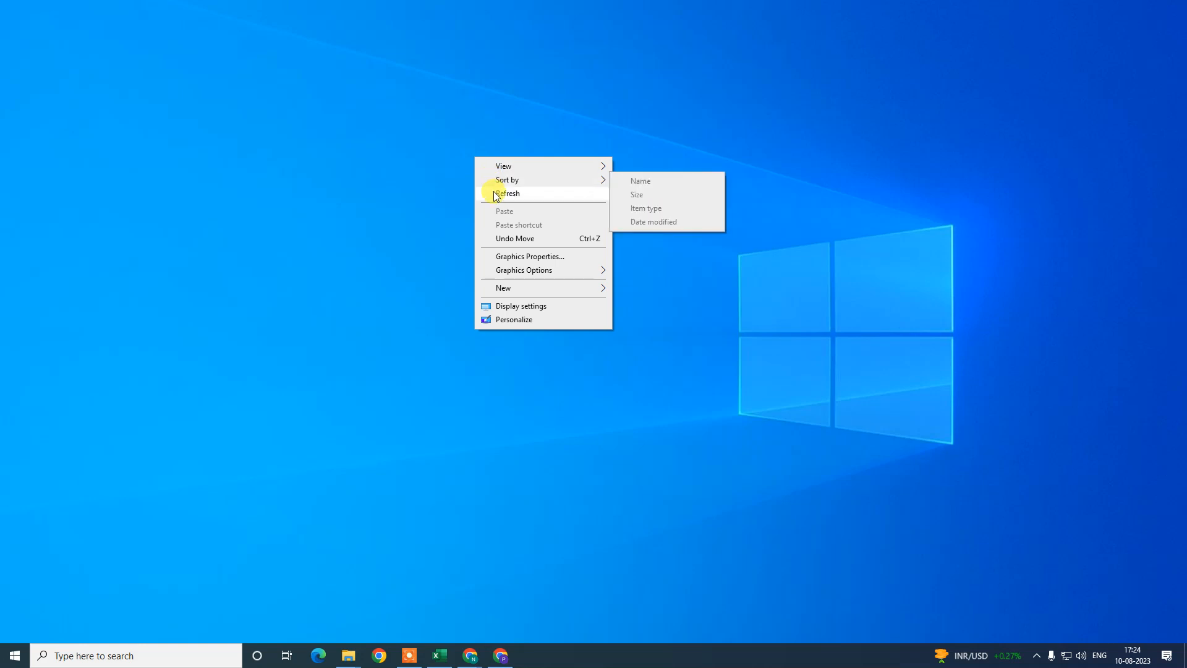
click(508, 193)
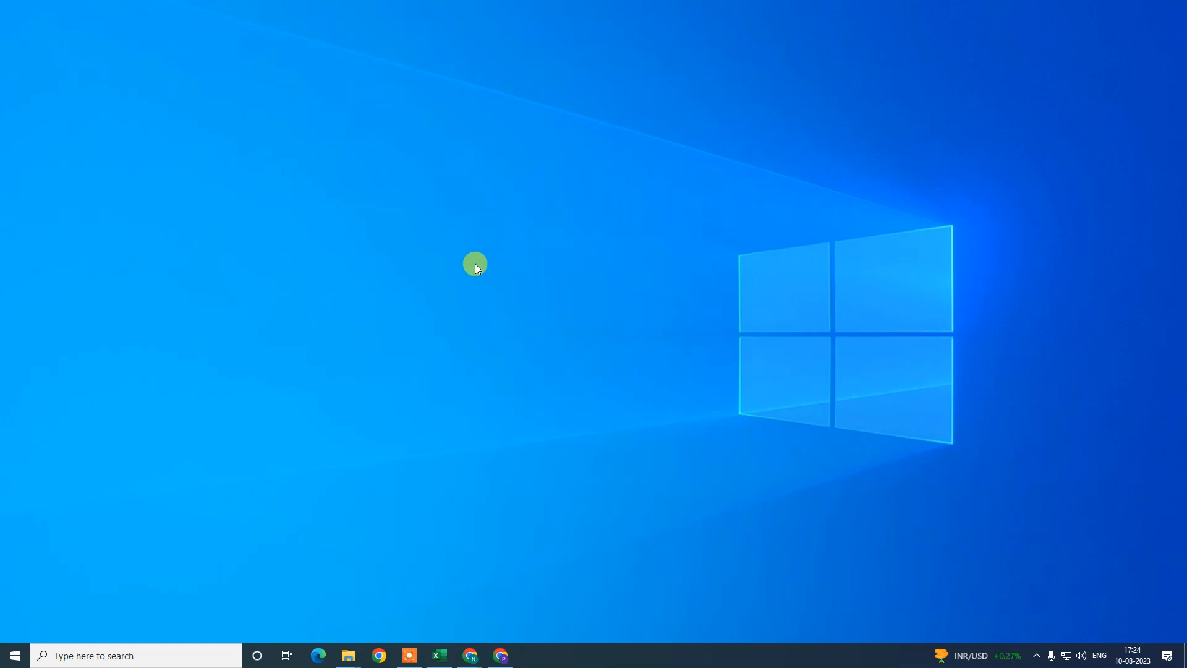
mouse_move(501, 189)
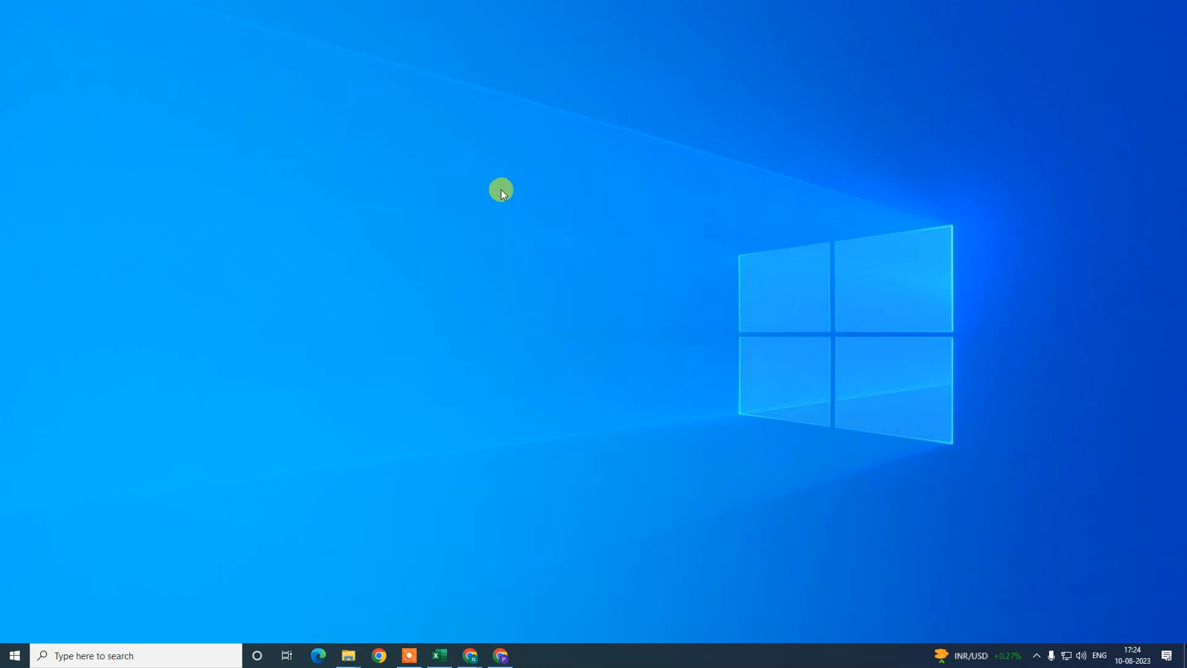
right_click(501, 189)
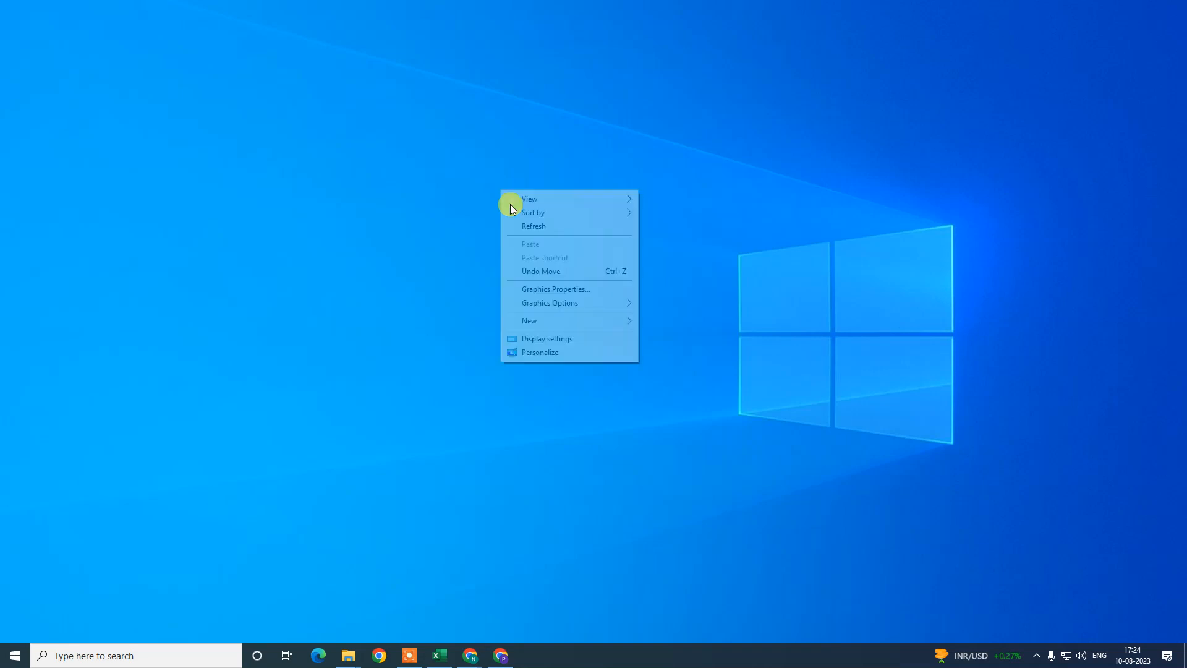
click(628, 366)
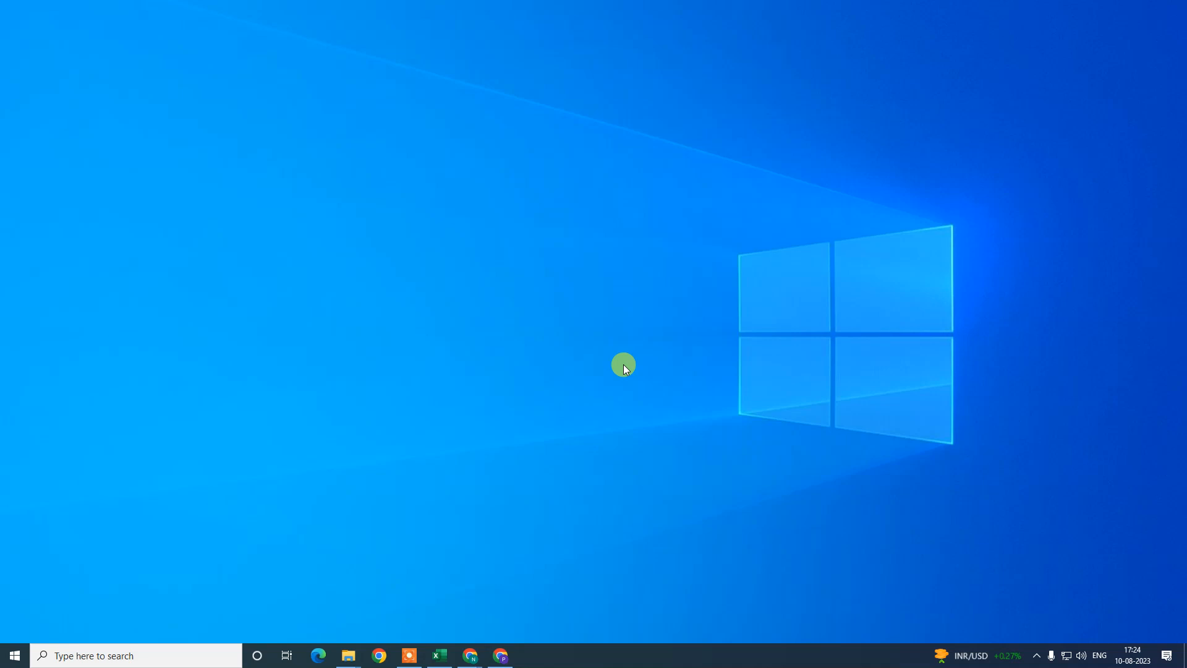
mouse_move(589, 447)
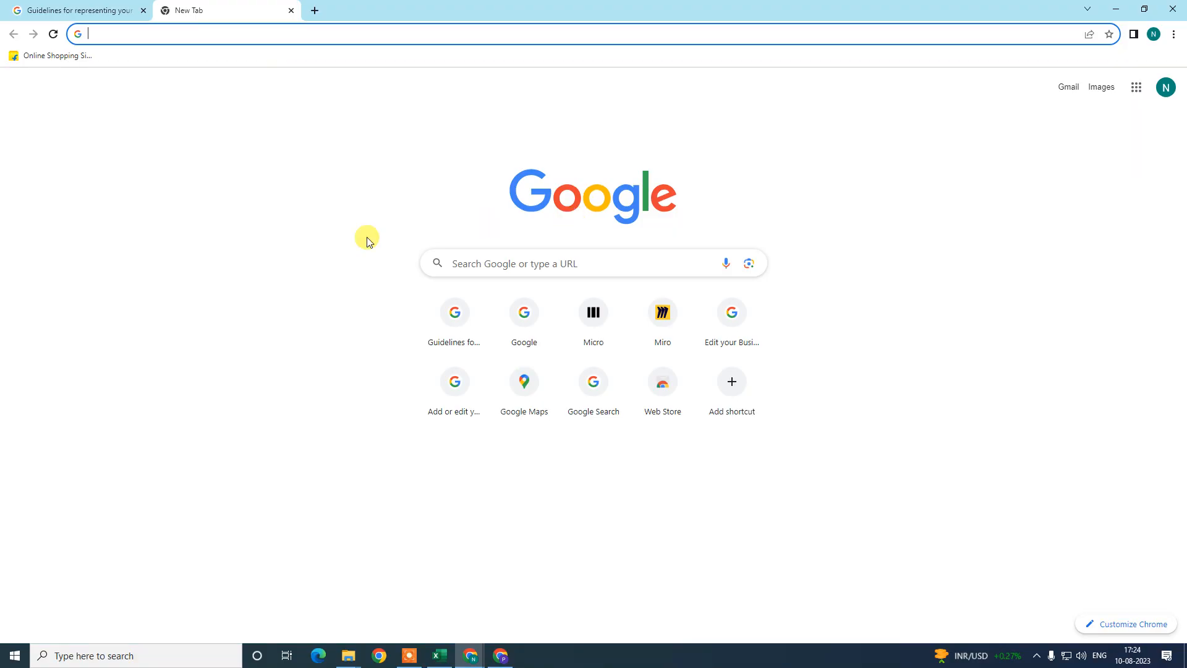
mouse_move(1166, 87)
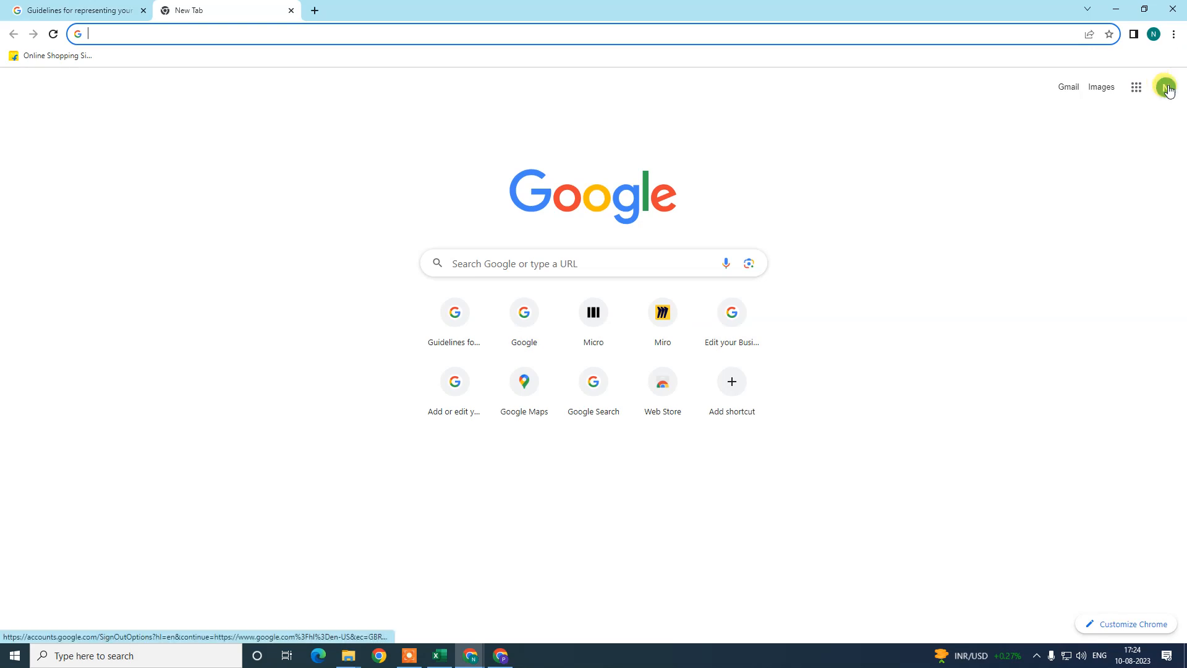
Check the signed-in Google account in Chrome, select its email, and close the panel
click(1166, 87)
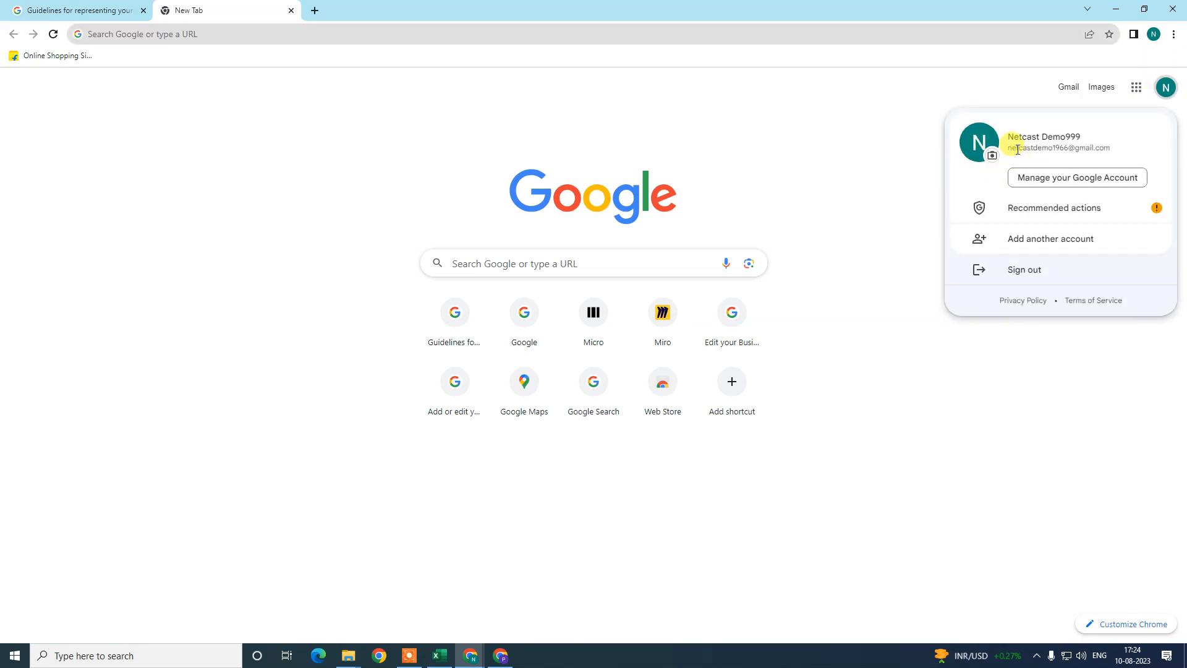
double_click(1058, 147)
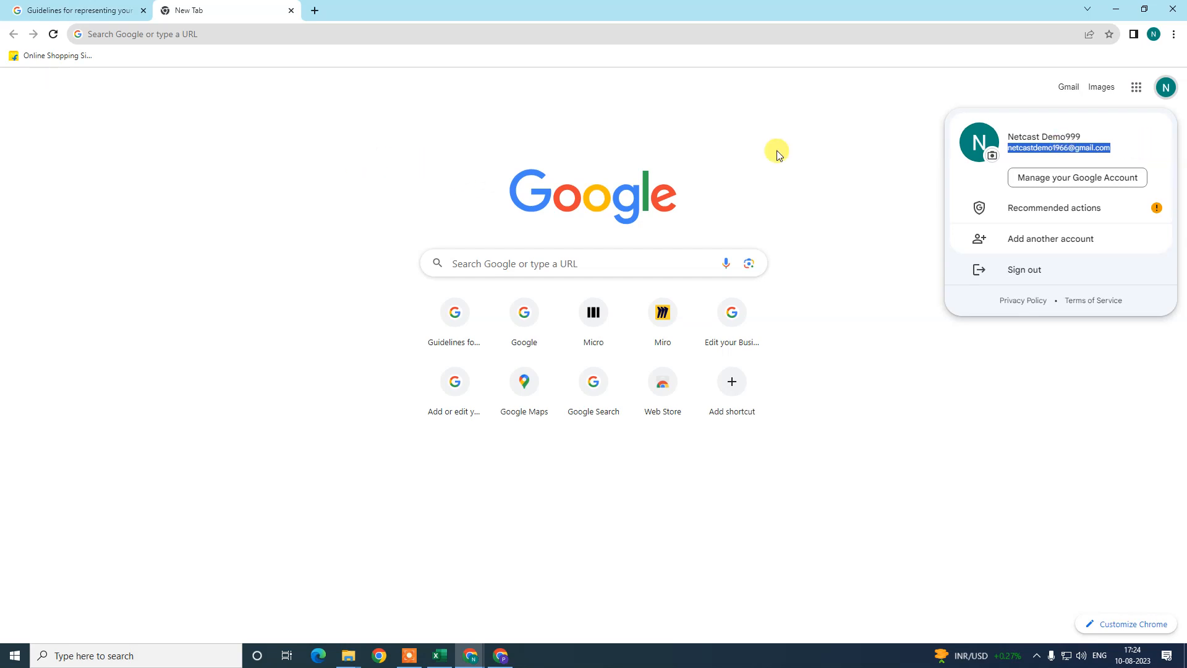
click(211, 34)
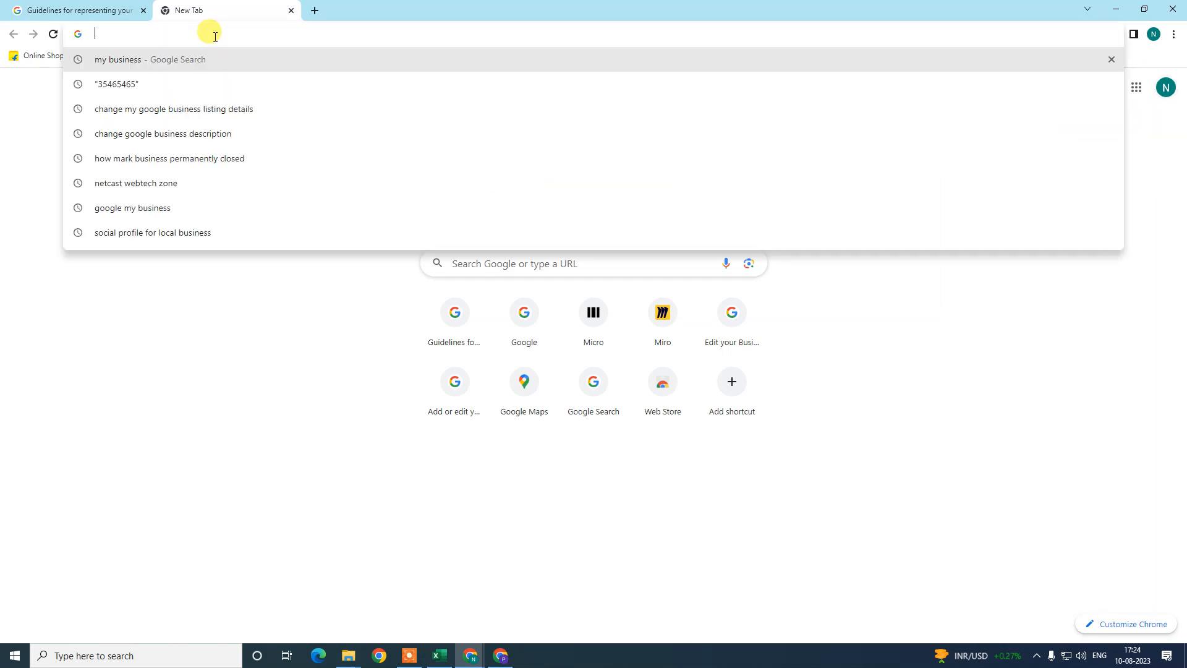
Search Google for 'my business' and open the BVGD car delear business profile
click(148, 59)
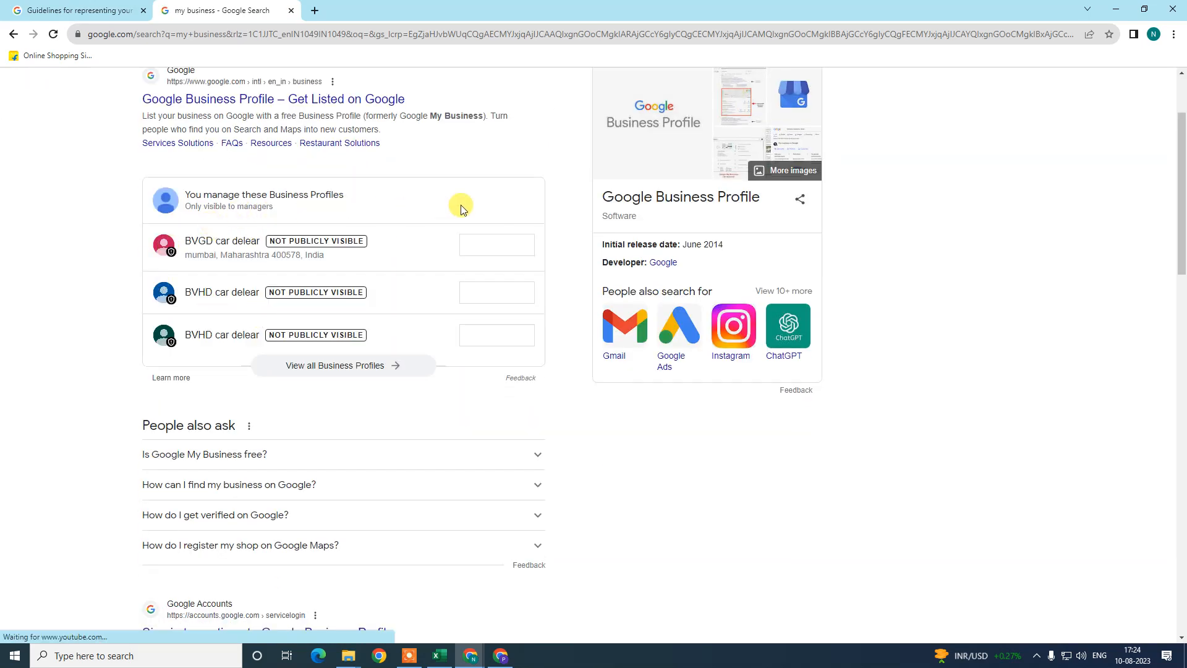
mouse_move(236, 232)
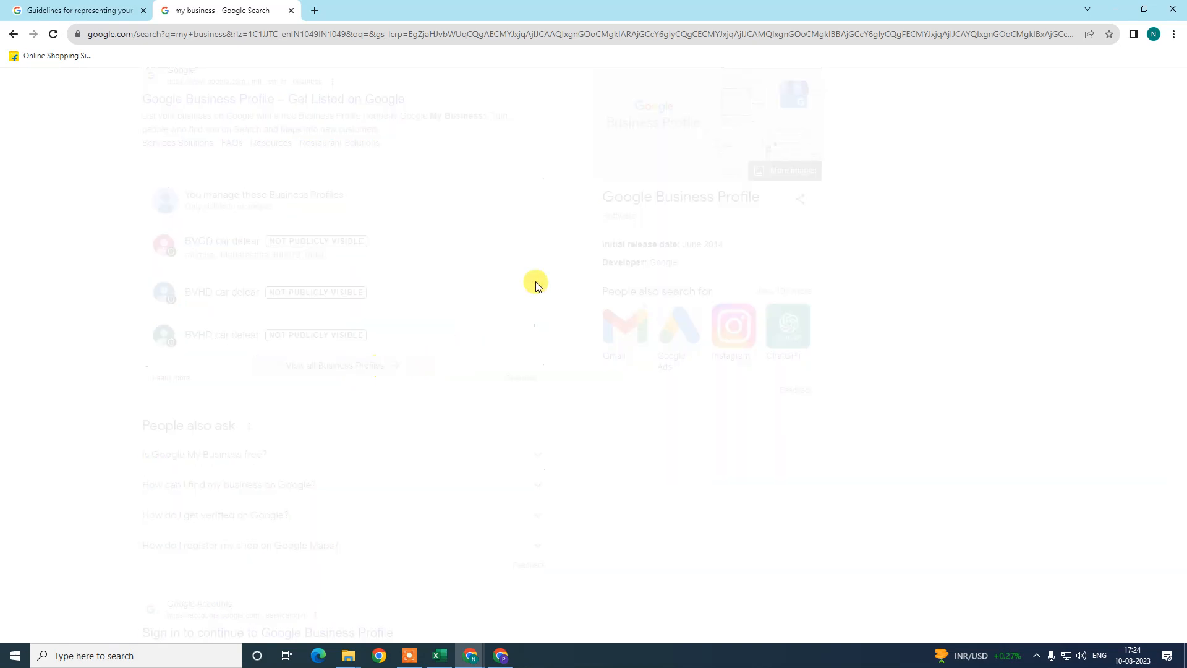
click(335, 366)
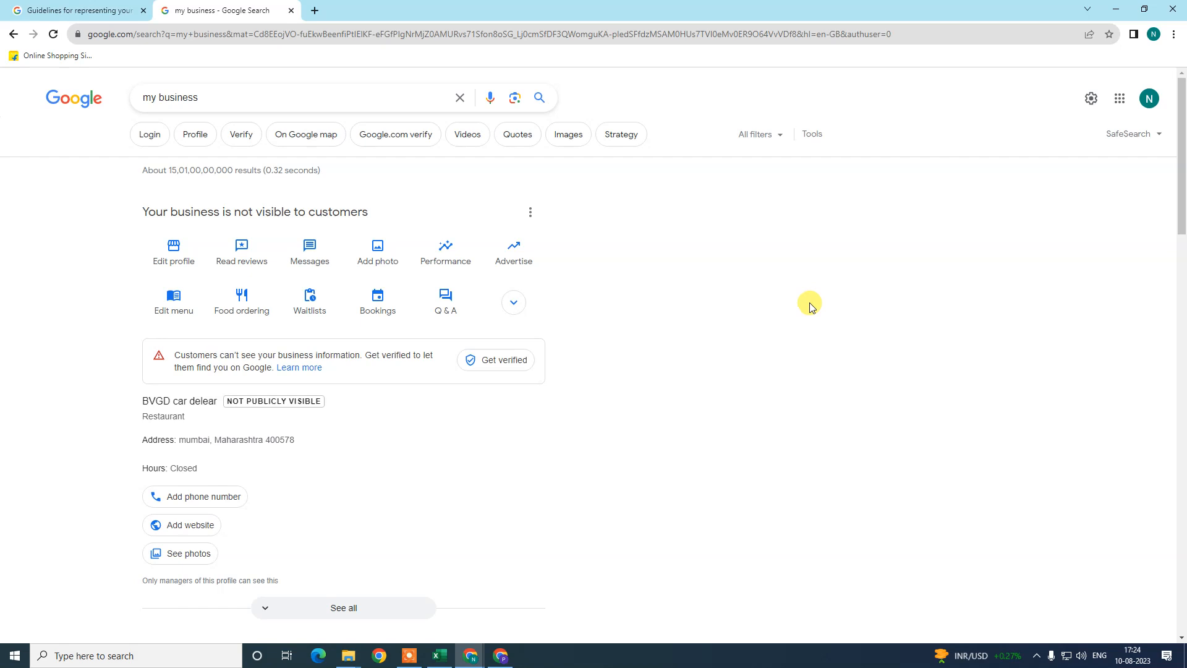
mouse_move(140, 271)
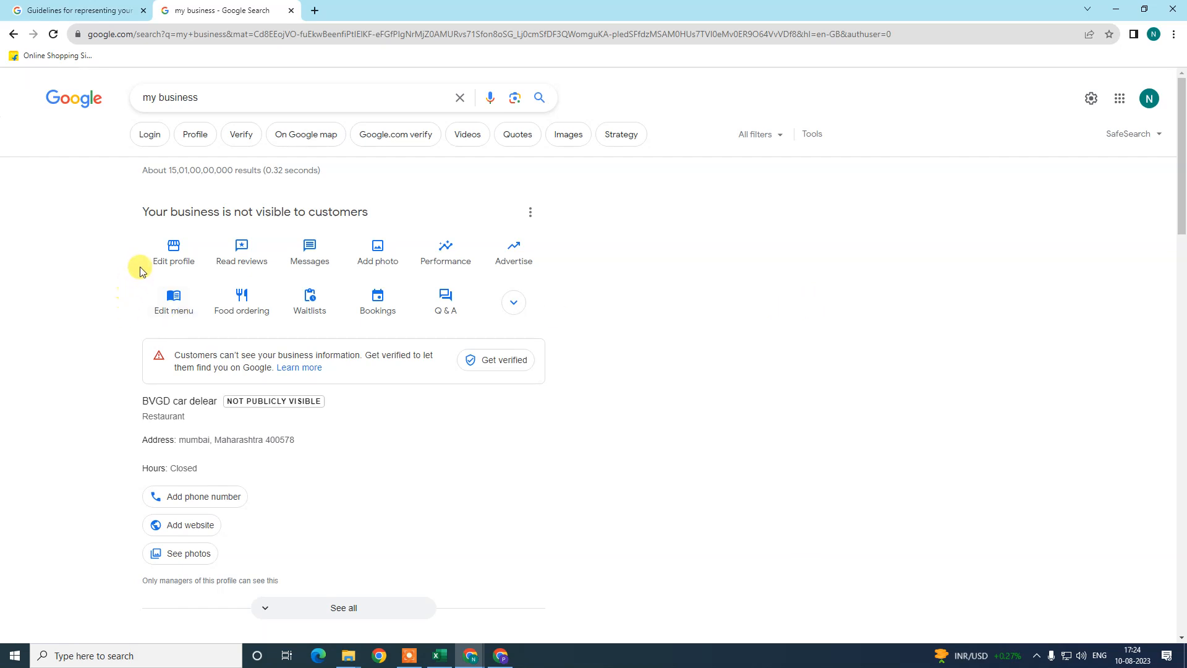
Expand the profile actions to reveal Add update and See photos
click(513, 302)
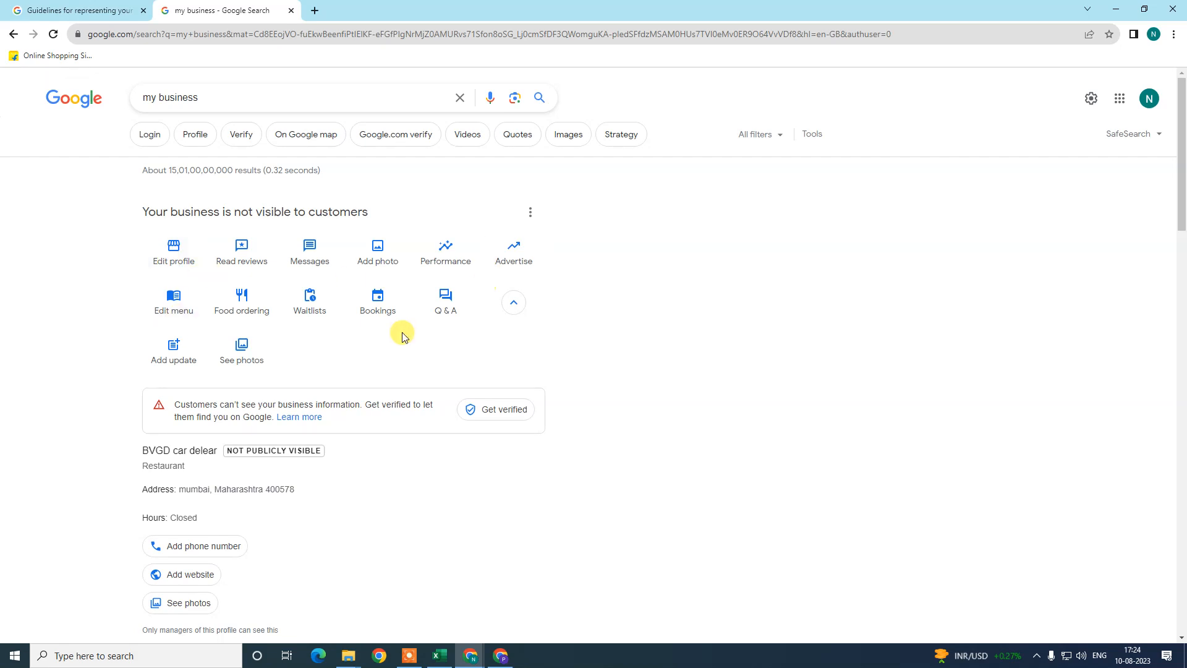
mouse_move(676, 353)
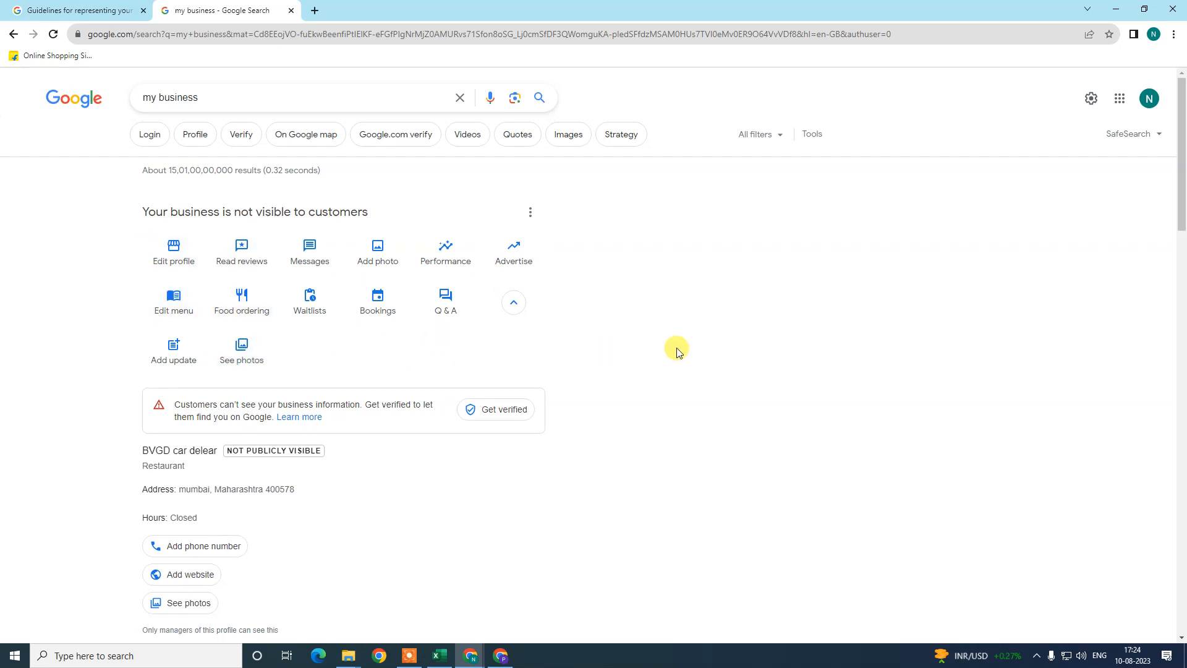
mouse_move(780, 285)
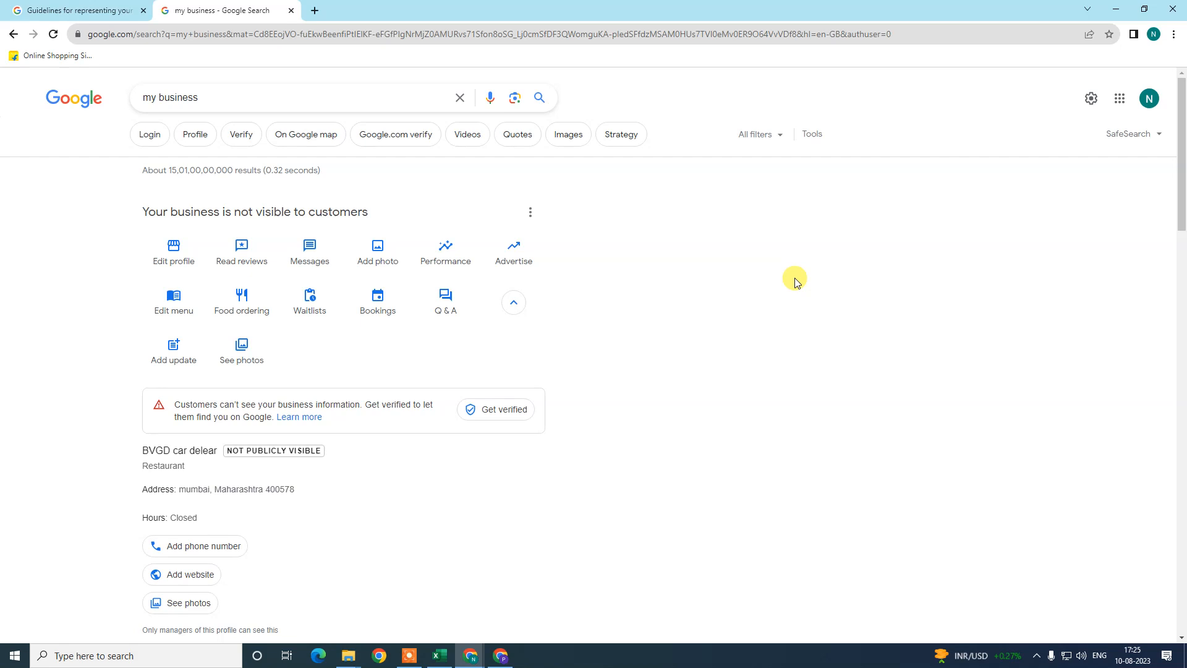
mouse_move(173, 246)
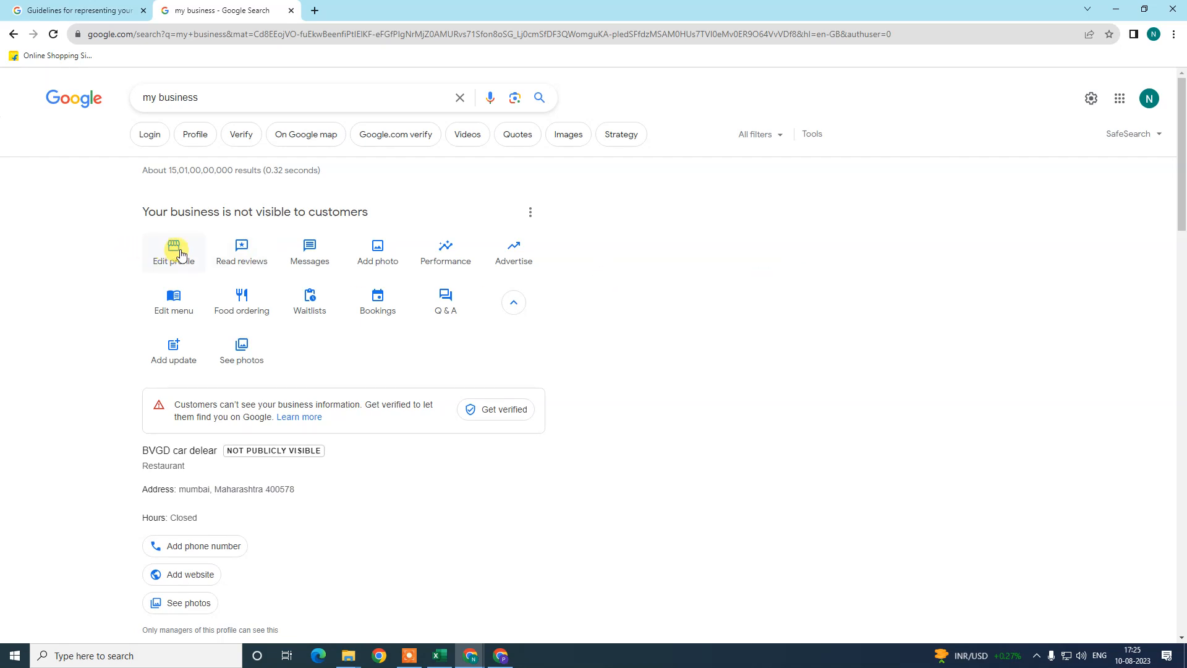
click(173, 250)
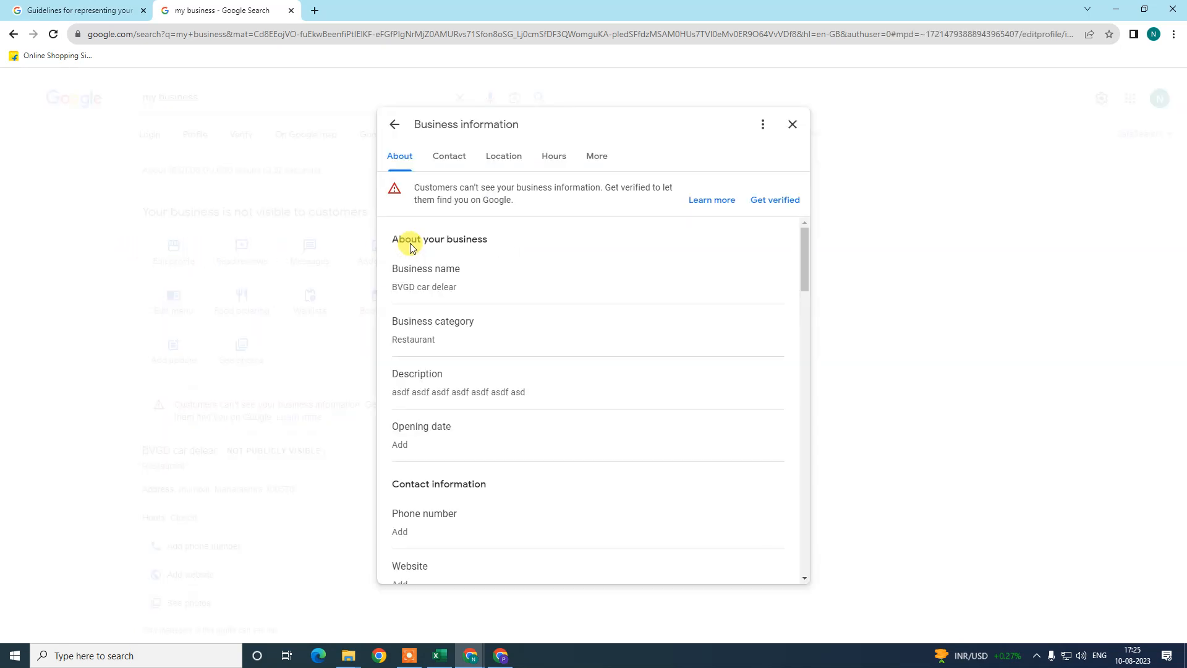
mouse_move(415, 350)
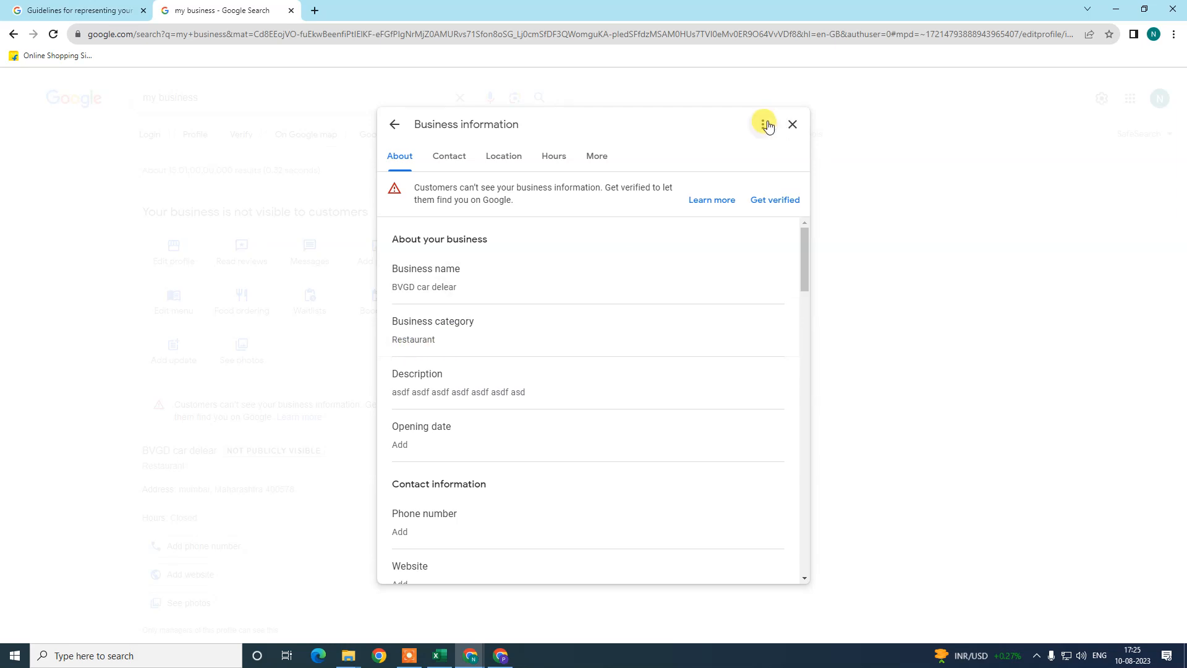
click(792, 124)
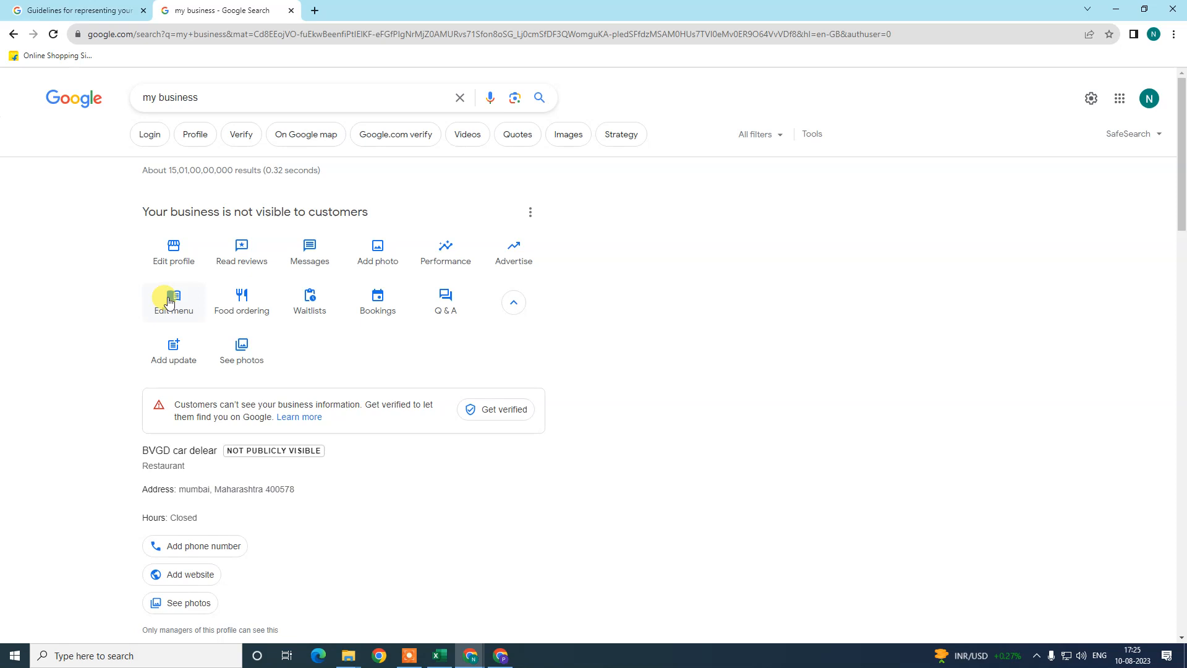
mouse_move(175, 305)
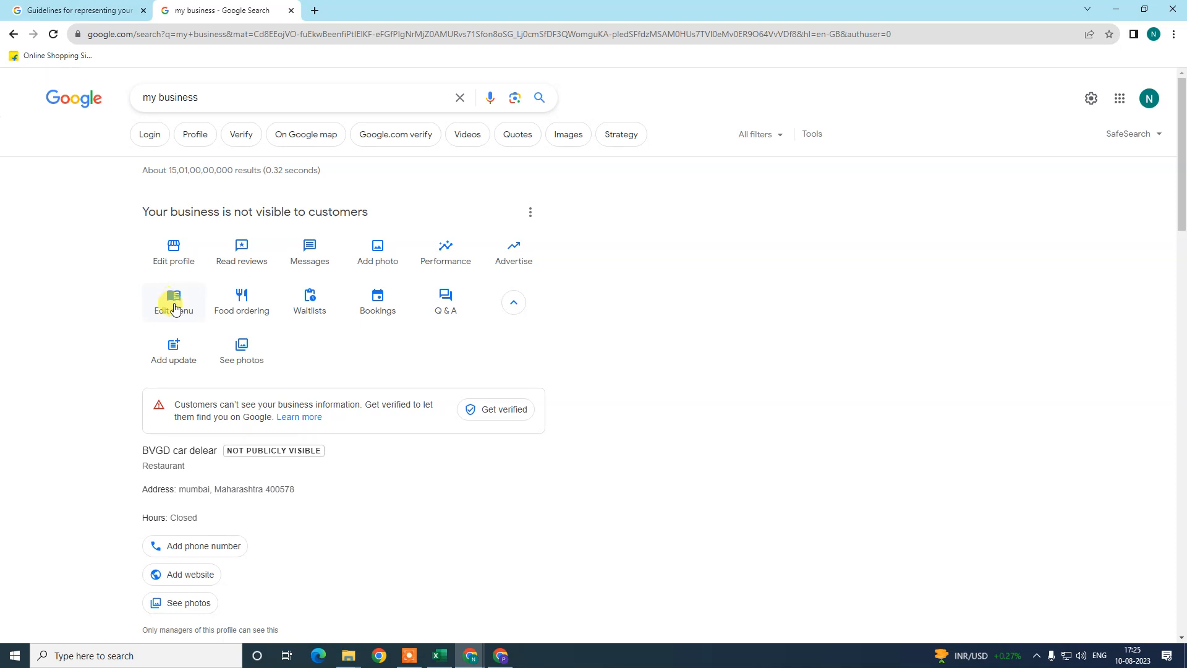
mouse_move(177, 331)
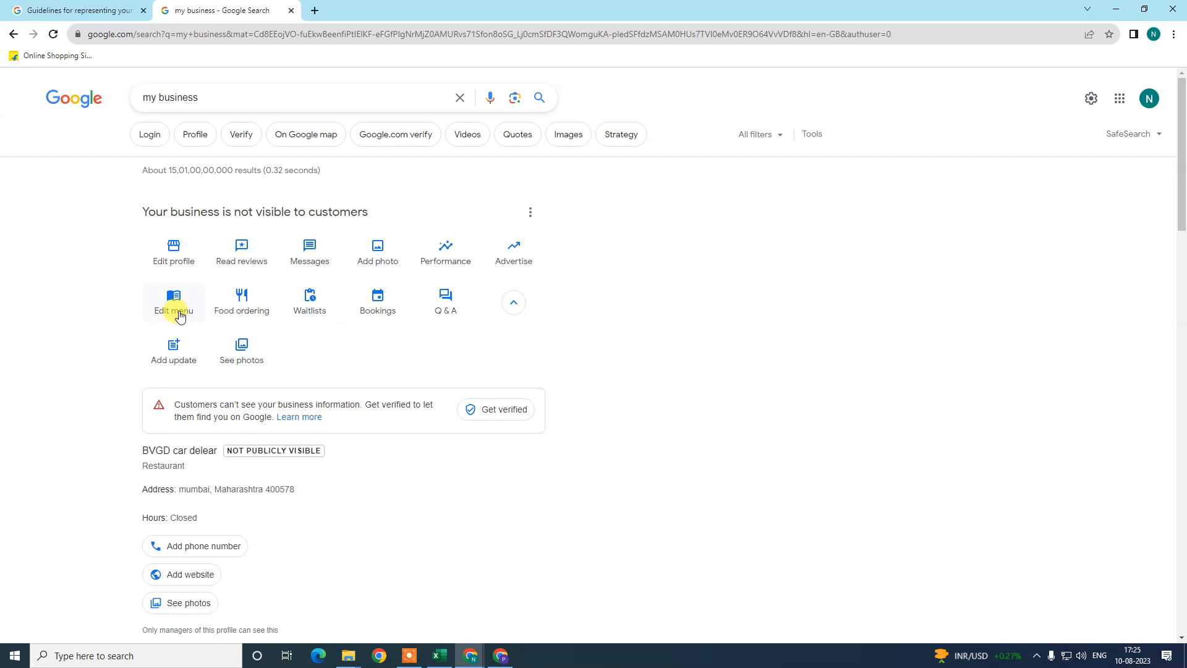
mouse_move(241, 301)
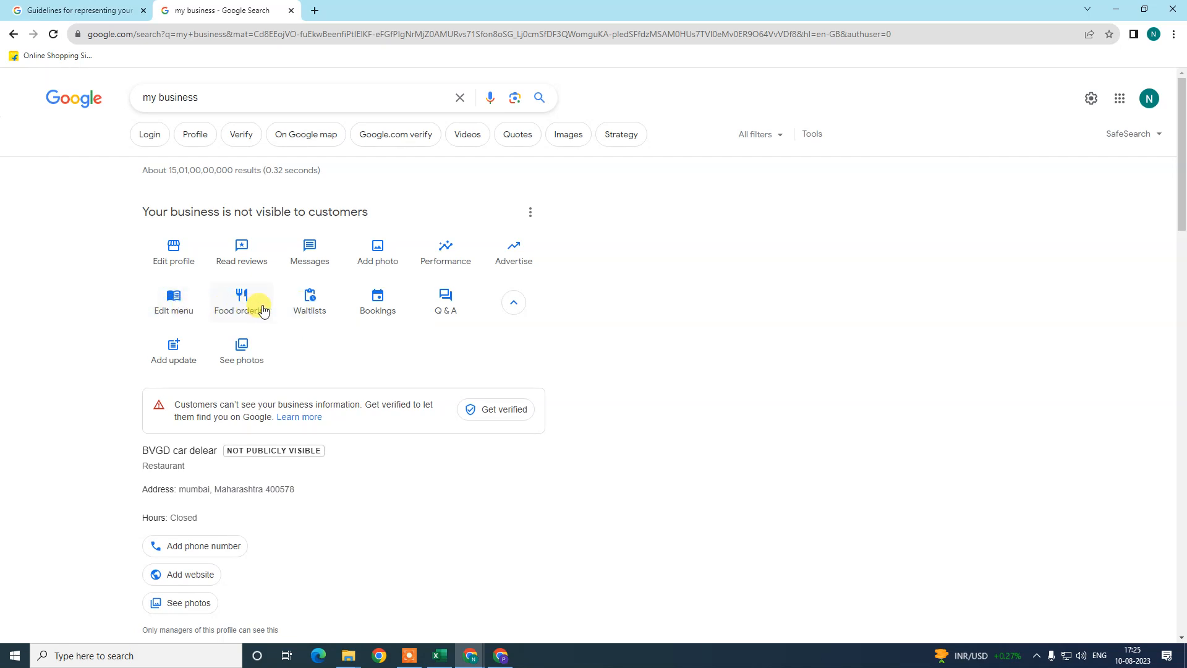
mouse_move(358, 368)
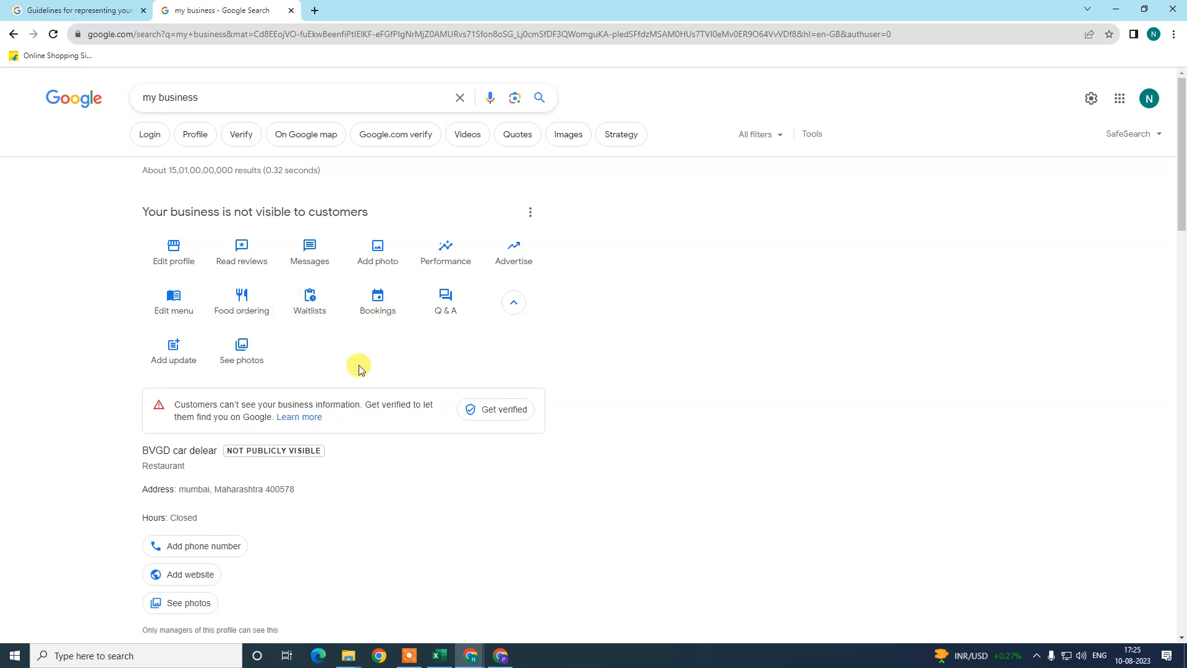
click(173, 300)
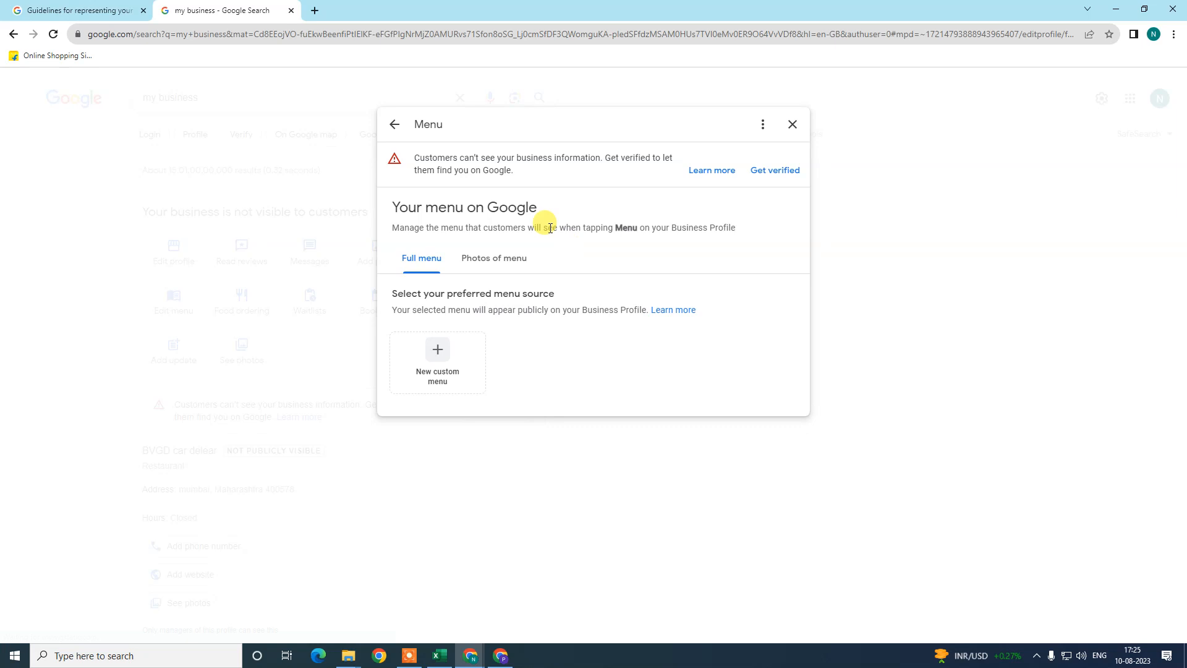
mouse_move(582, 201)
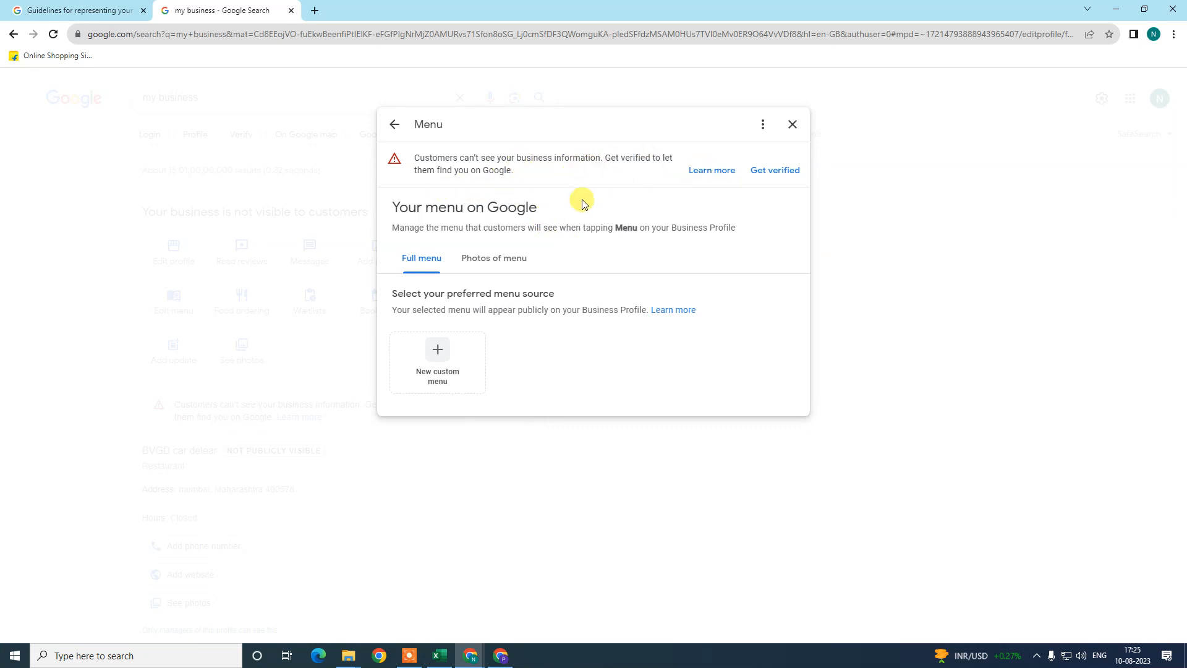
mouse_move(721, 196)
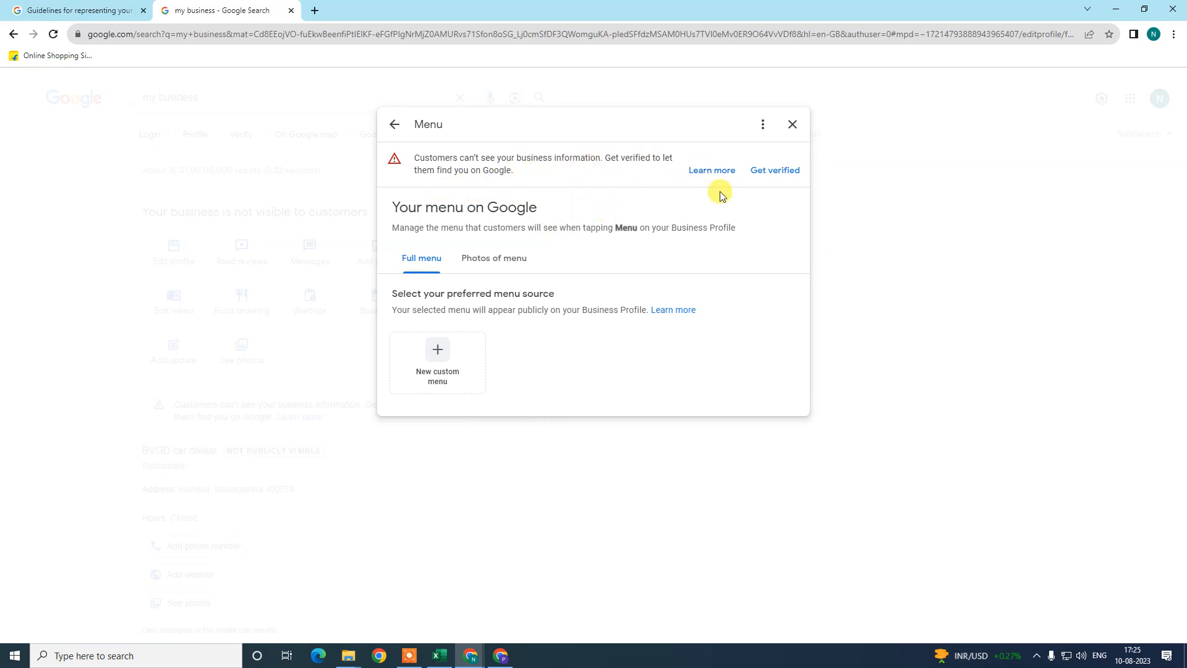
mouse_move(494, 257)
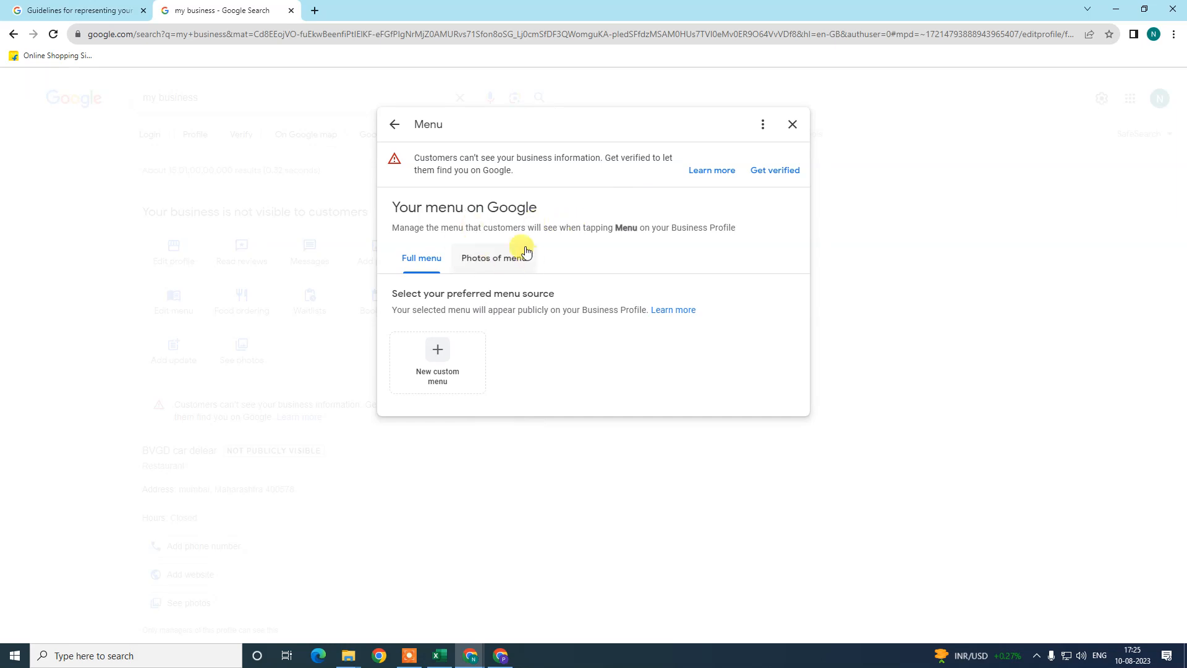
mouse_move(493, 262)
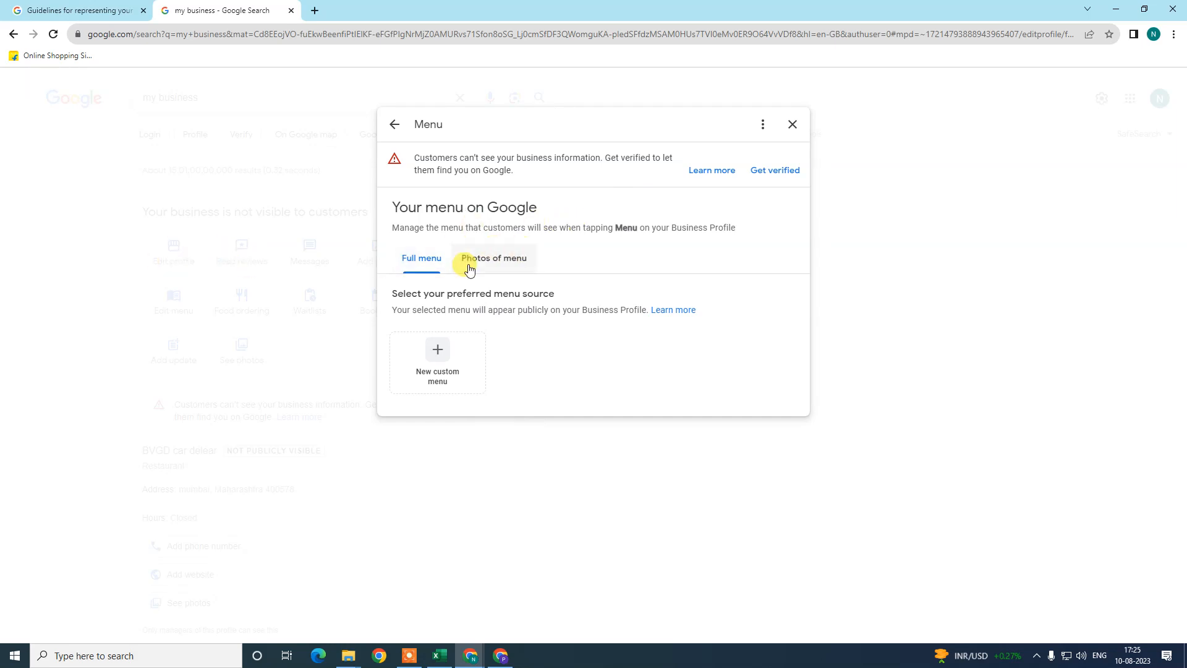
mouse_move(774, 188)
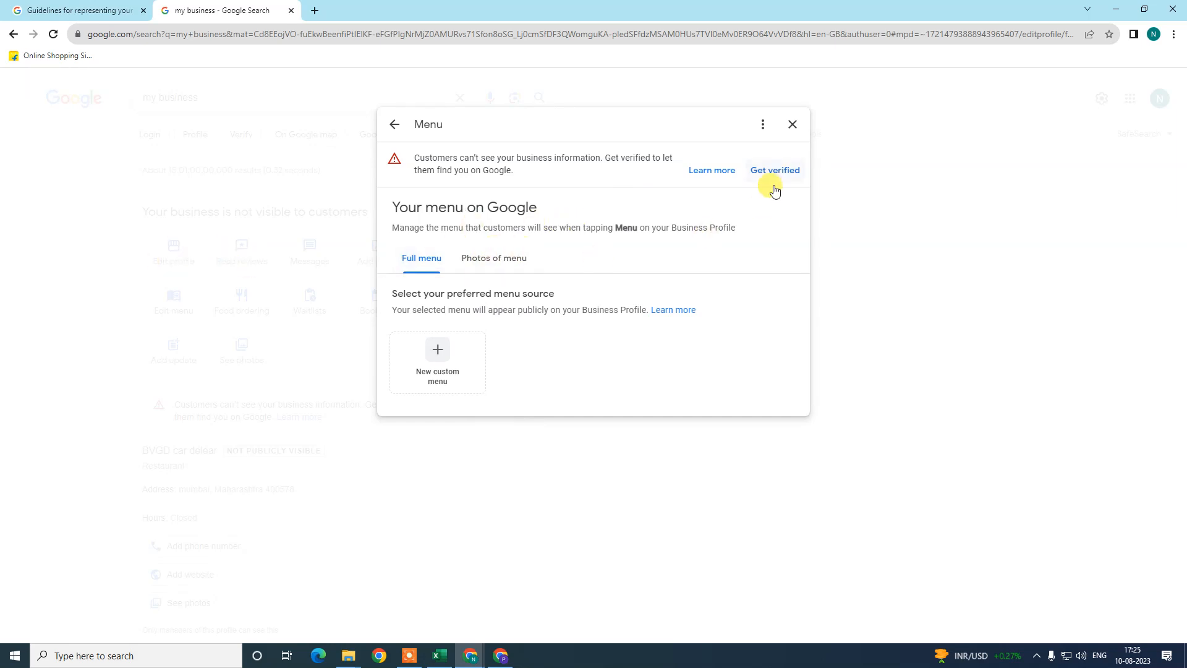
mouse_move(477, 288)
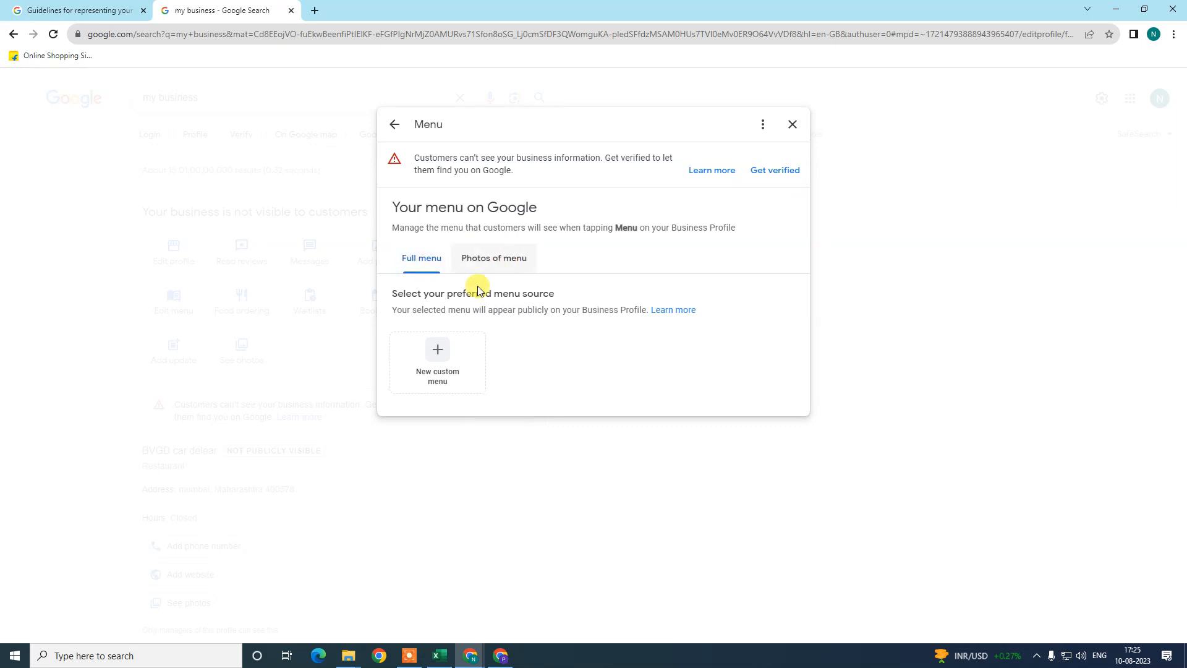
mouse_move(505, 320)
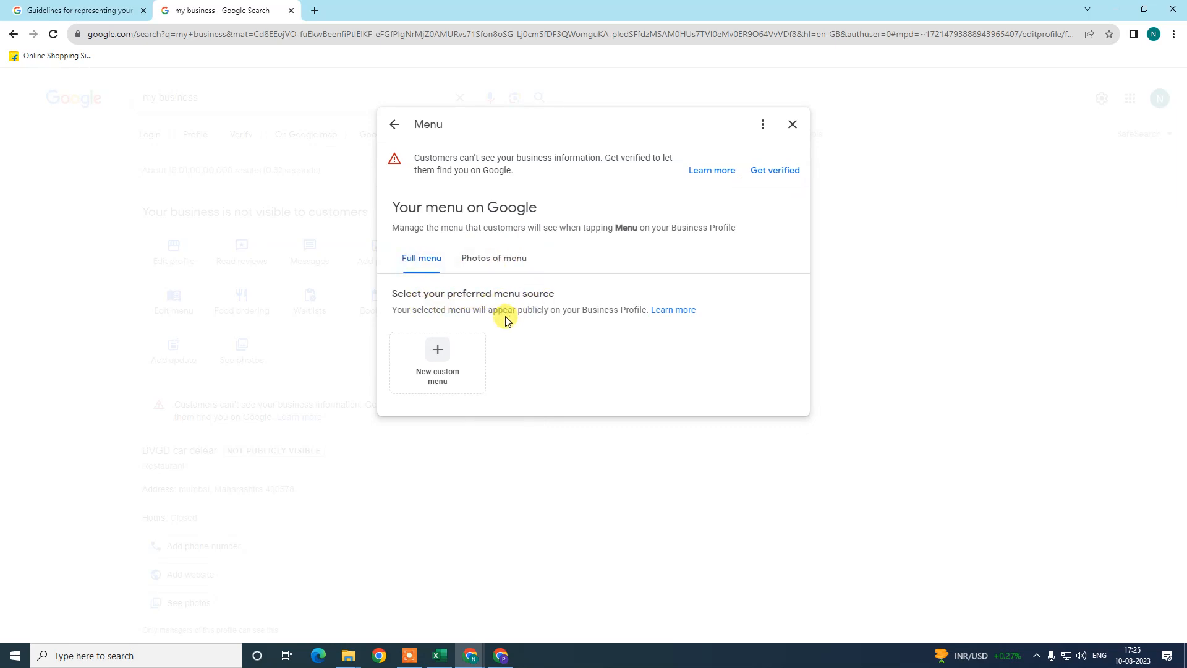
mouse_move(461, 321)
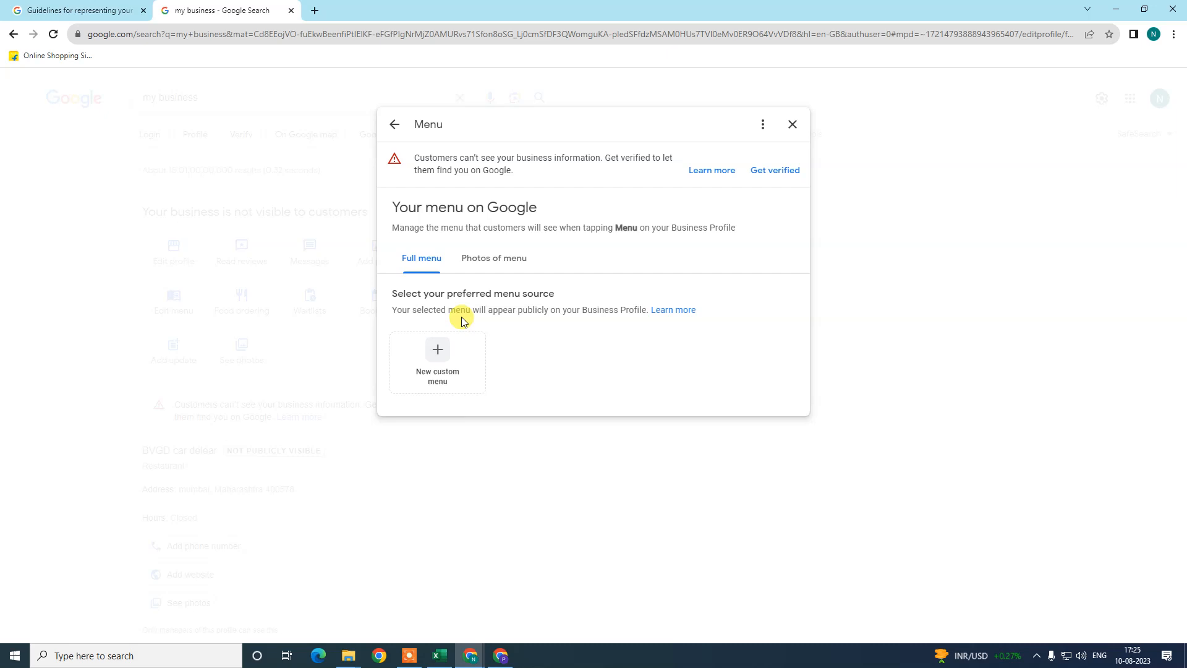
mouse_move(652, 318)
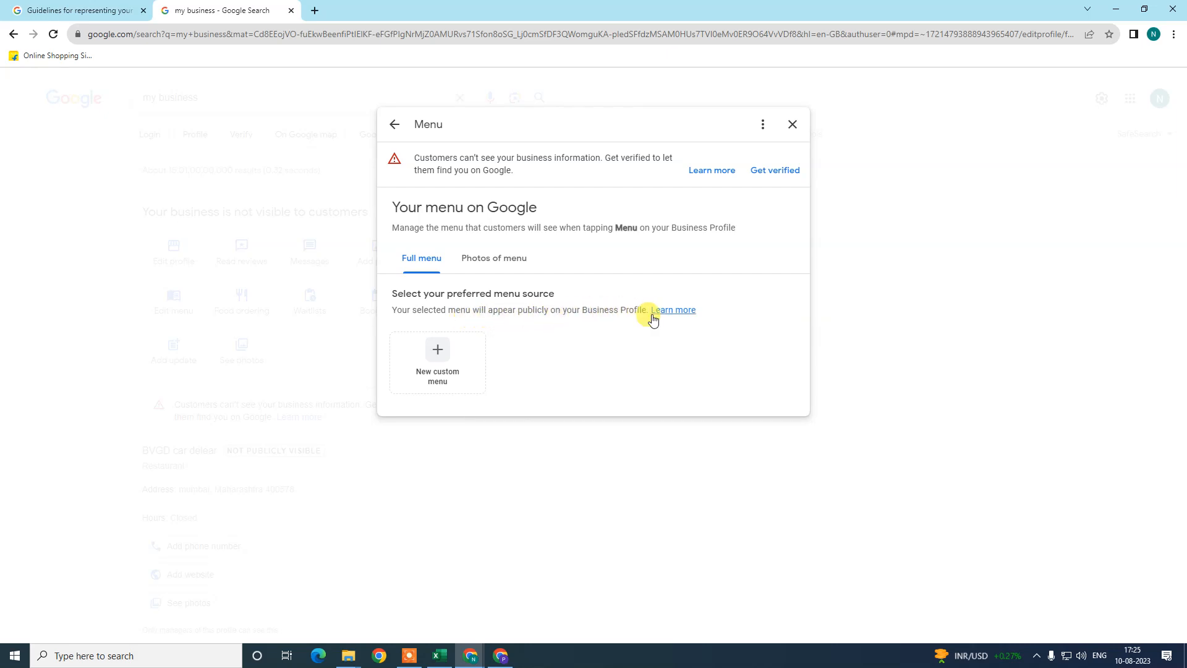
click(493, 257)
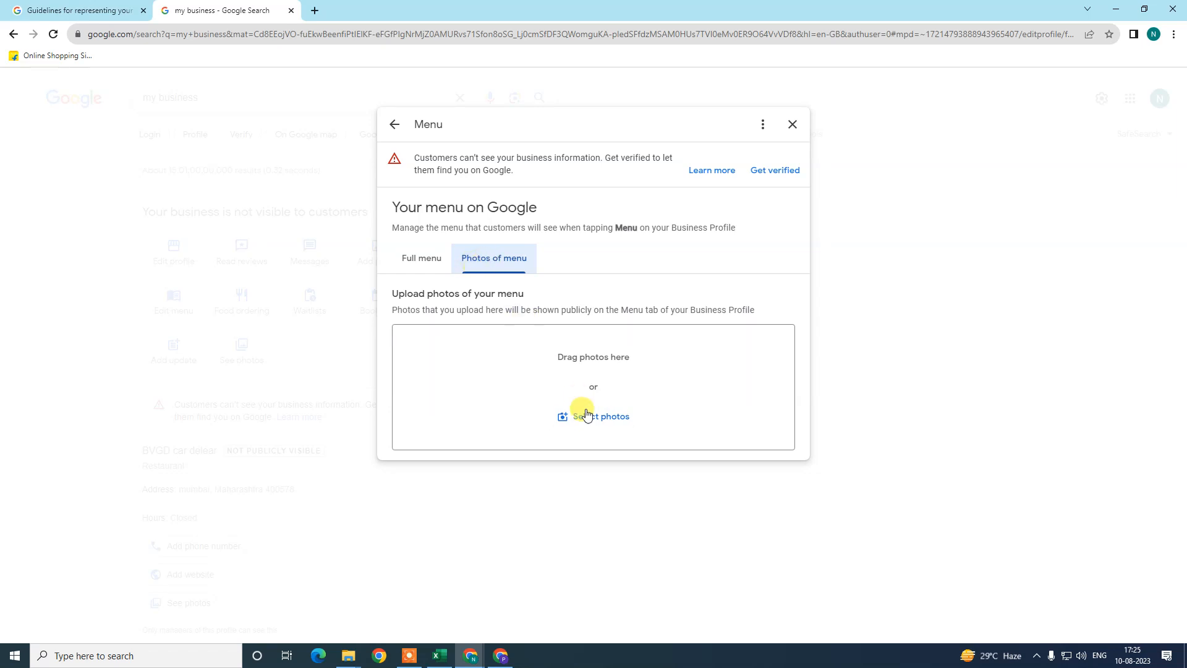
mouse_move(734, 400)
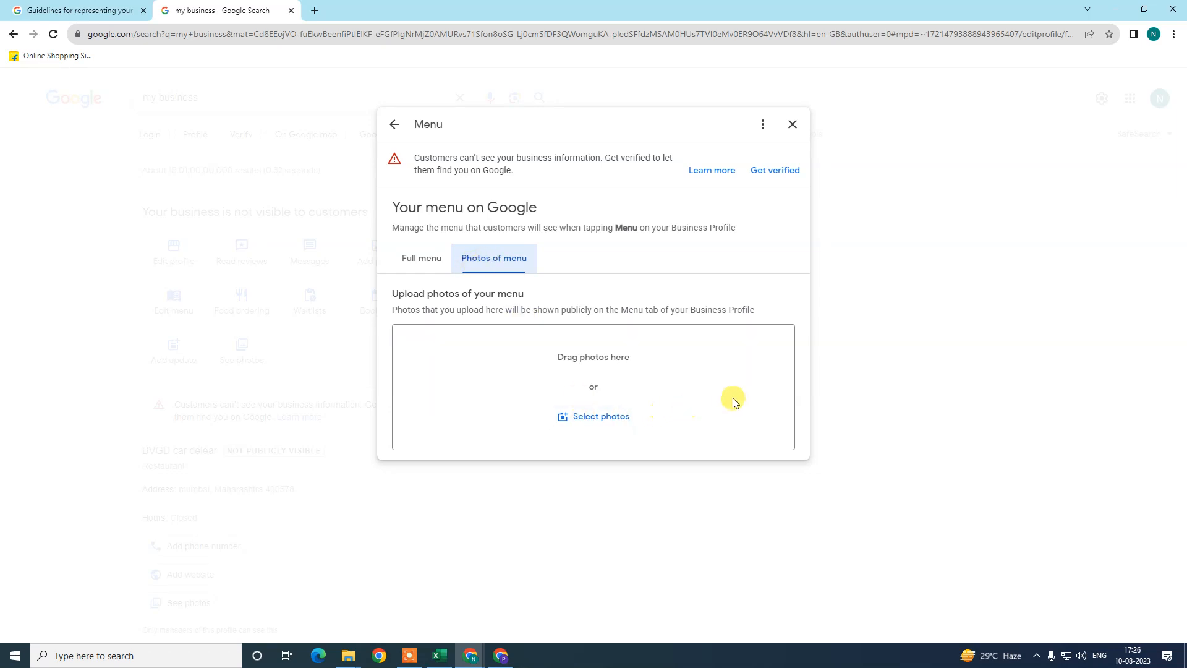
mouse_move(599, 416)
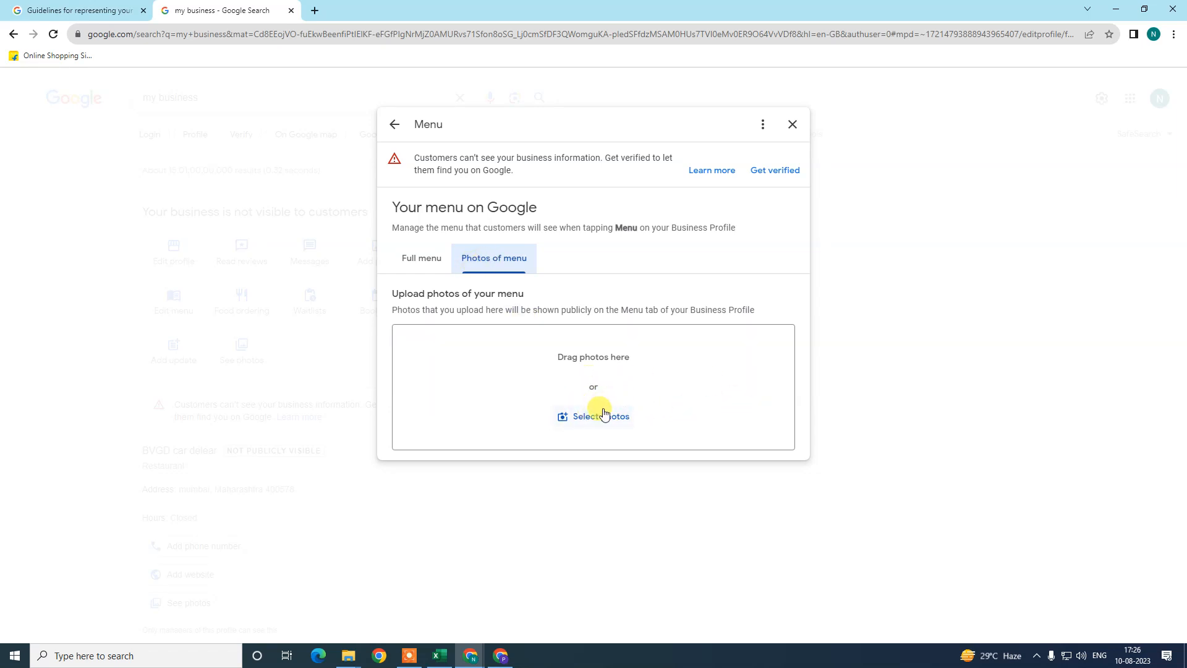
click(420, 259)
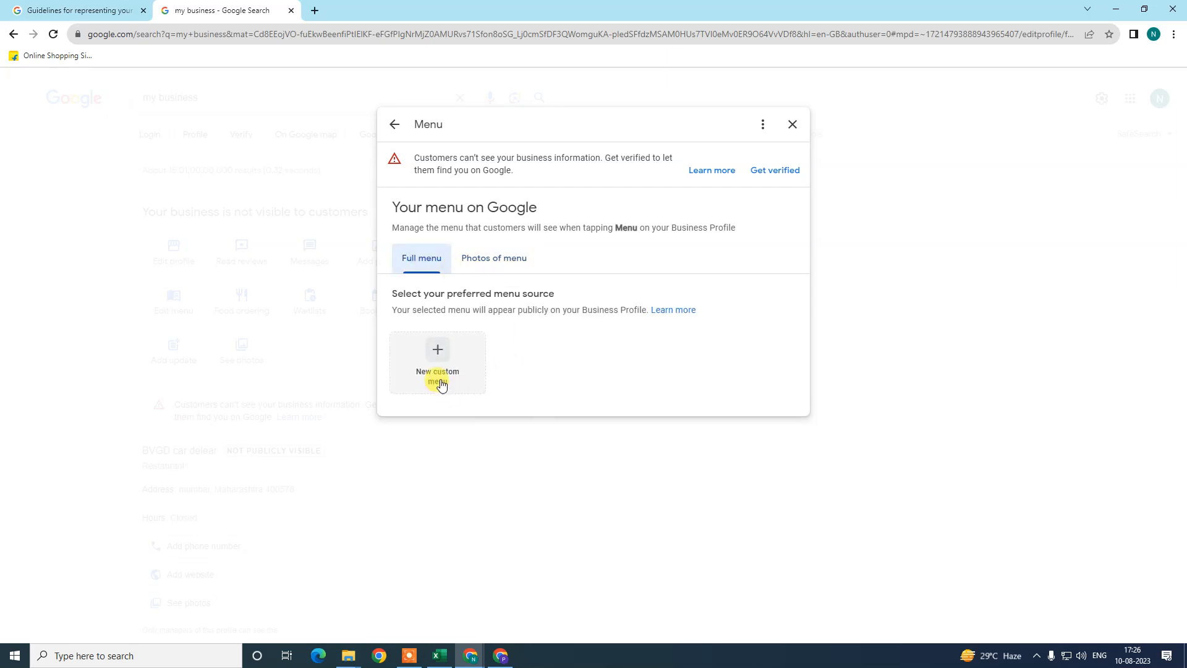
Start a new custom menu with a section named 'non vegeterian' and a placeholder description
click(436, 362)
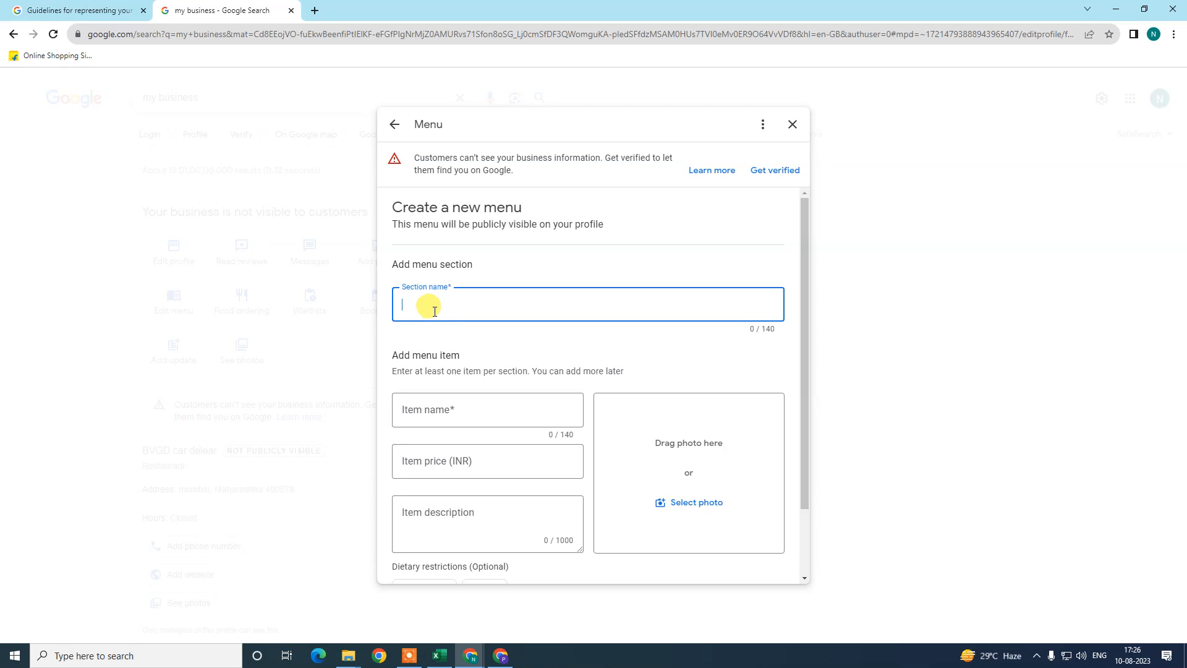
mouse_move(428, 314)
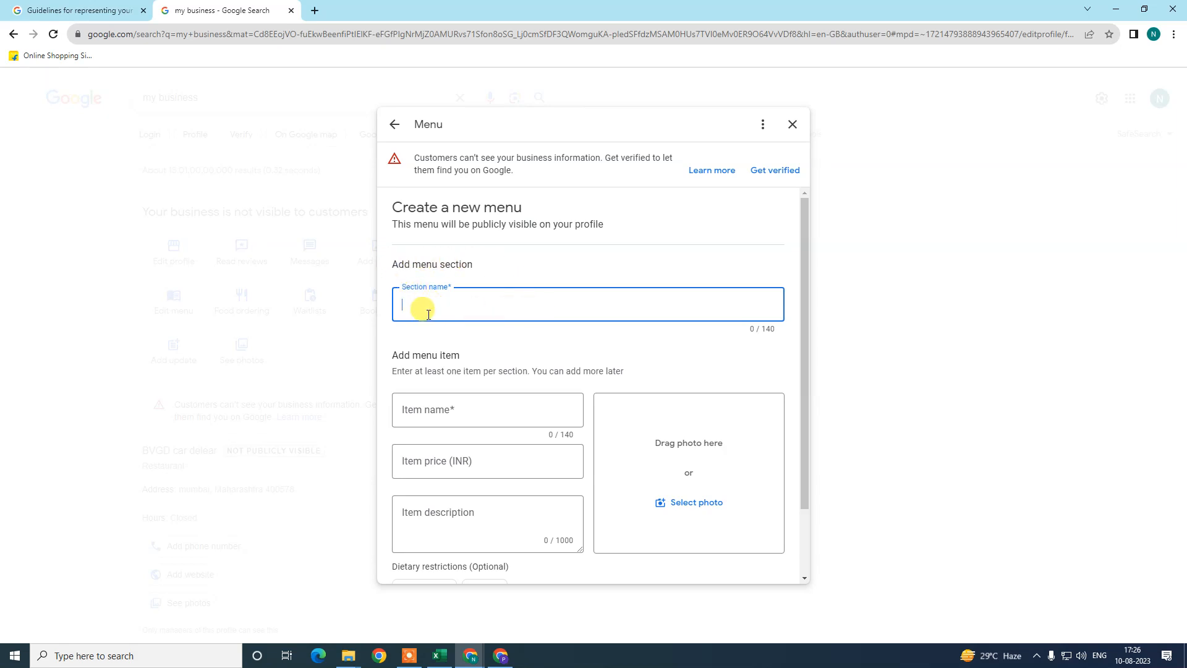
text(af)
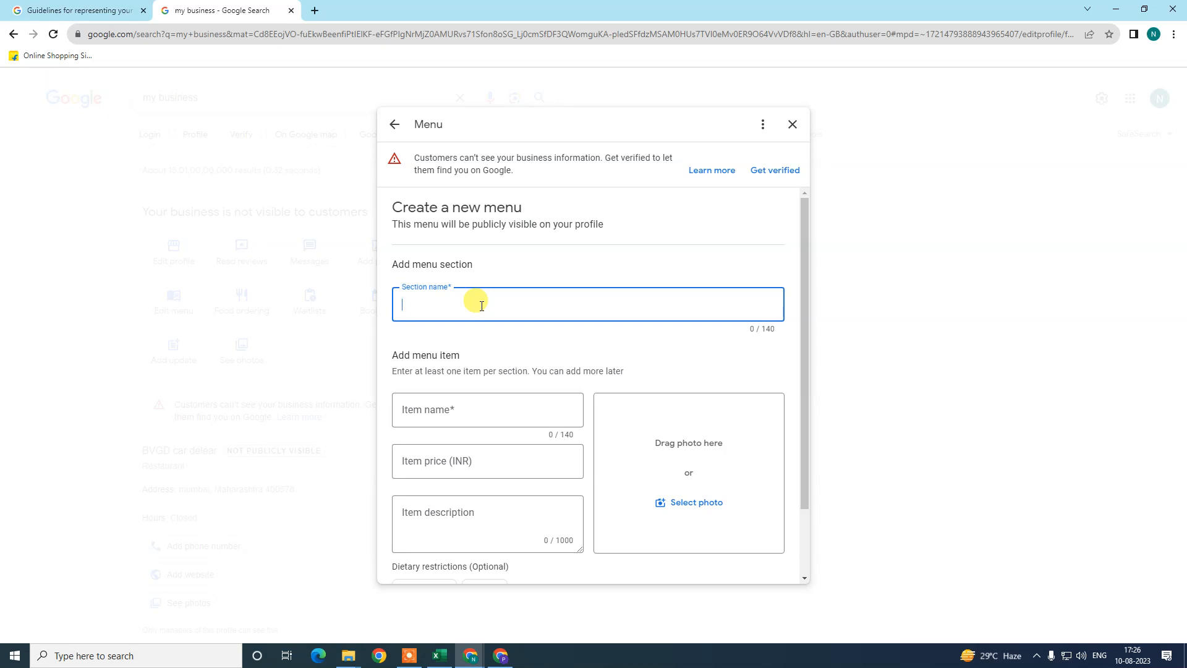
text(non v)
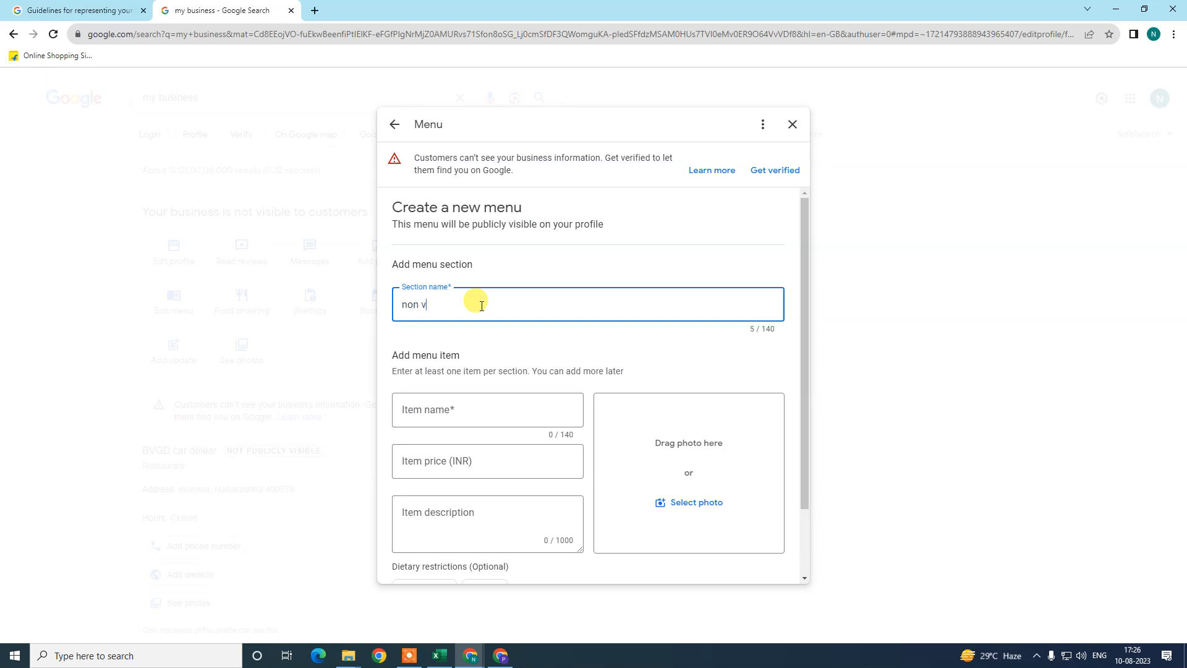
text(eget)
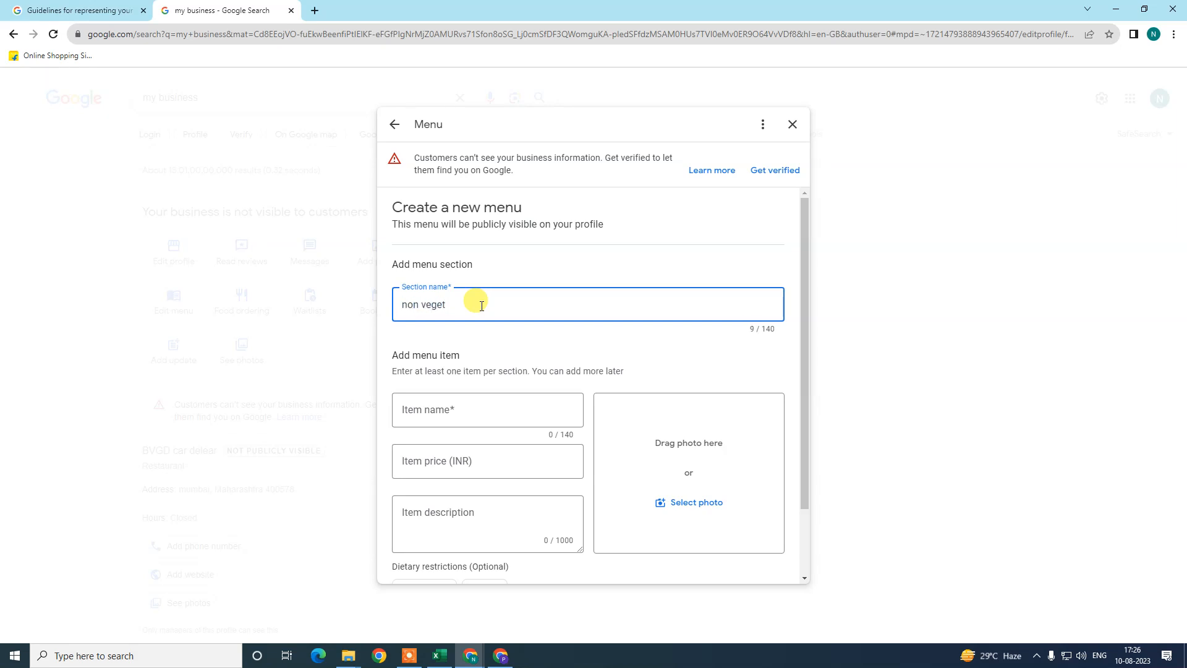
text(eterian)
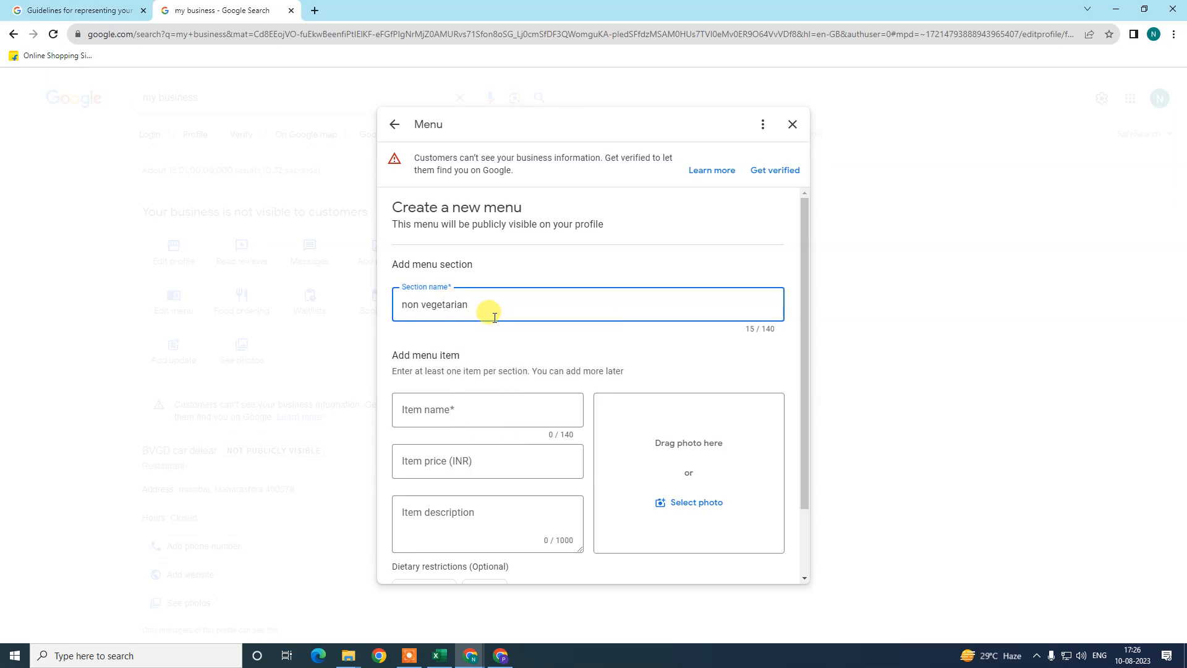
text(a)
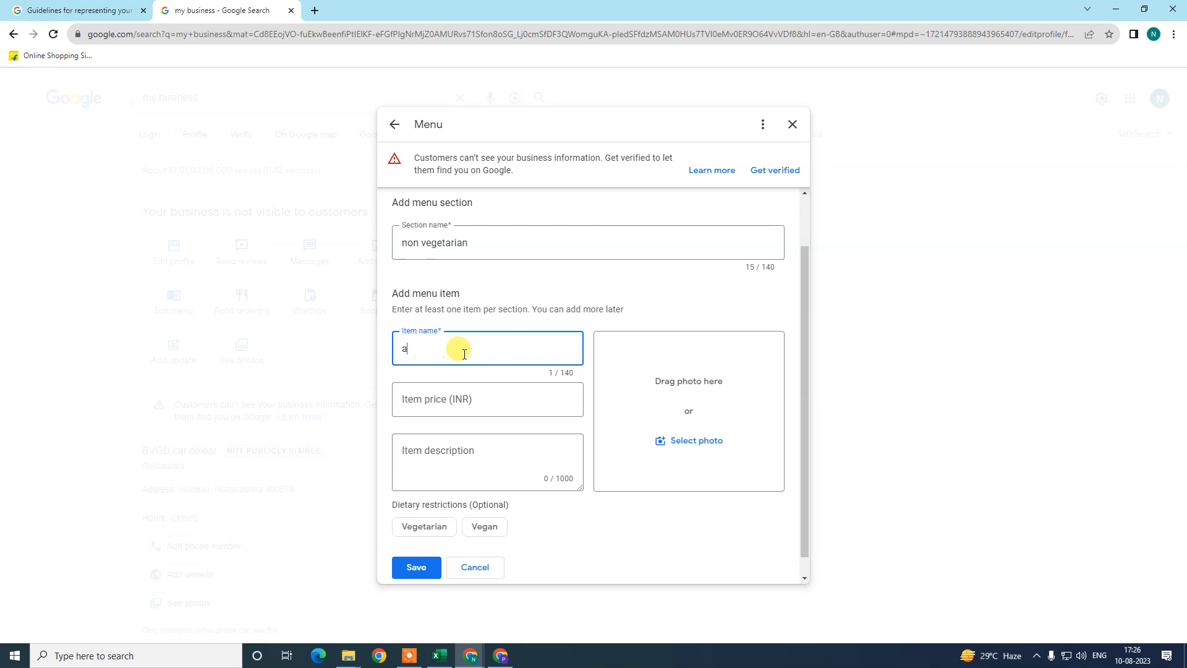
text(asdfsdf)
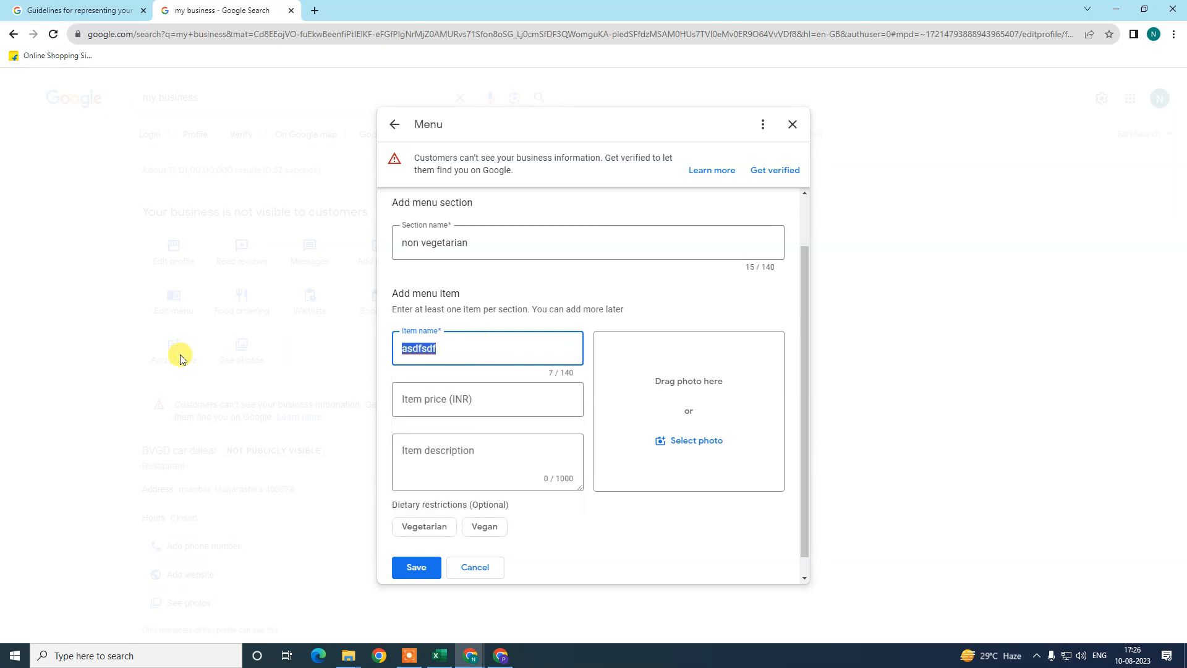
text(a)
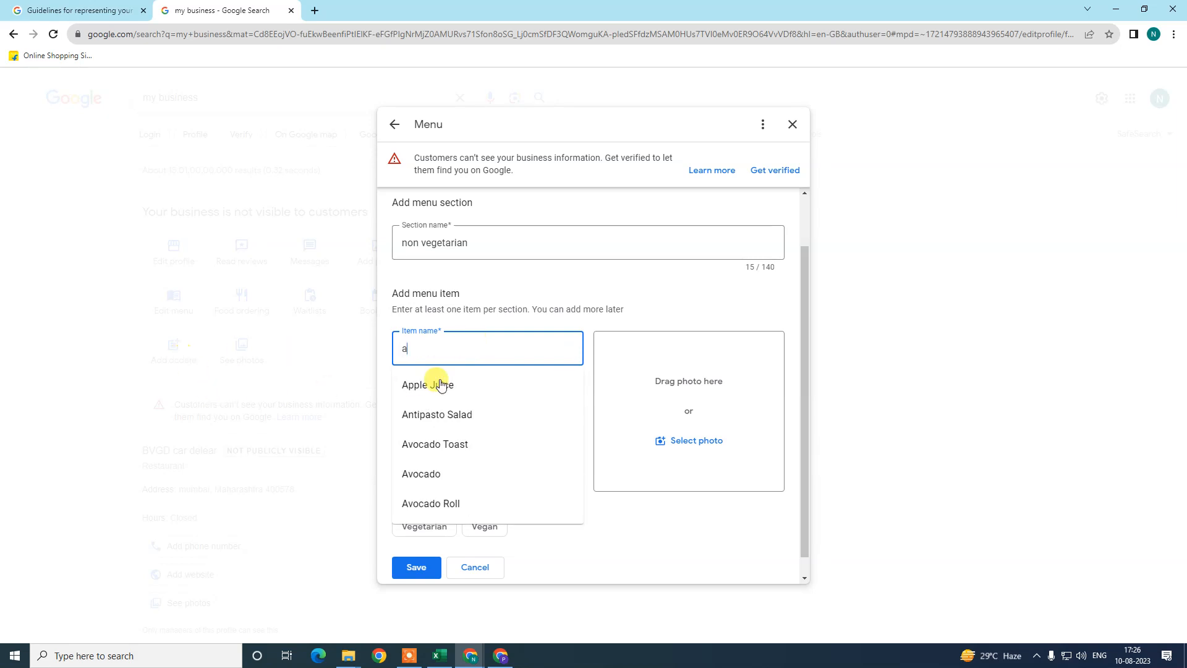
Add Chicken Wings at price 15 with a short description and start choosing its photo
text(chi)
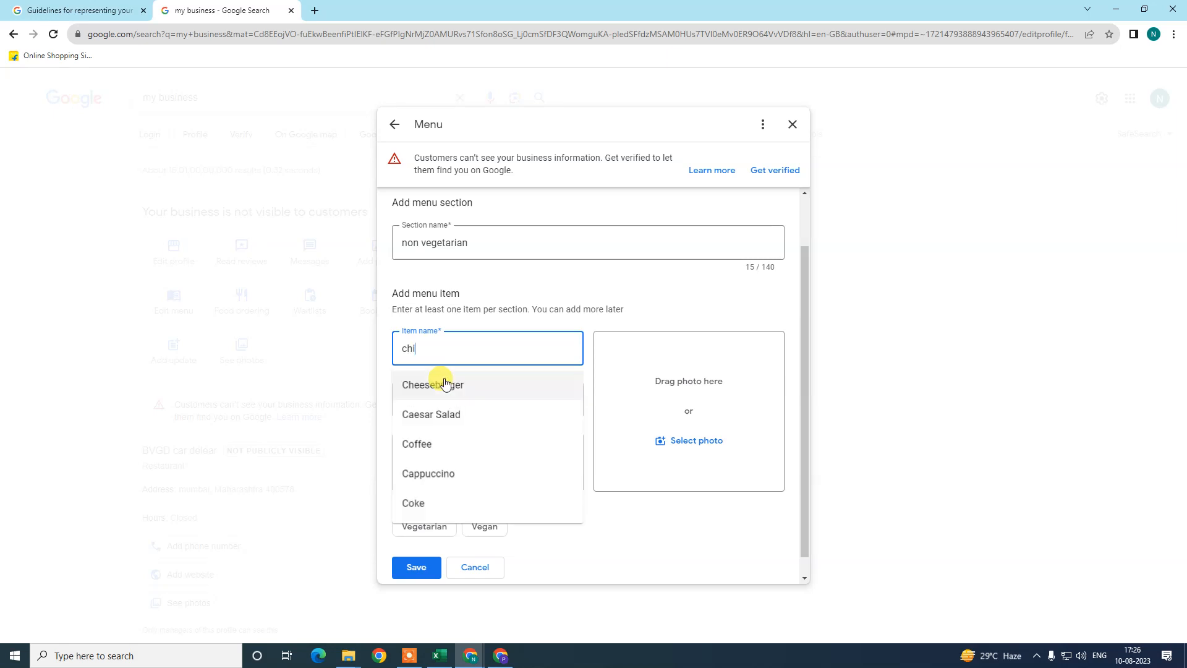
text(ck)
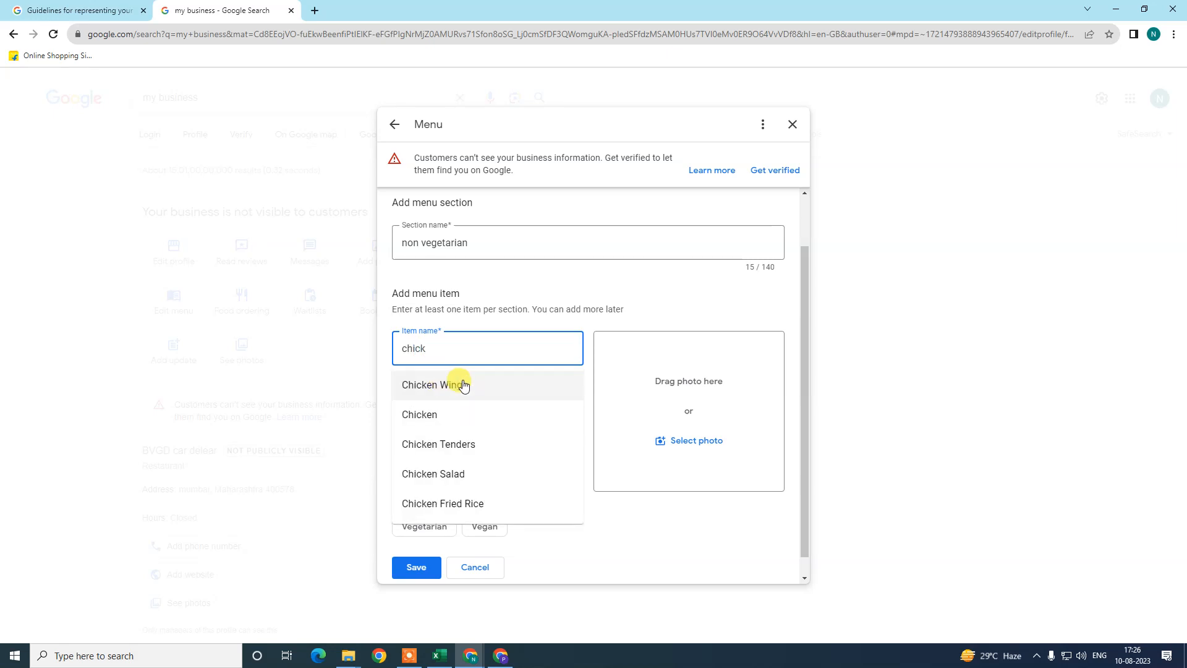
click(434, 384)
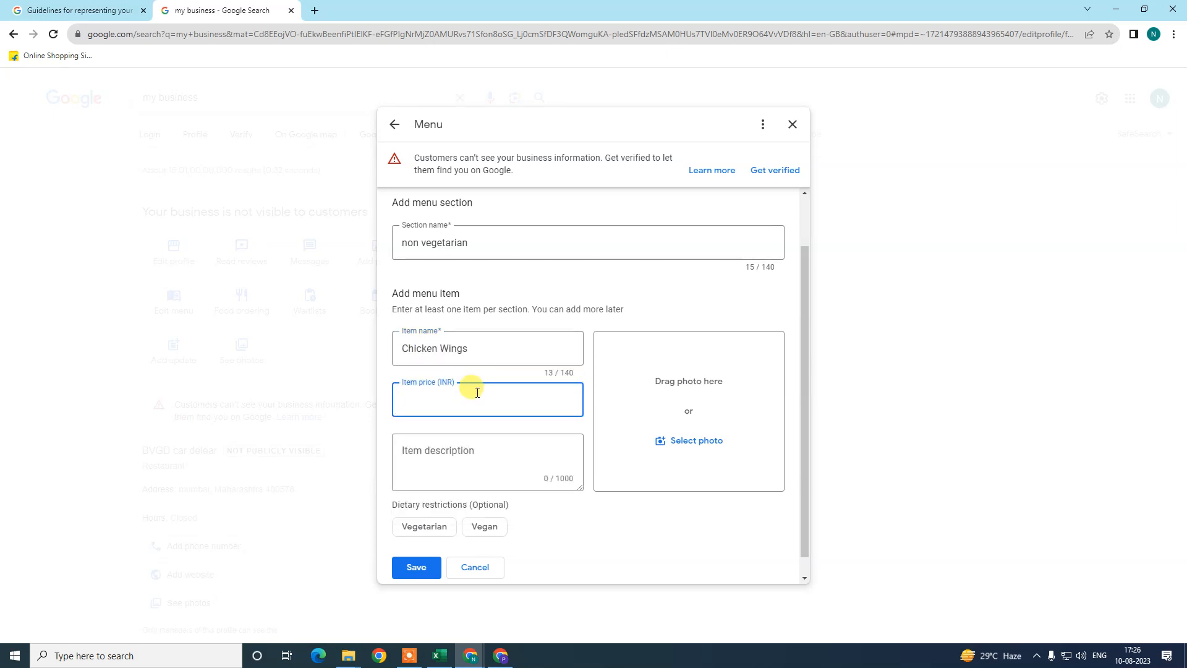
text(15)
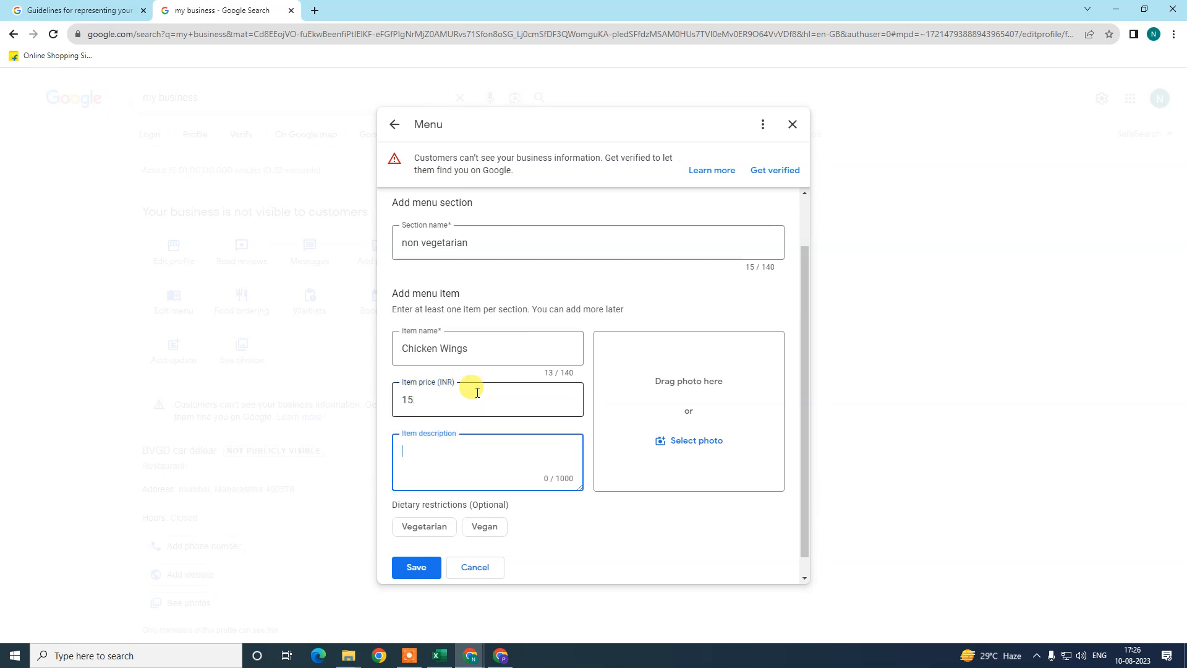
text(asdf asdf asdf sdf)
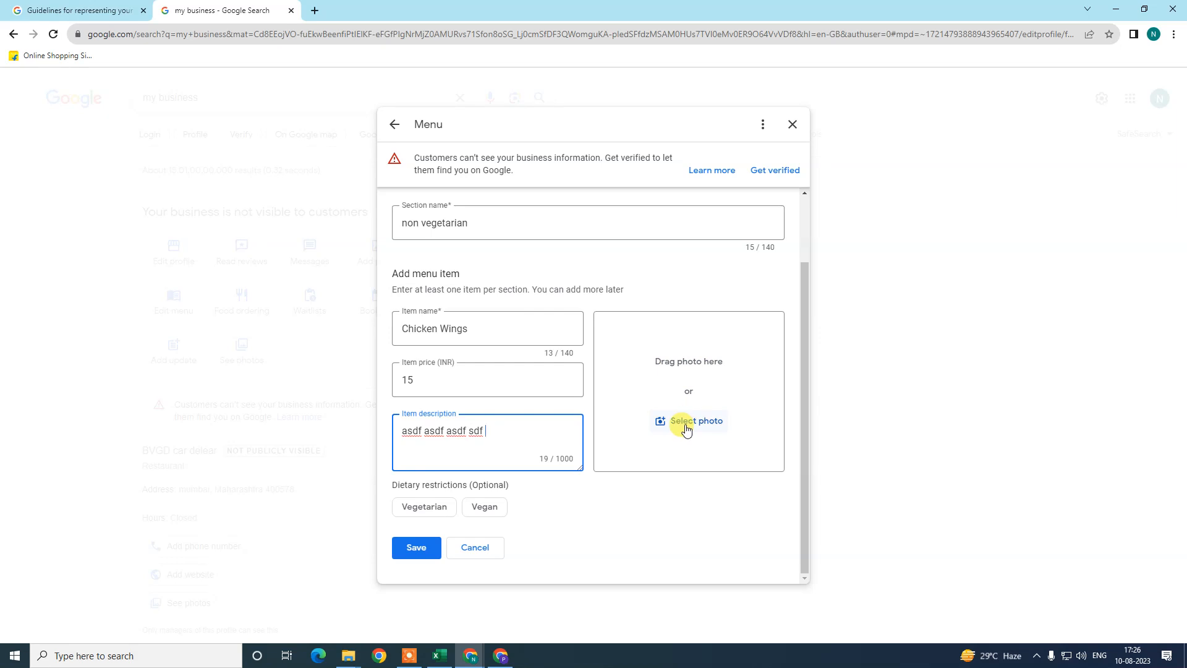
click(689, 420)
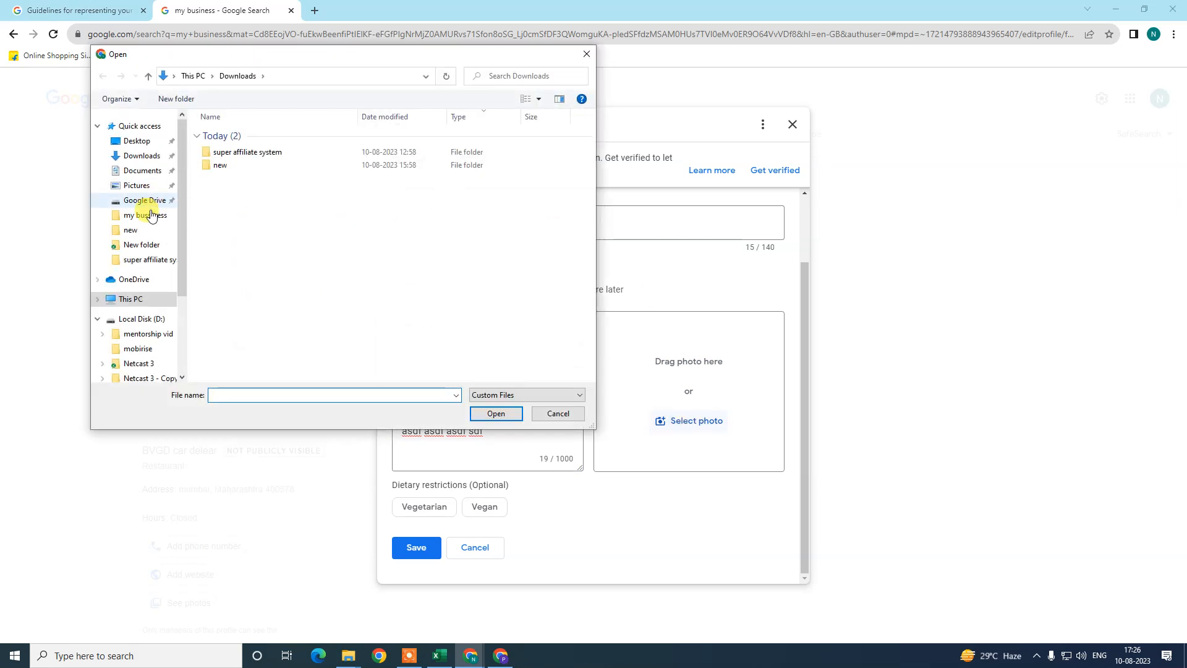
Cancel the photo chooser and save the menu with Chicken Wings
click(556, 413)
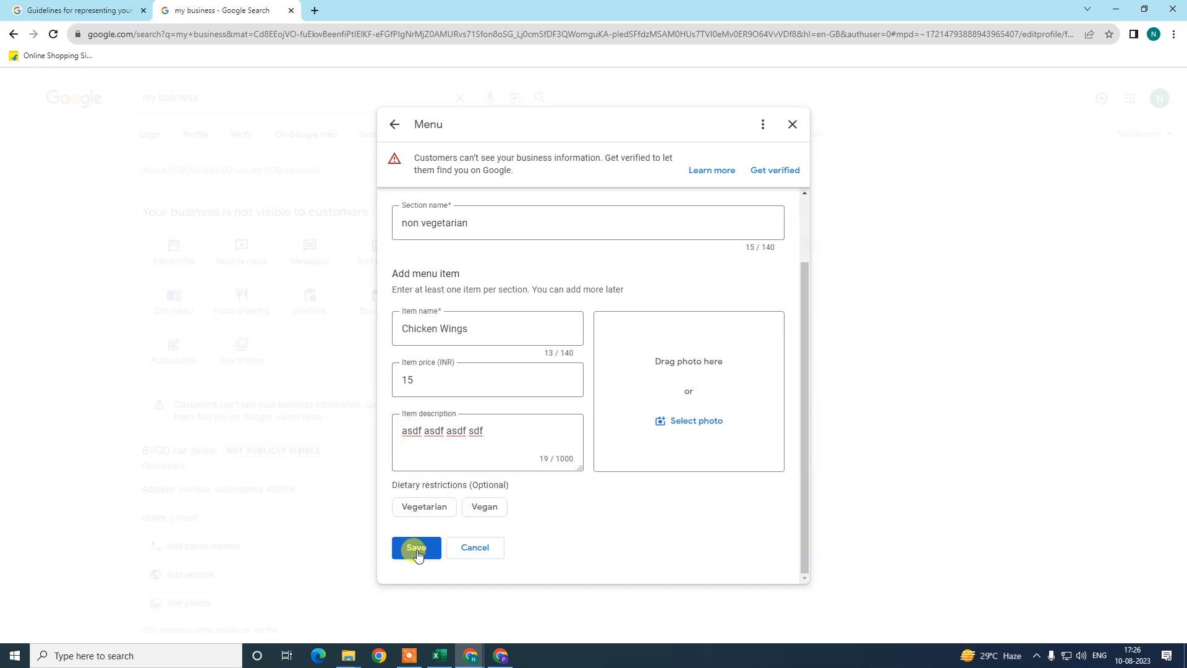
click(415, 548)
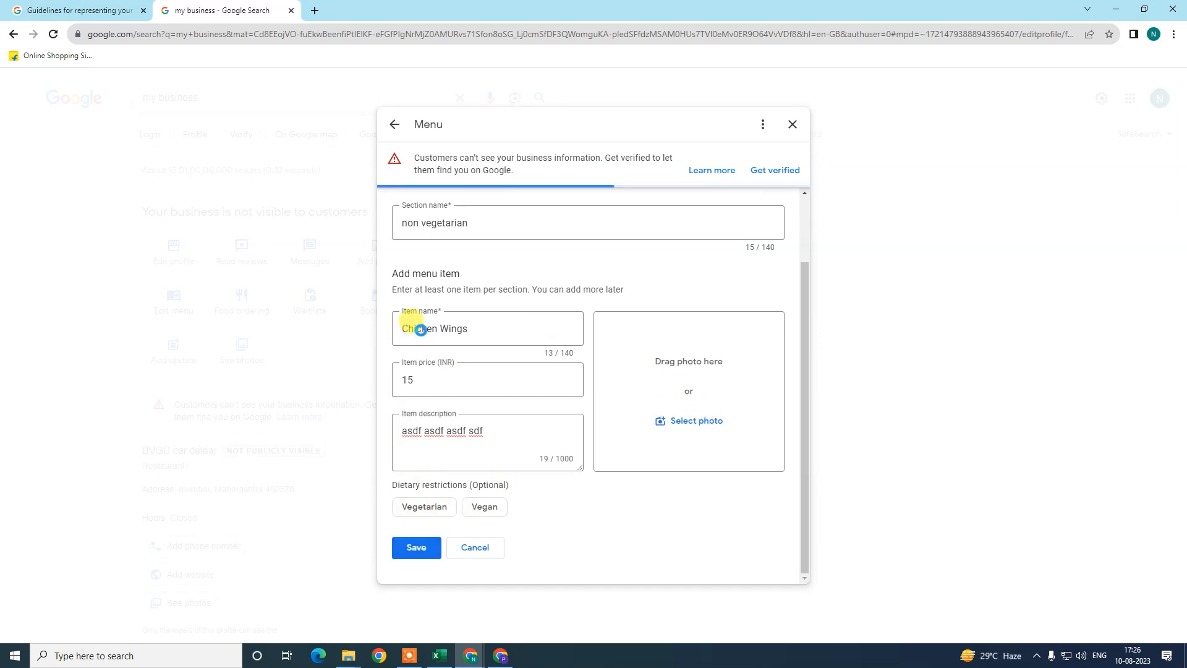
click(416, 548)
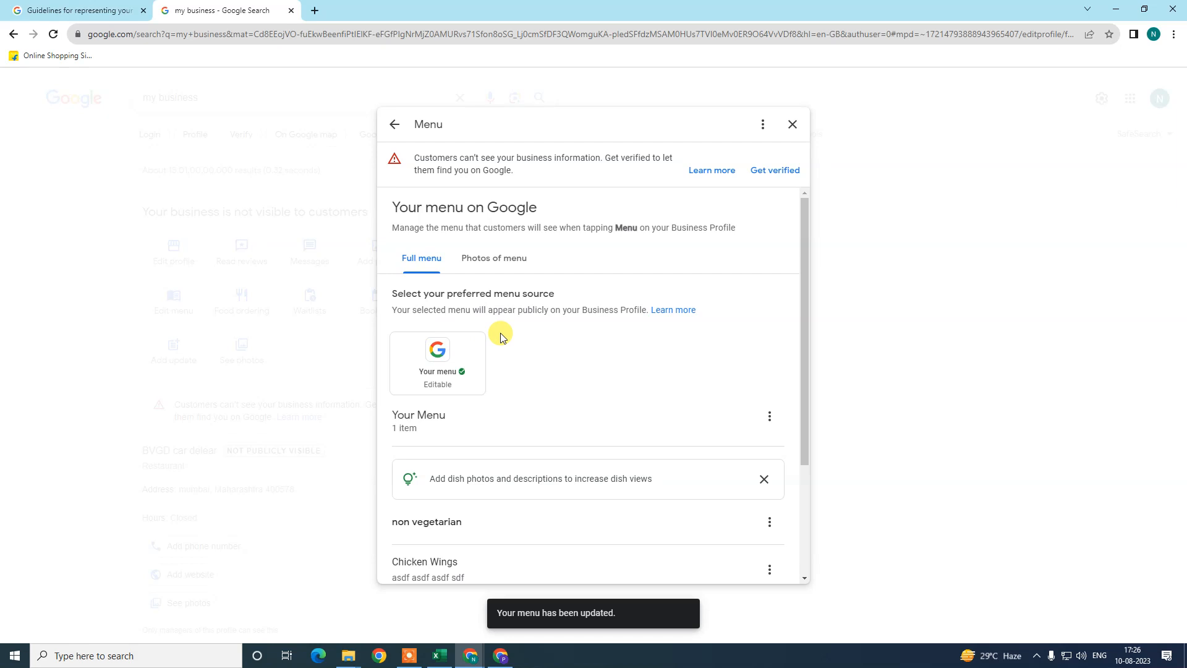
Reopen the menu editor and start a new menu item below Chicken Wings
scroll(down, 3)
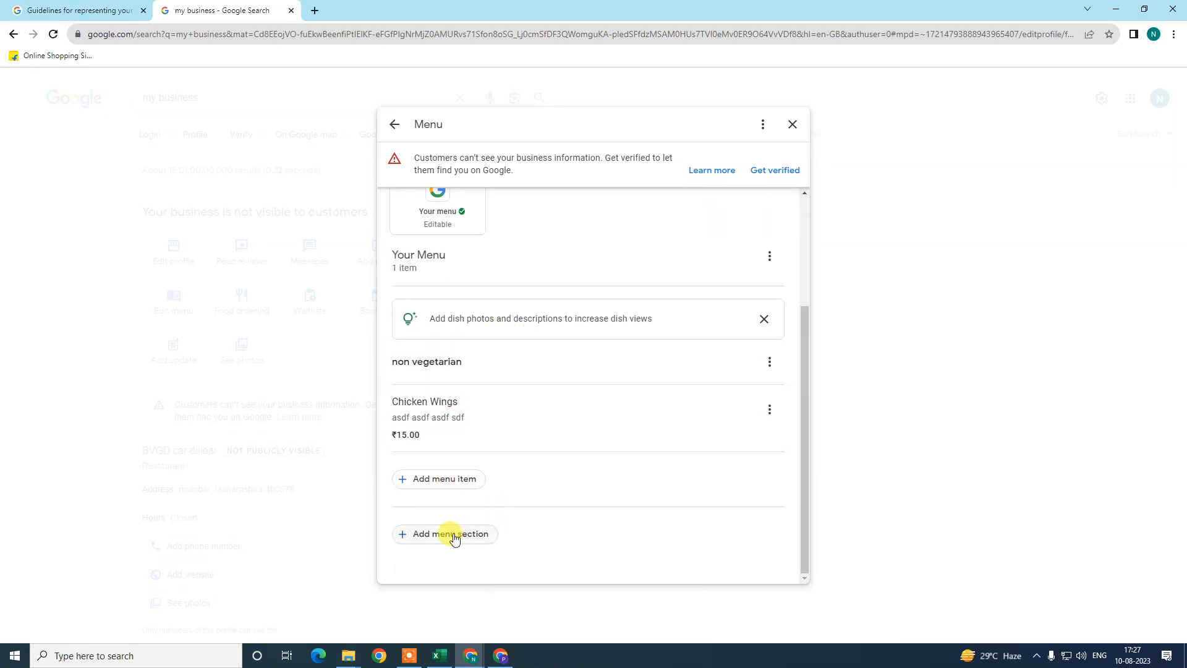
click(444, 534)
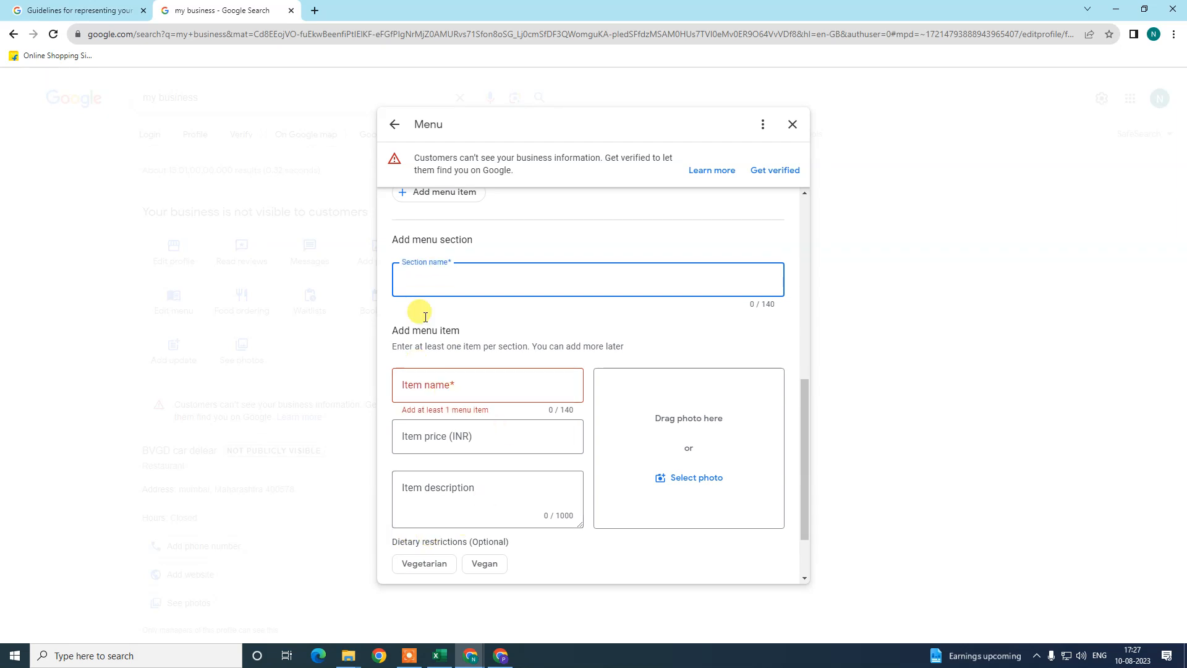
mouse_move(792, 124)
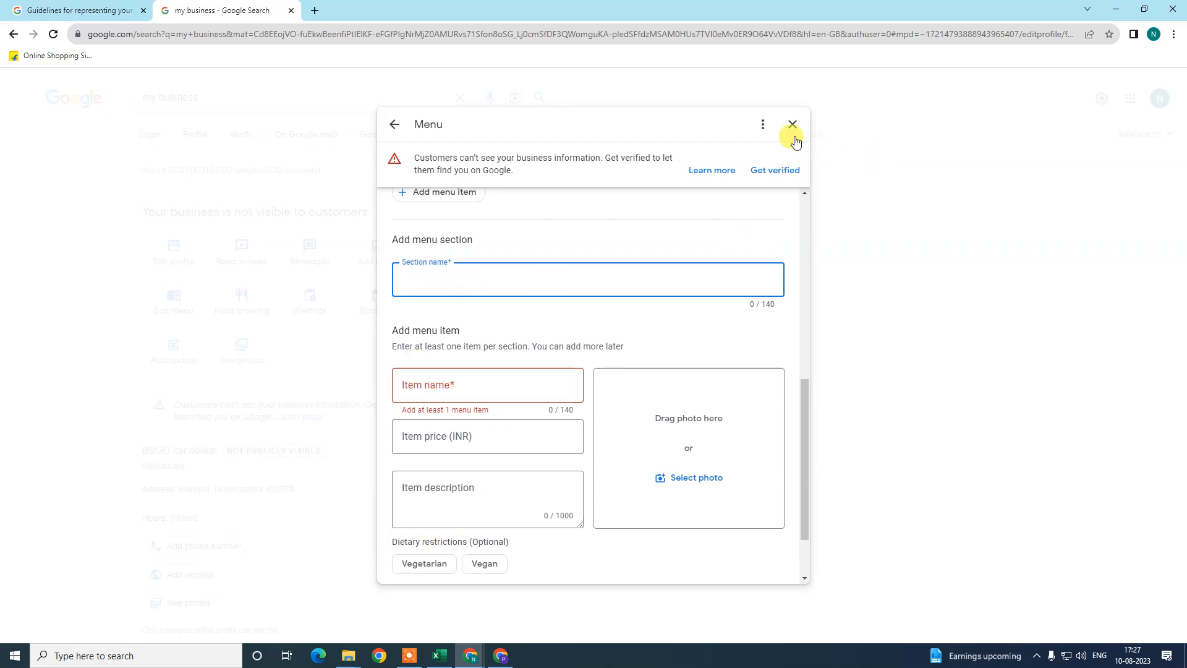
click(792, 123)
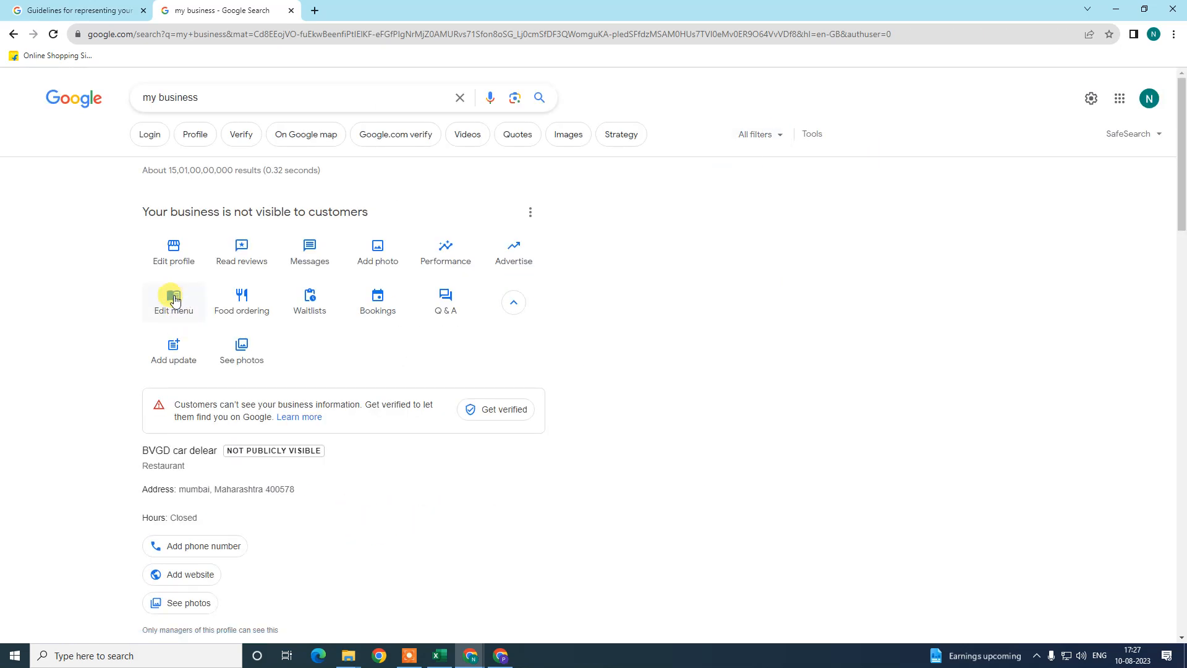
click(173, 296)
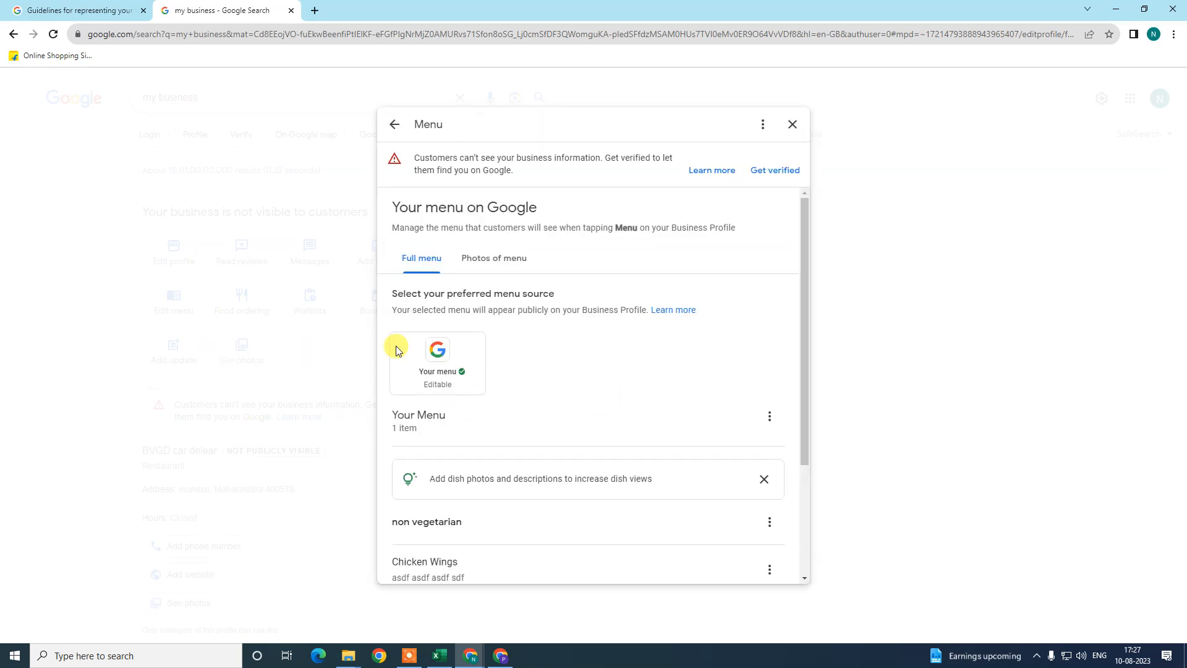
mouse_move(544, 387)
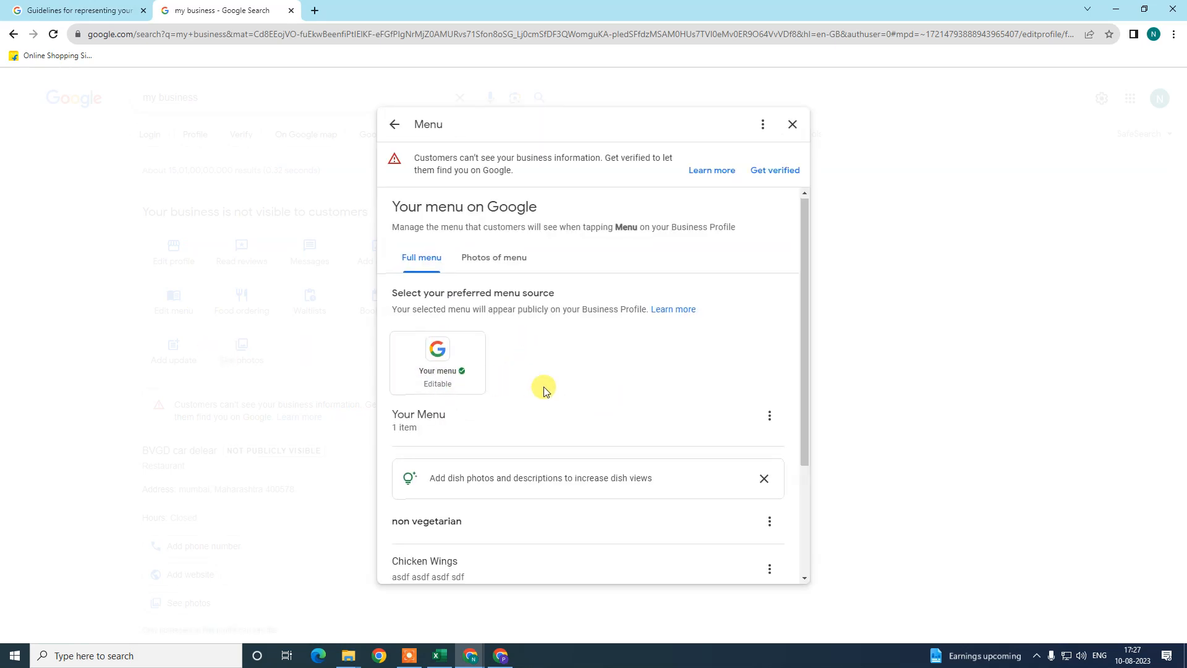
scroll(down, 3)
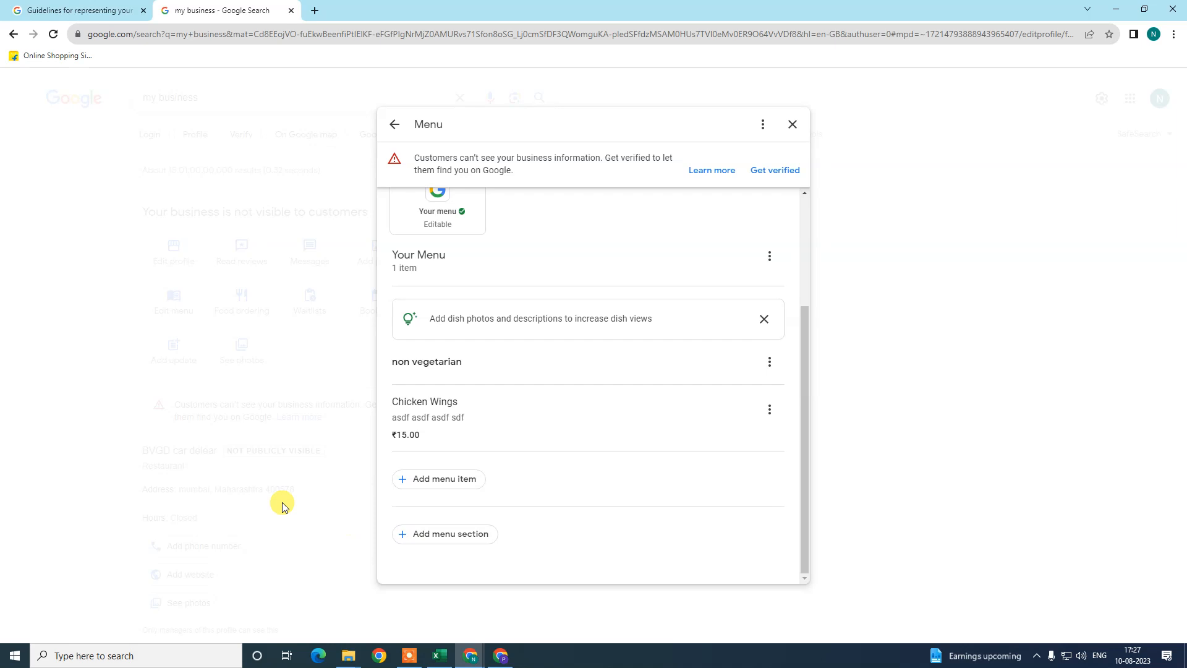
click(438, 478)
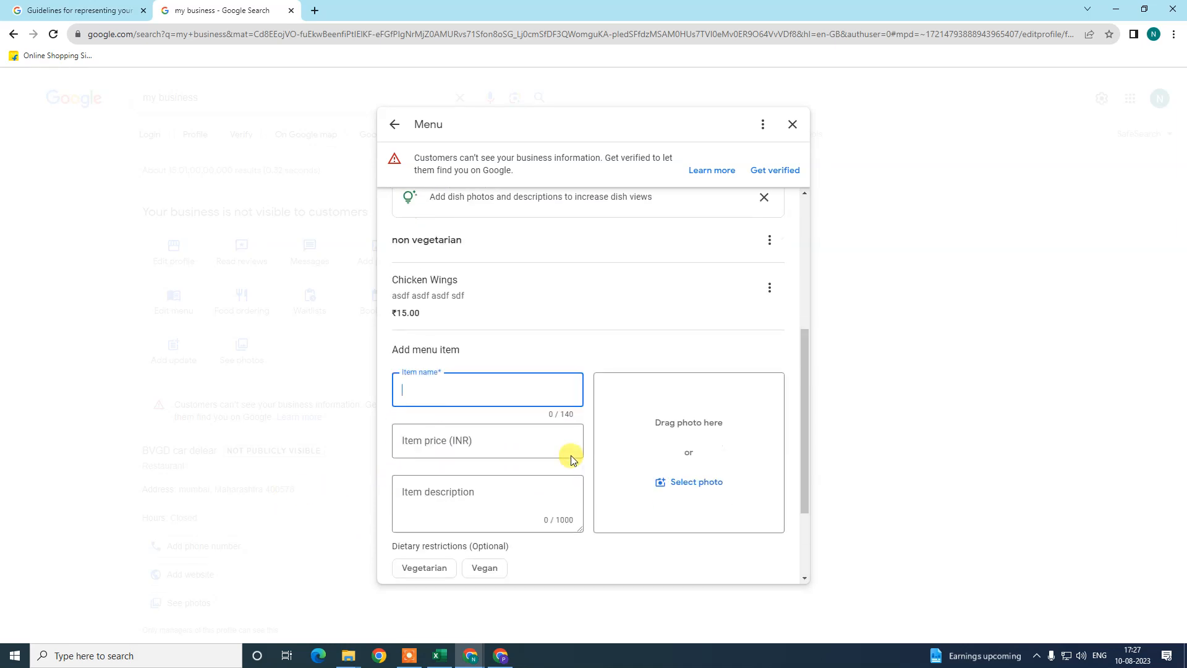
Add Chicken Tenders at ₹454 with description 'dfasdf' to the non vegetarian section and save
scroll(up, 3)
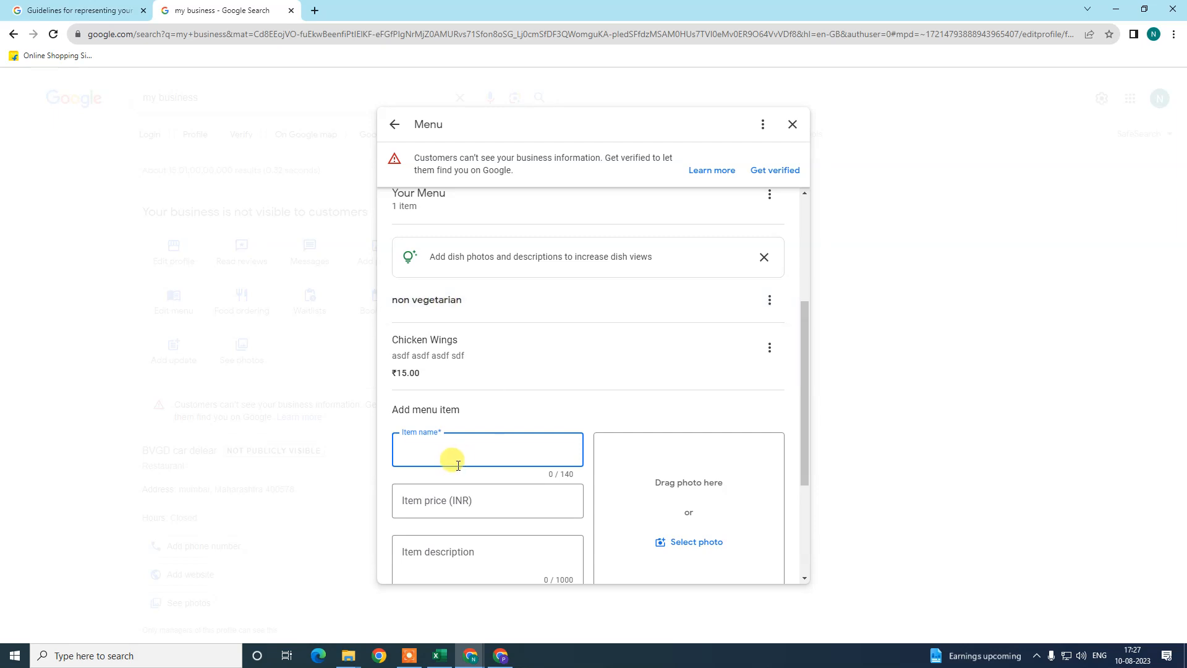
scroll(down, 3)
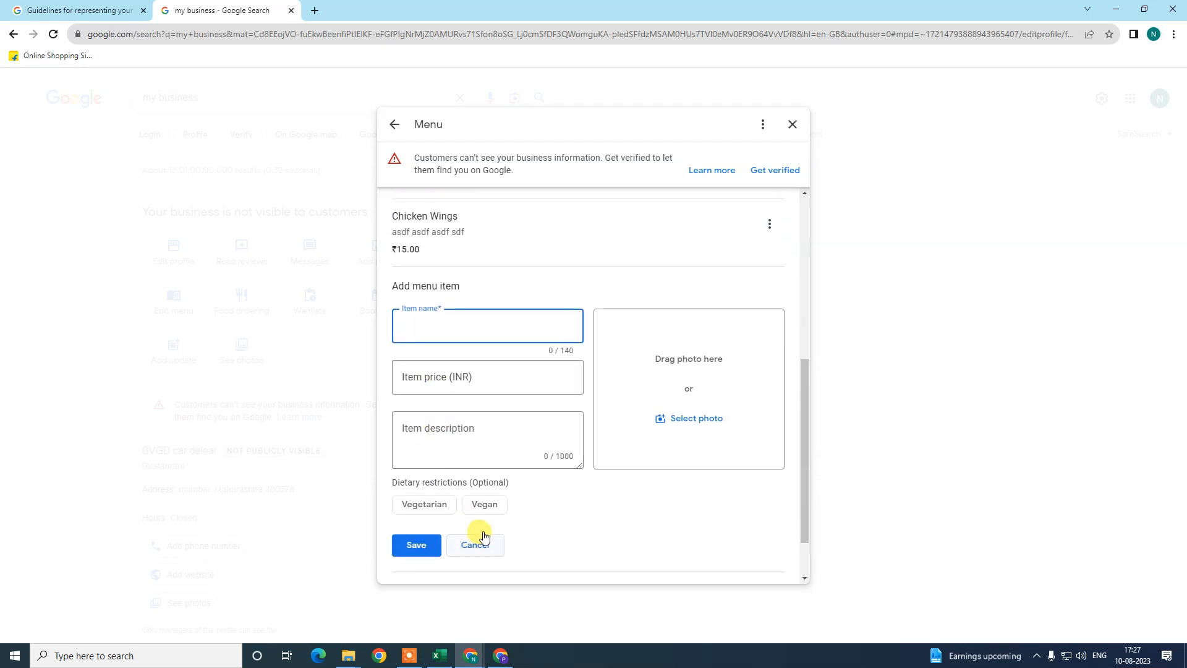
click(416, 545)
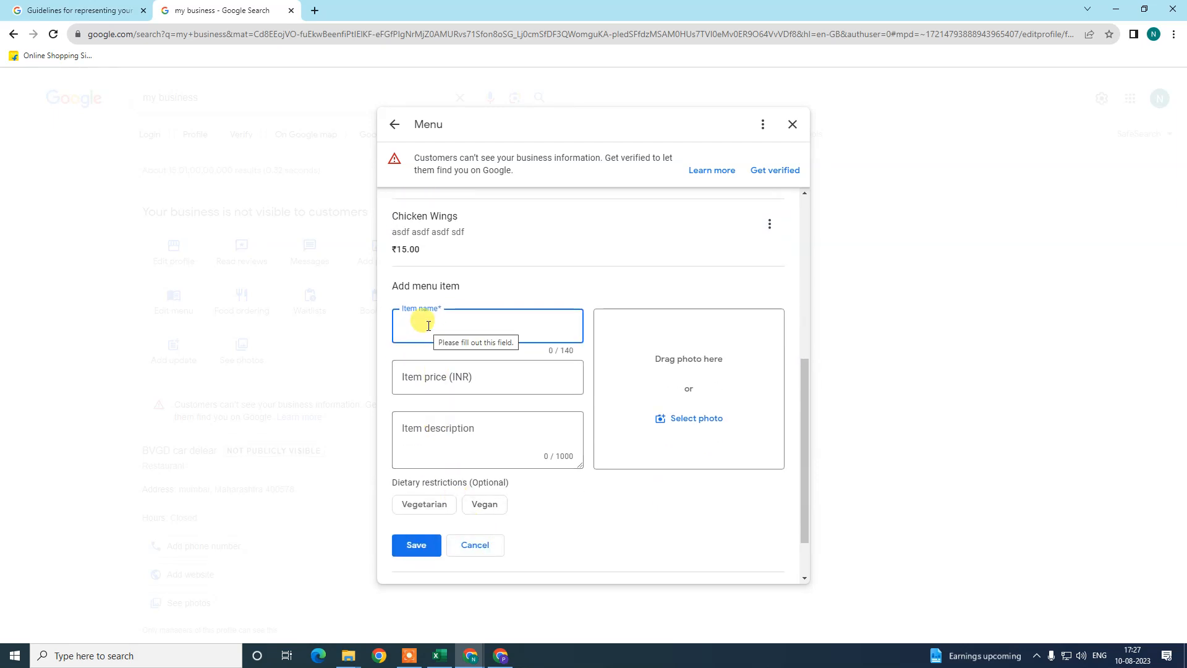
text(ch)
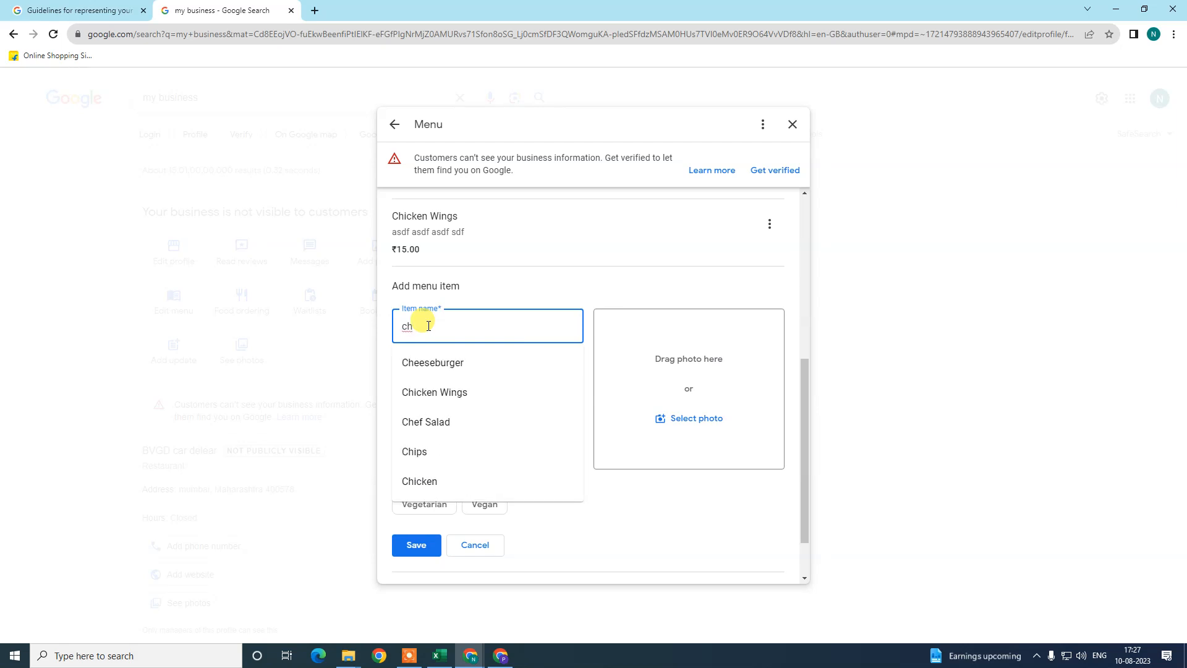
text(ick)
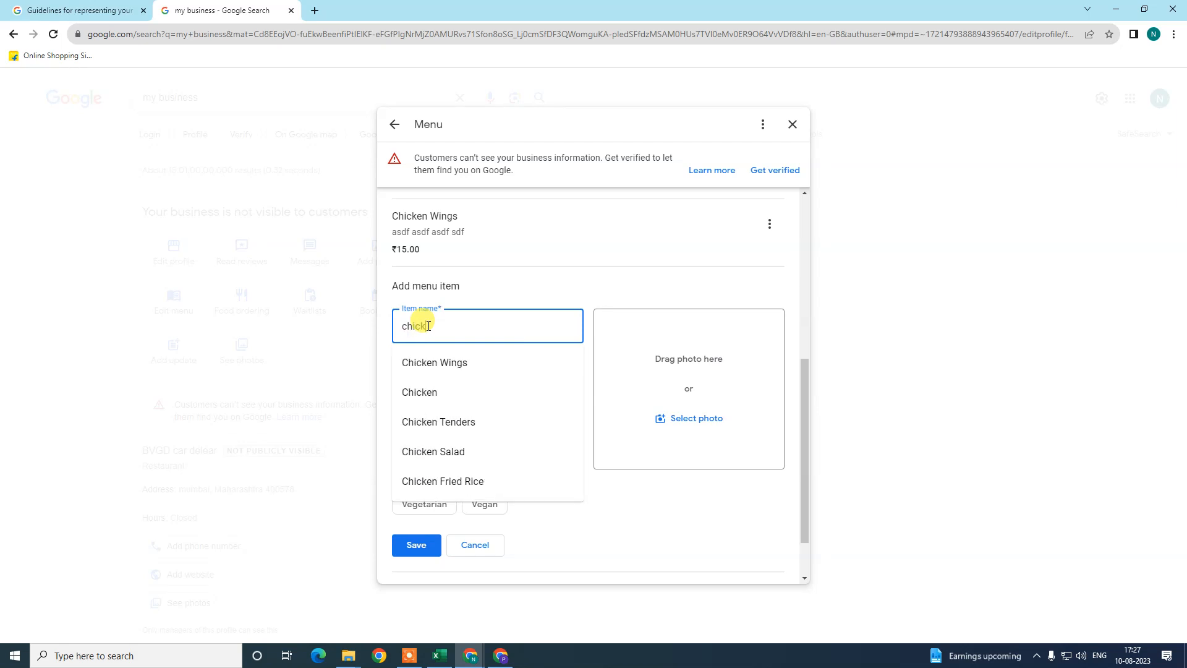
click(438, 422)
text(a)
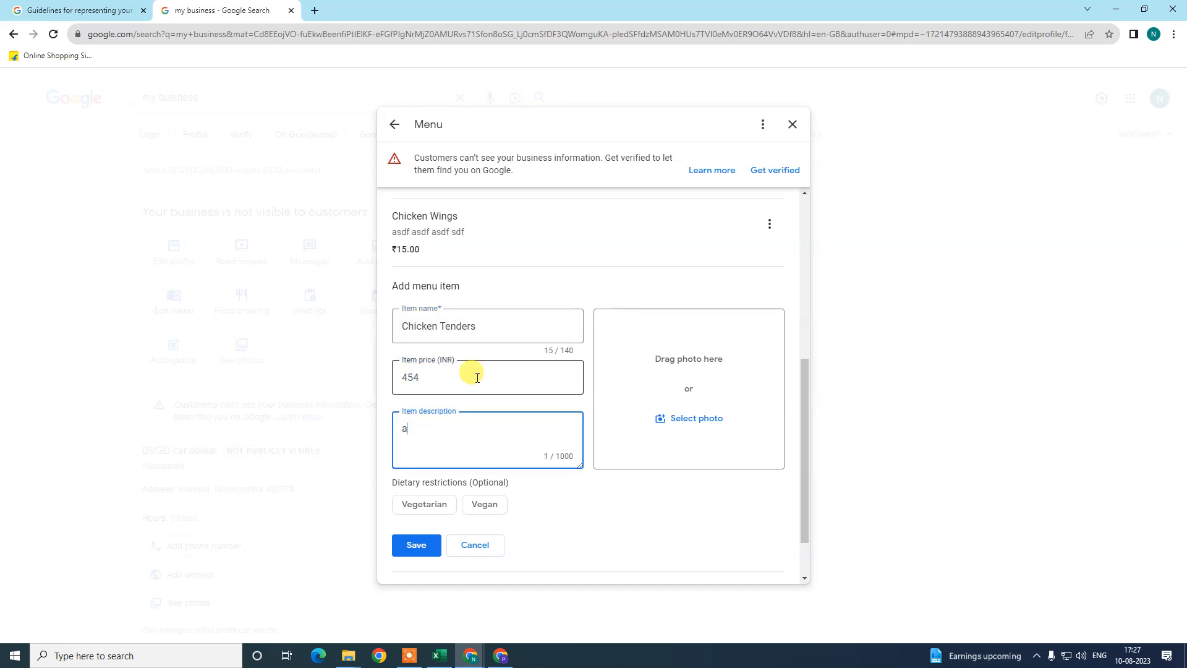
text(dfasdf)
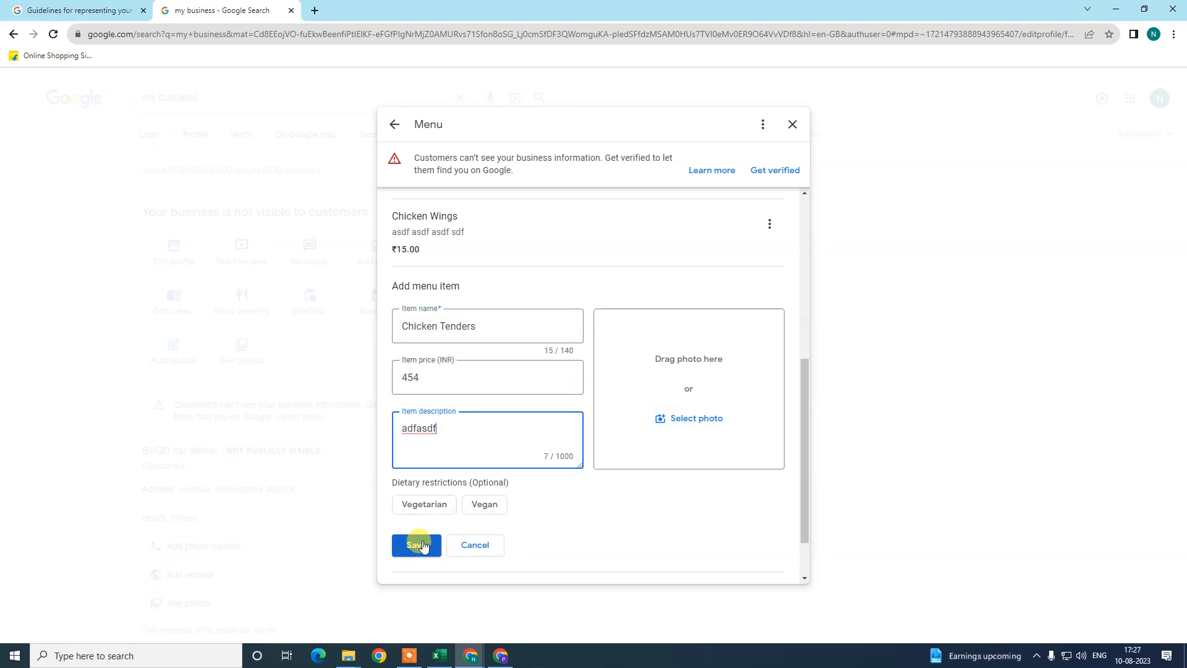
click(415, 546)
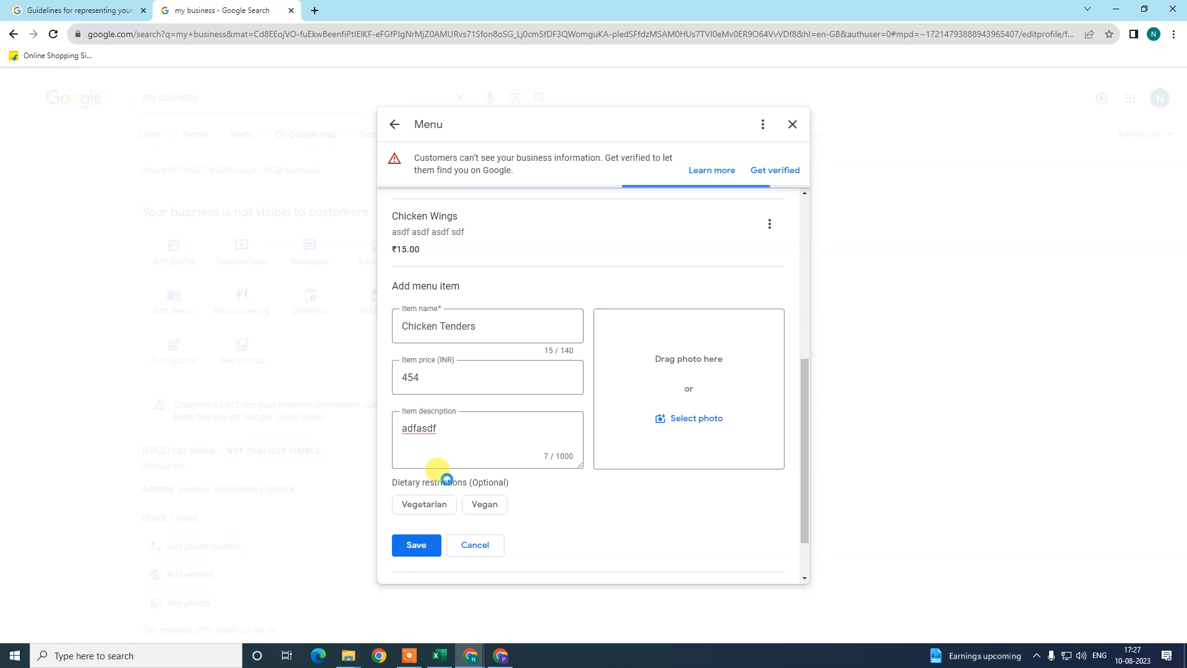
click(416, 545)
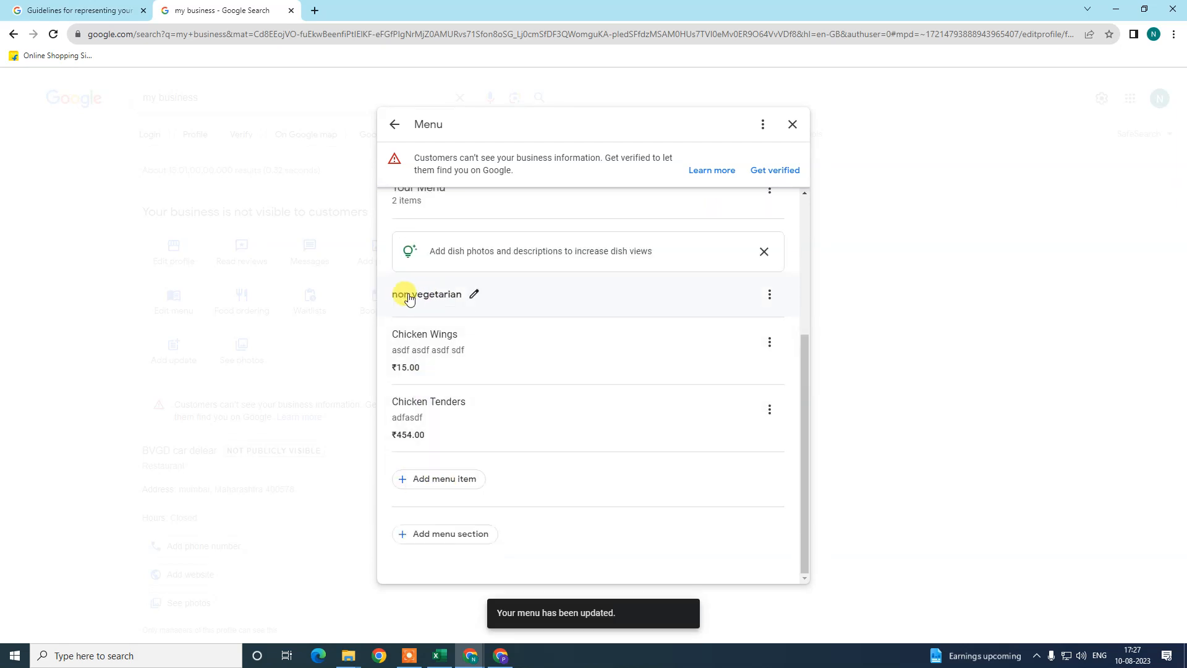
mouse_move(431, 336)
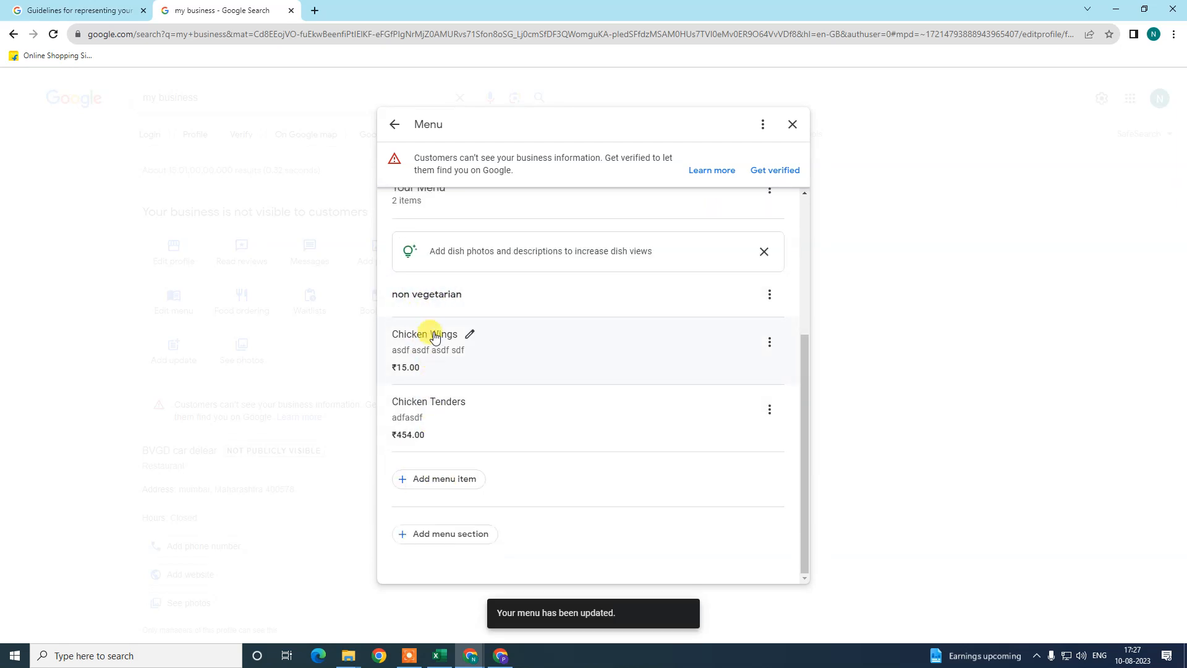
mouse_move(450, 460)
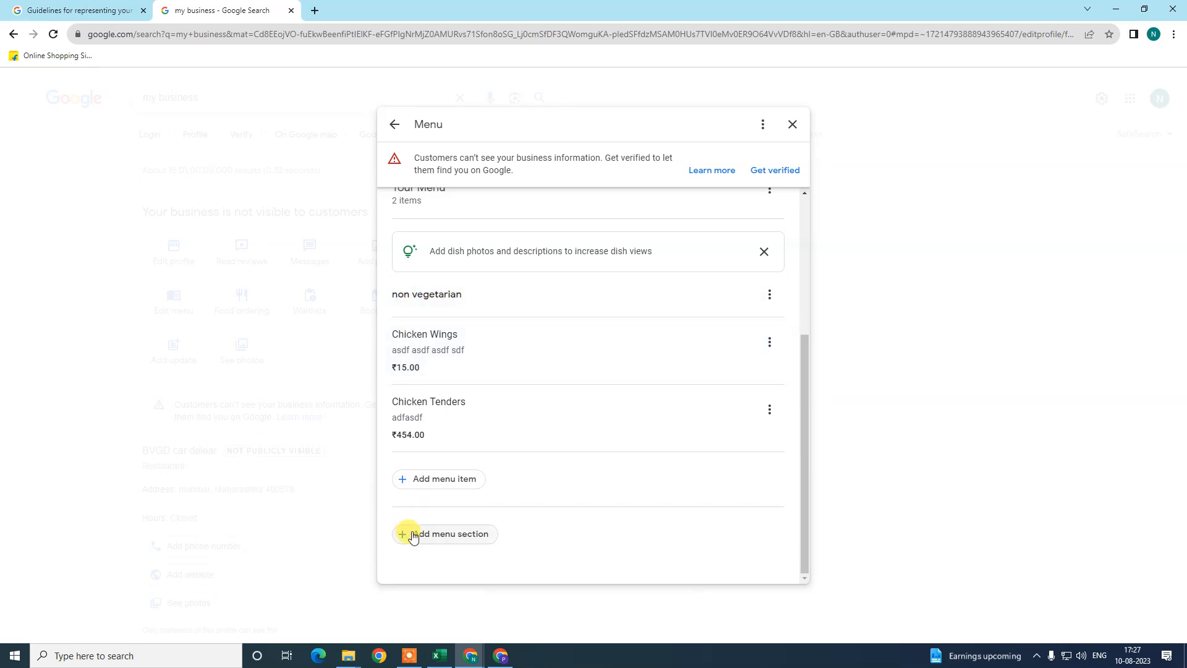
Start a second menu section after the non vegetarian items
click(444, 534)
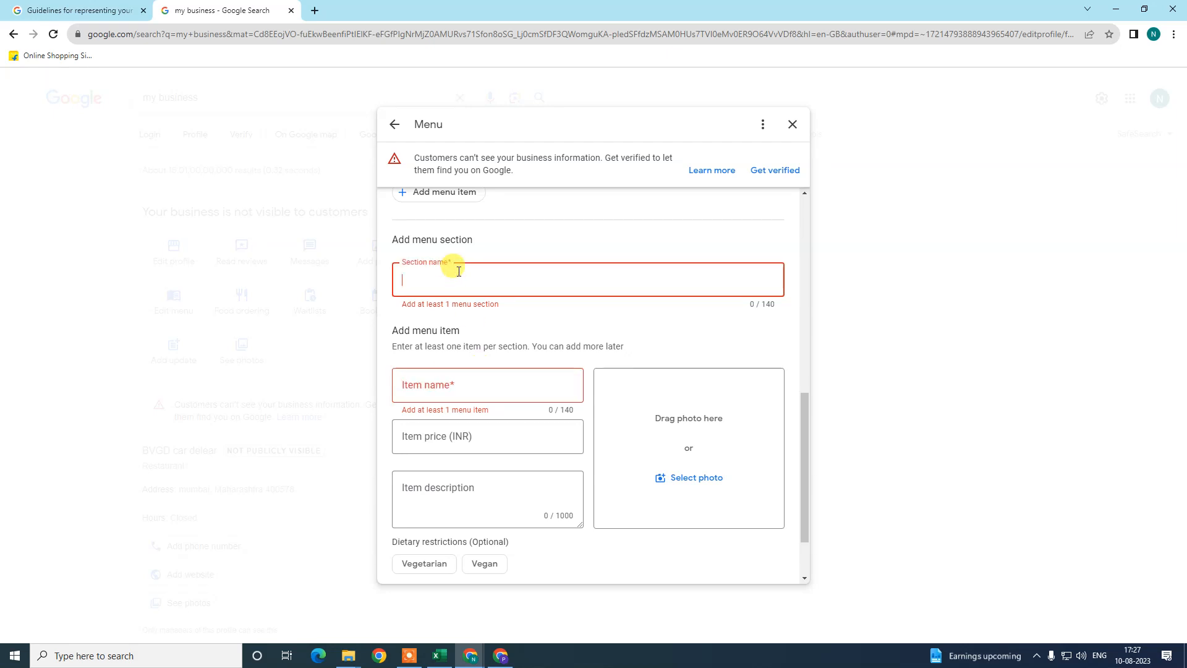
Create a 'vegetarian' section with Apple Juice at ₹45 and description 'sdfsad', then save
text(vege)
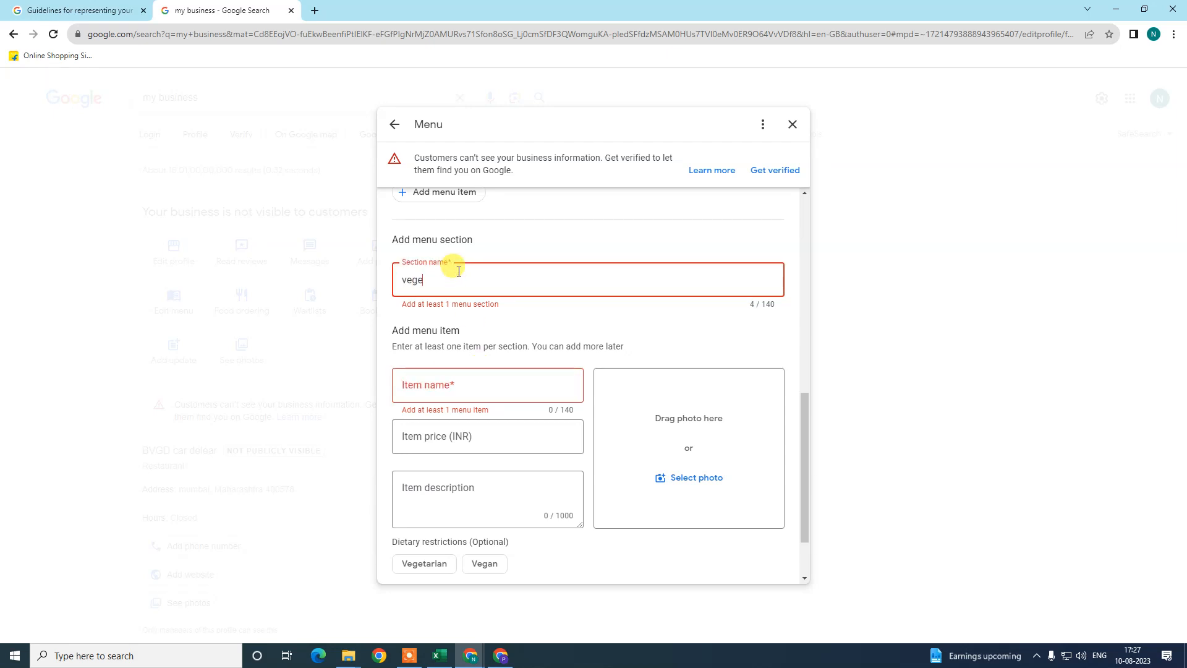
text(terian)
click(487, 385)
text(as)
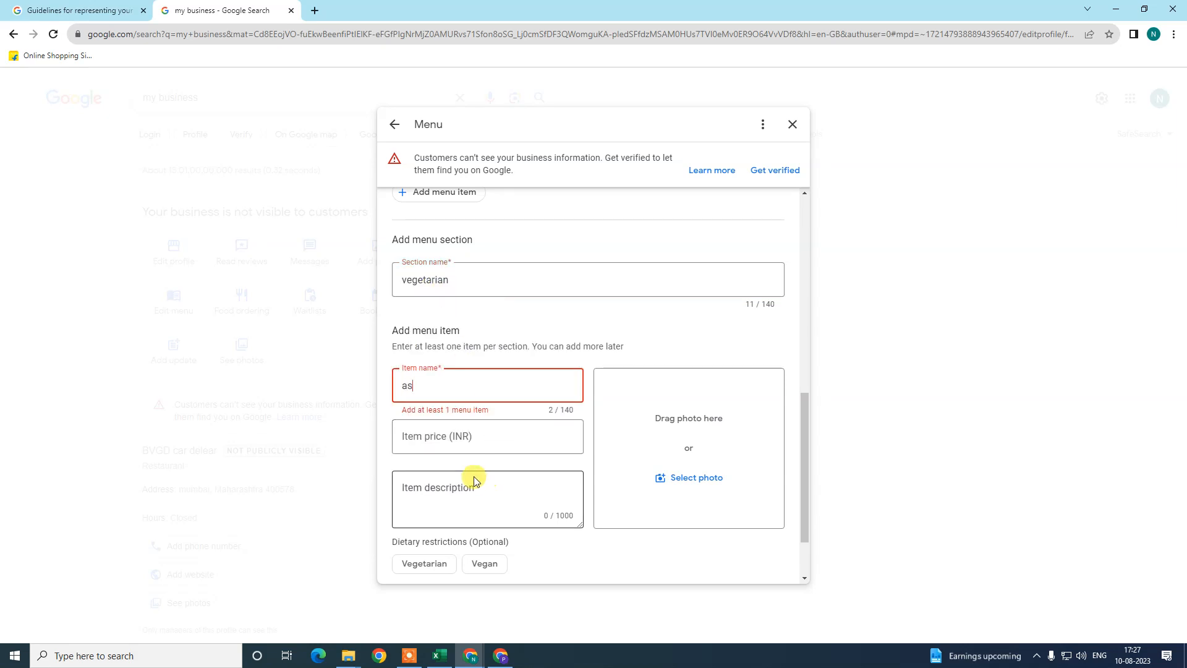
key(Backspace)
text(45)
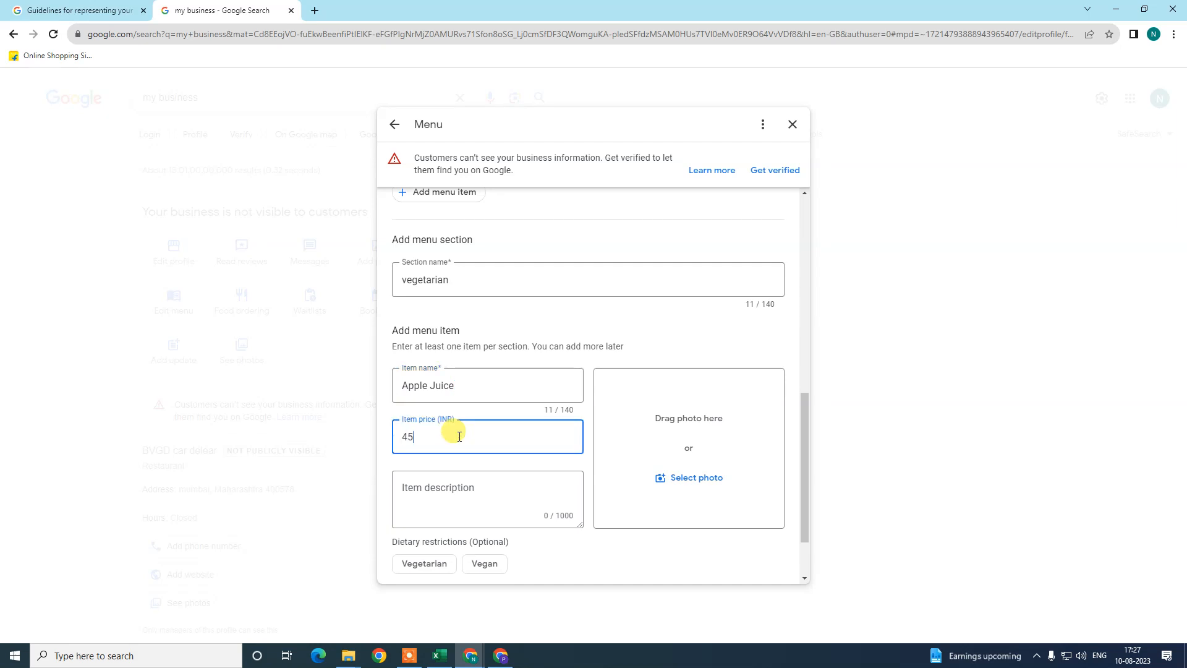
text(sdfsad)
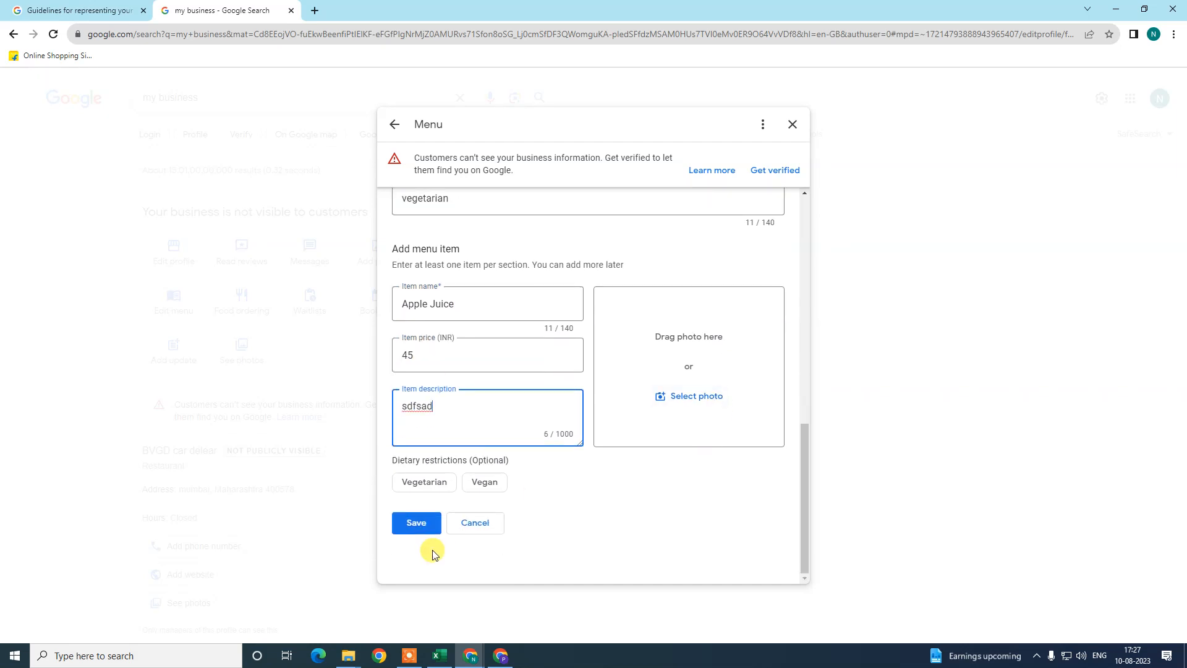
click(415, 522)
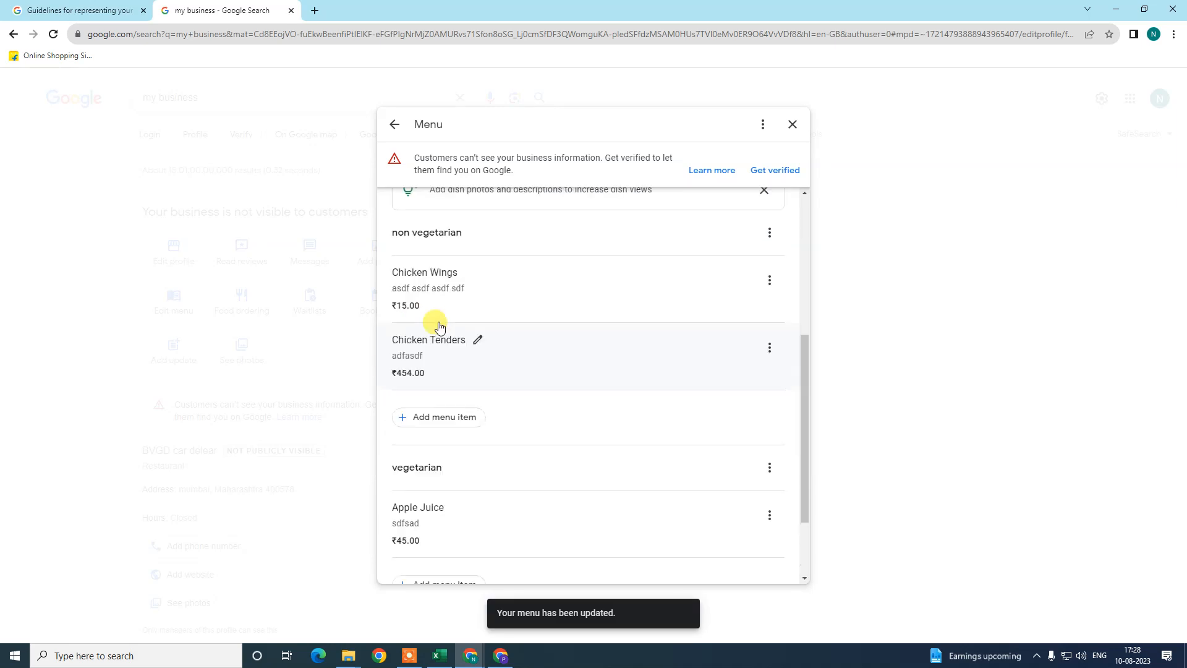
scroll(down, 3)
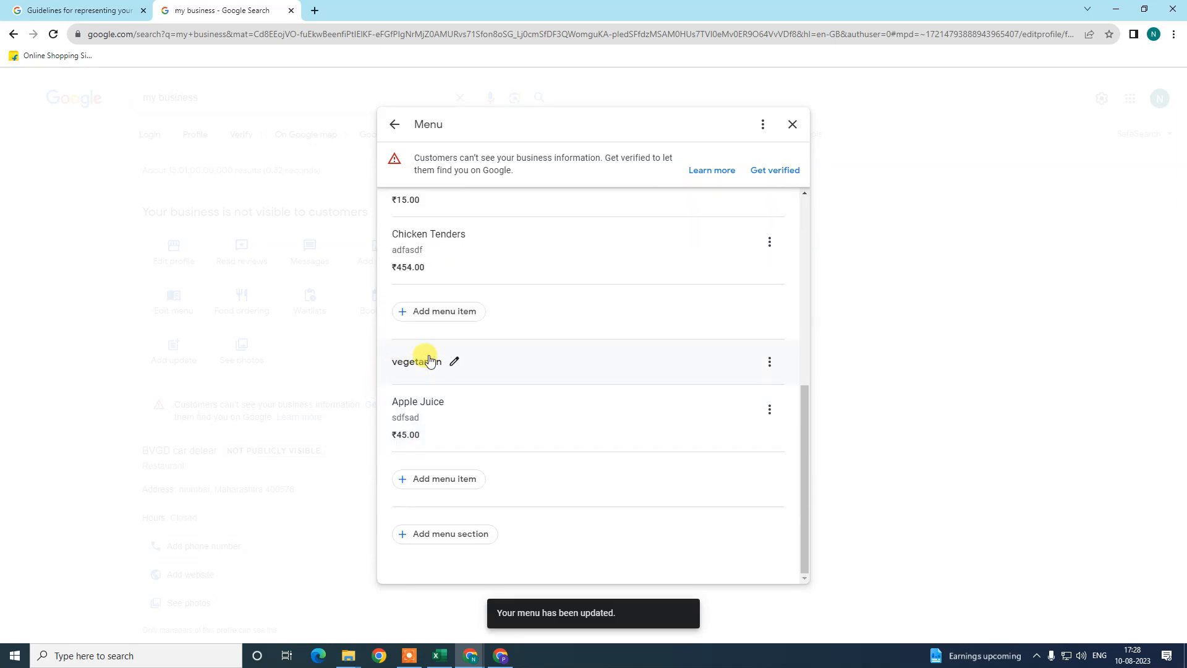
scroll(up, 3)
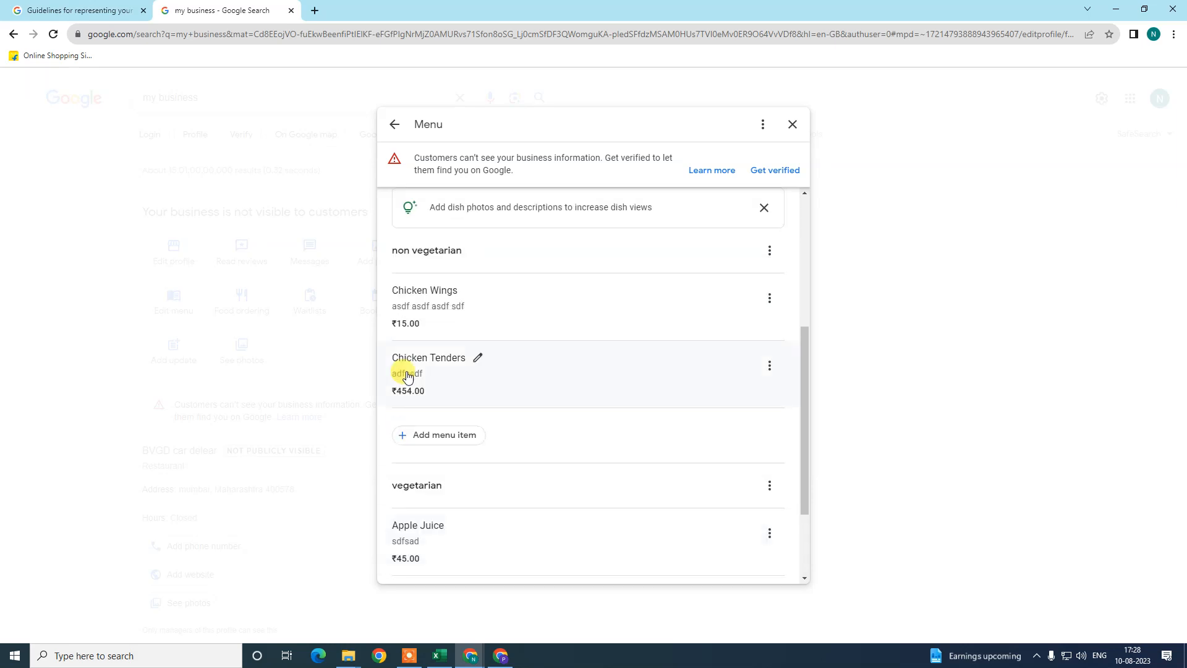
mouse_move(440, 251)
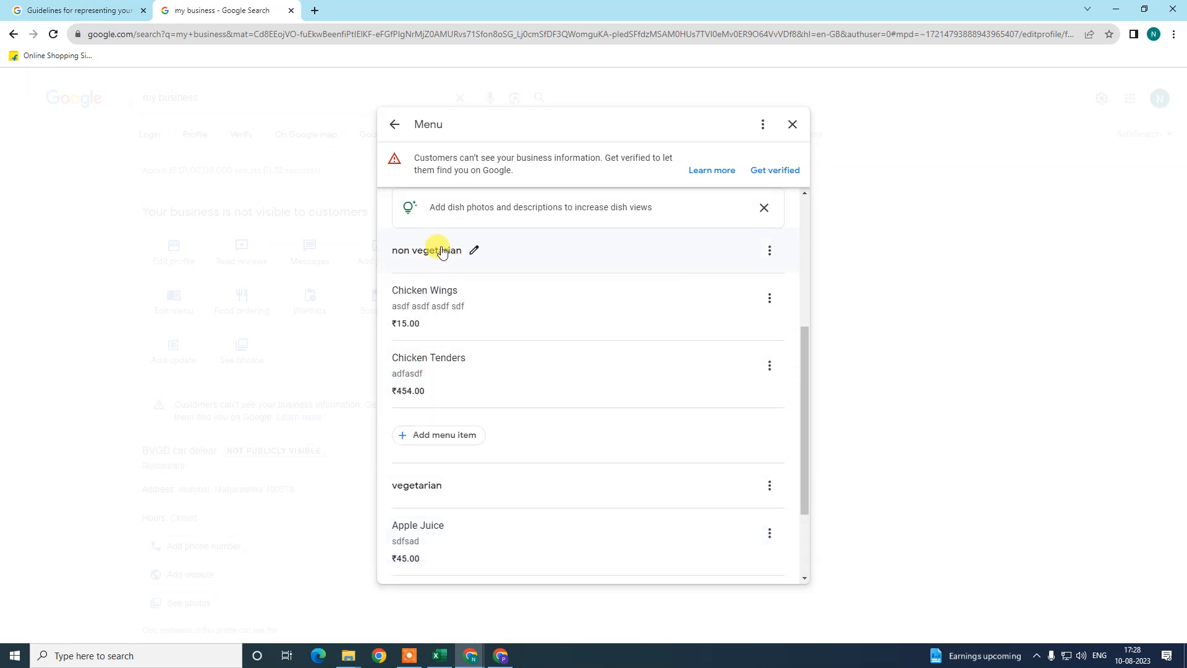
scroll(down, 3)
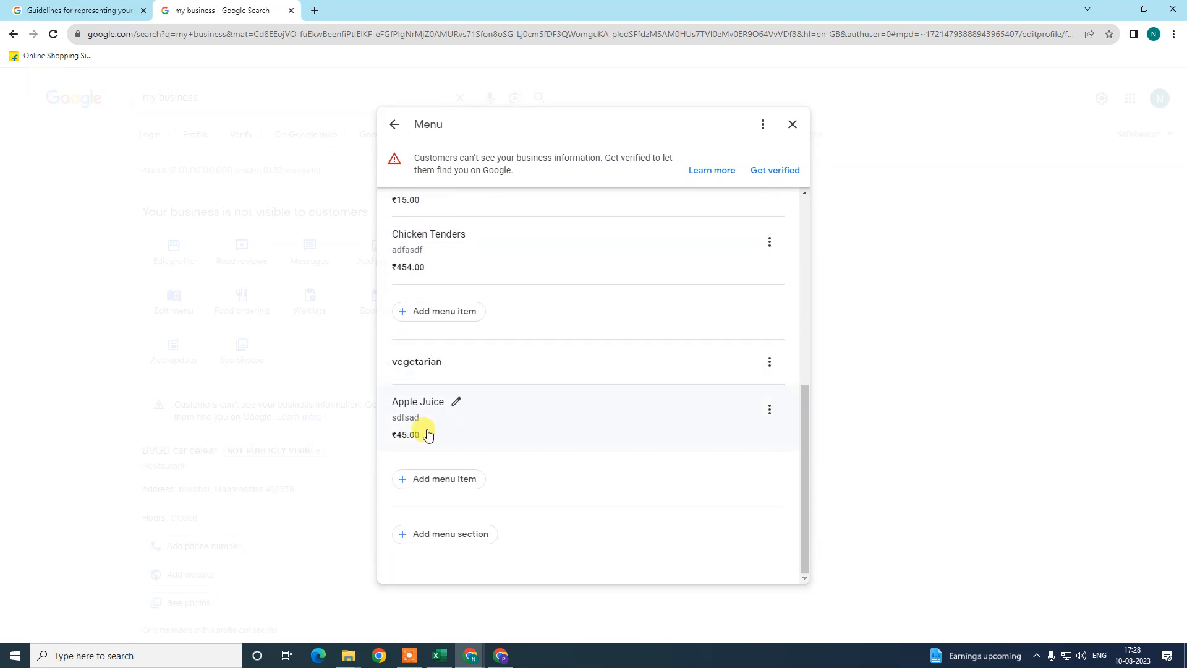
mouse_move(431, 371)
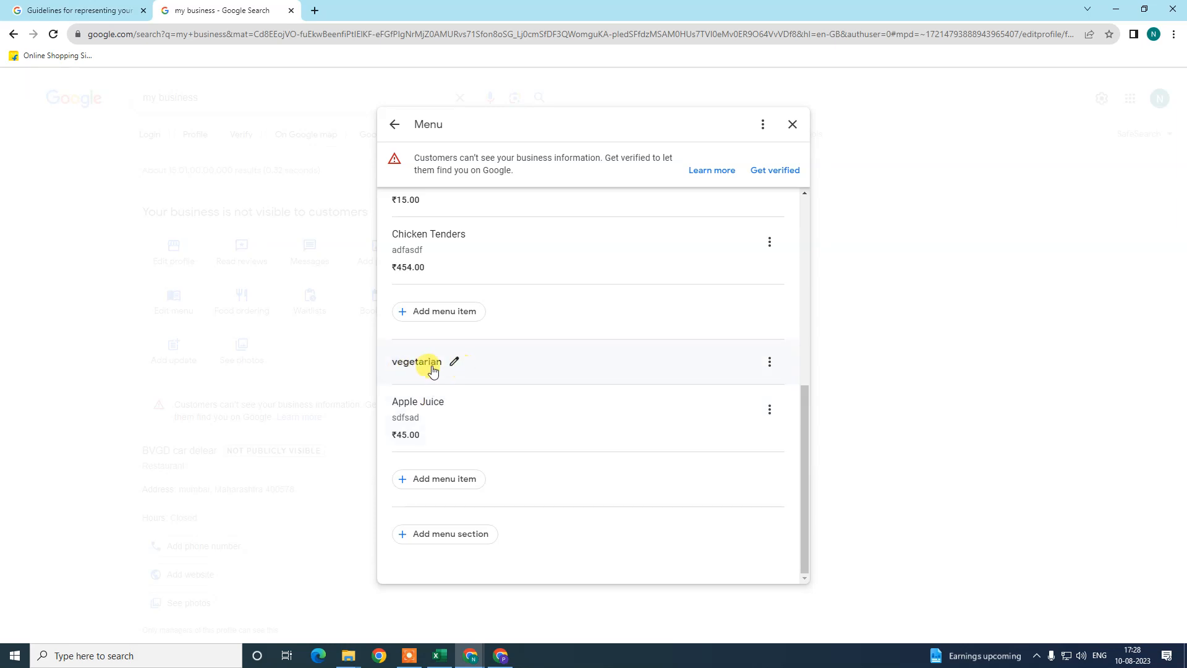
mouse_move(385, 501)
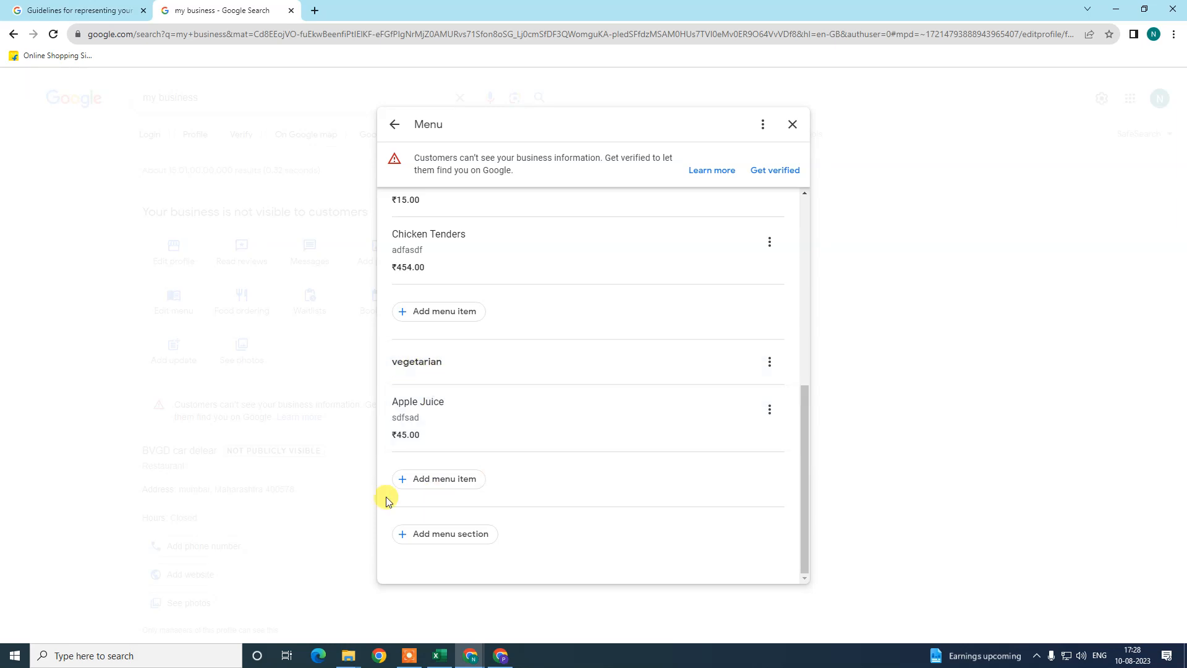
mouse_move(440, 539)
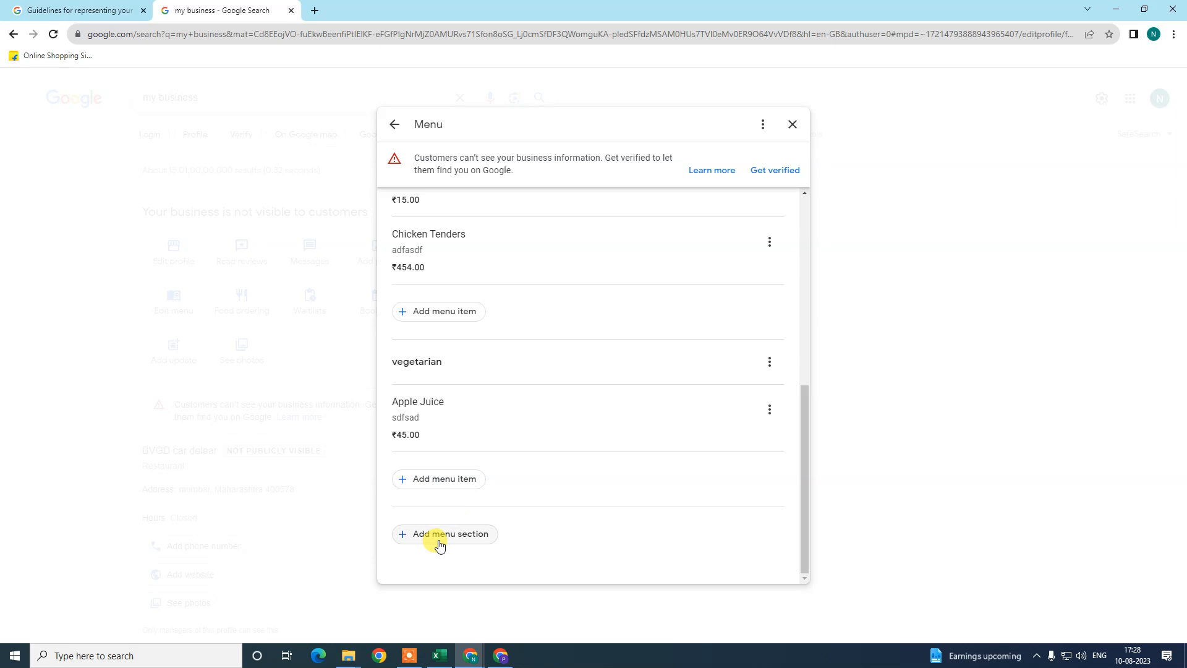
scroll(up, 3)
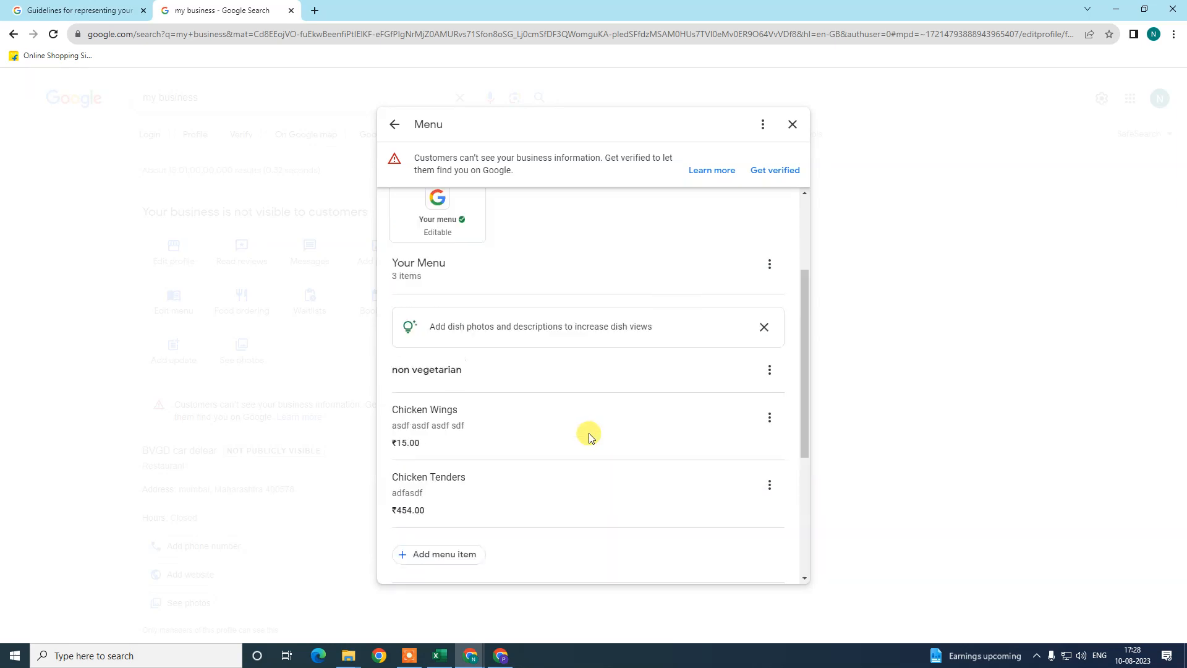